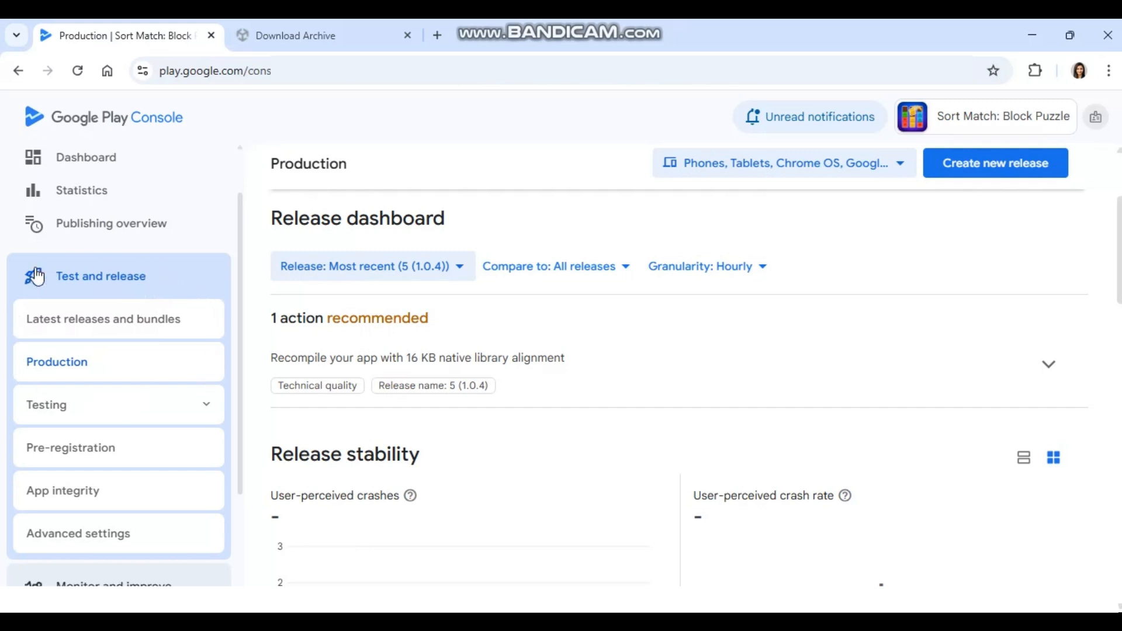
mouse_move(102, 357)
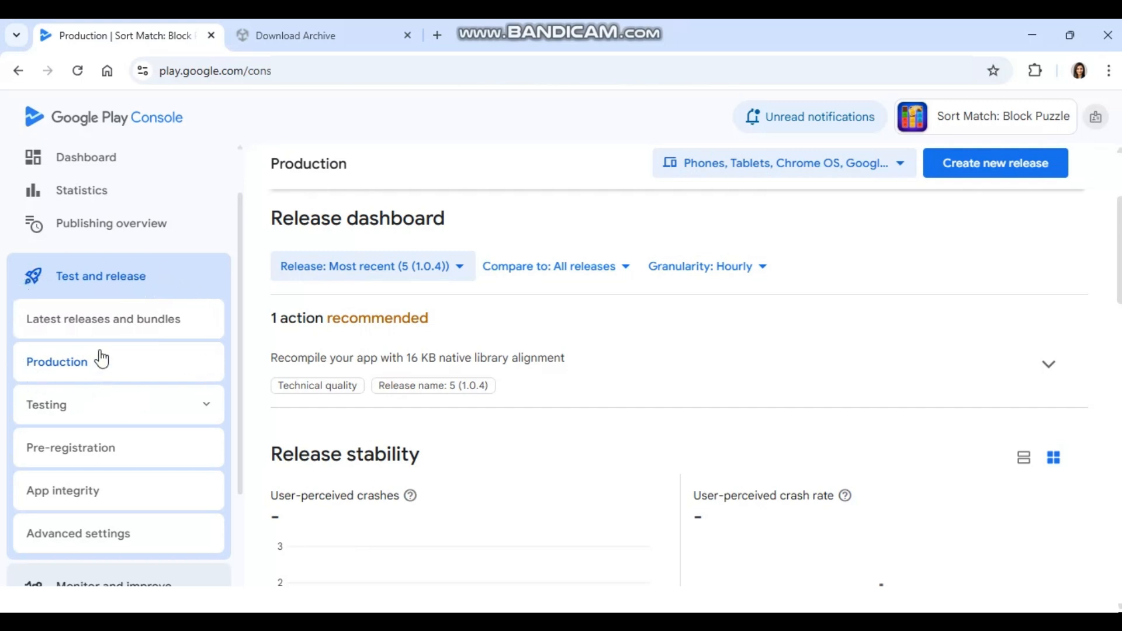
mouse_move(107, 375)
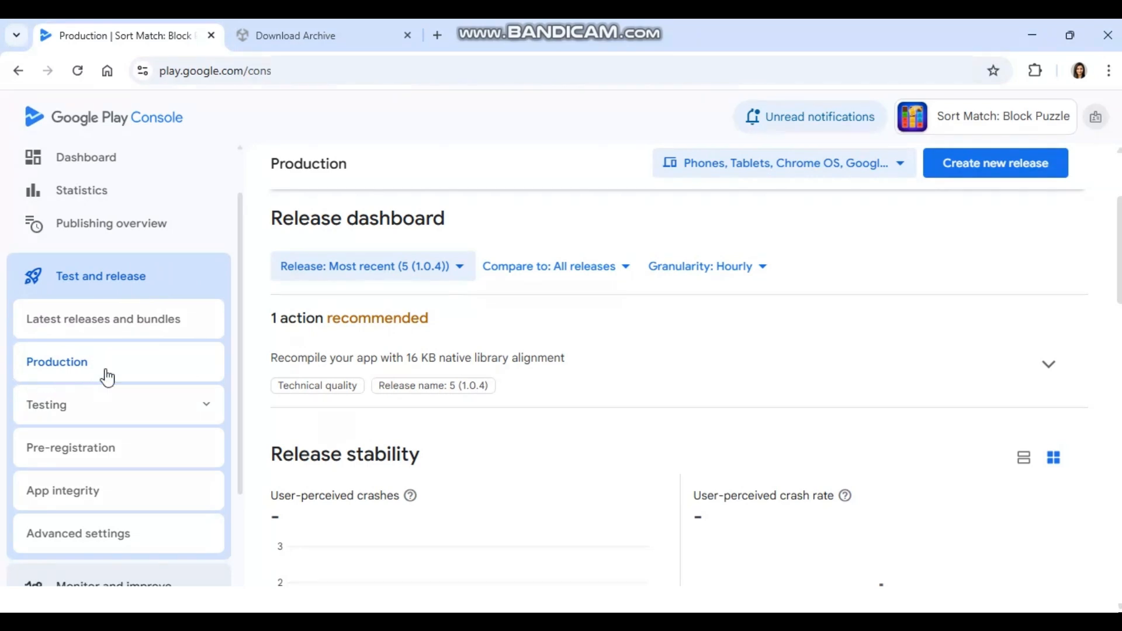
mouse_move(337, 348)
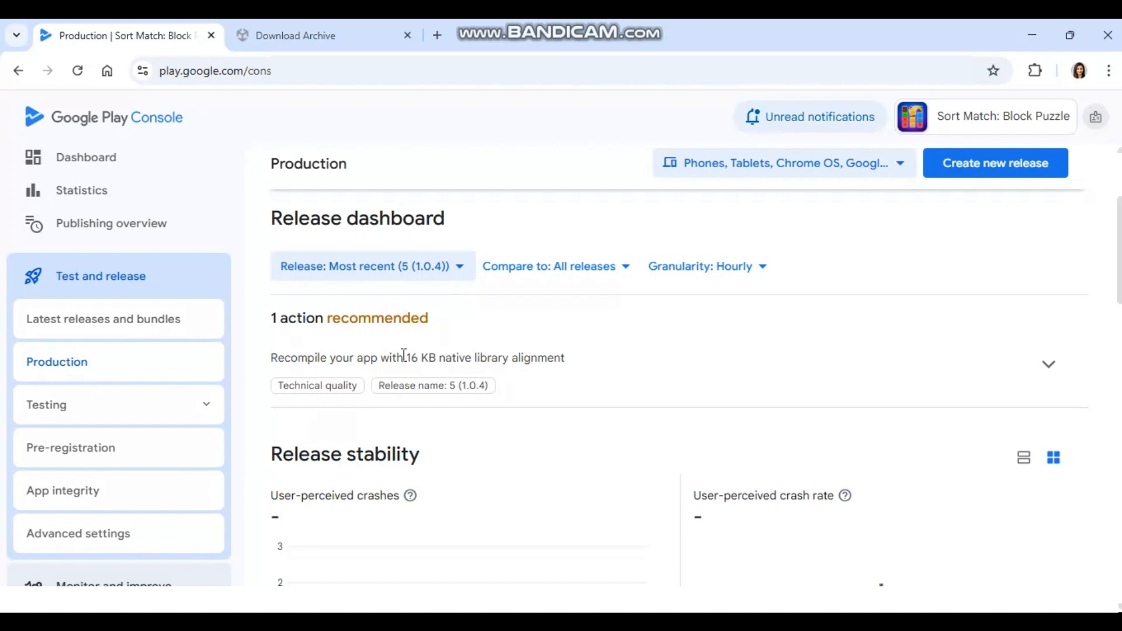
mouse_move(1048, 365)
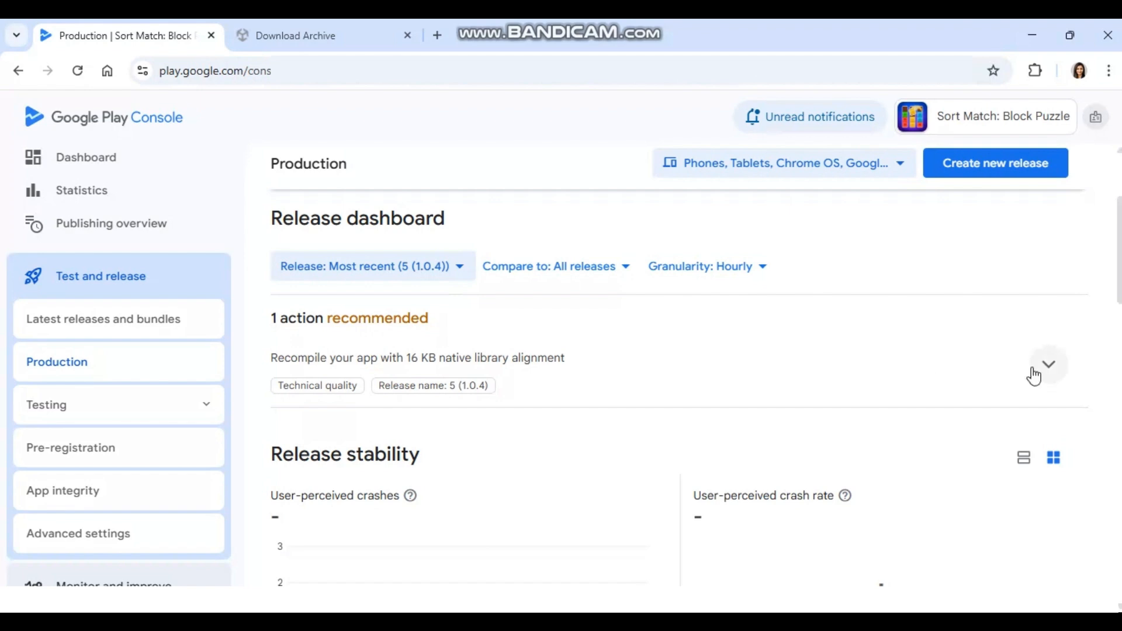
Step: Expand the 16 KB native library alignment recommendation and read its explanation for version code 5
click(1047, 365)
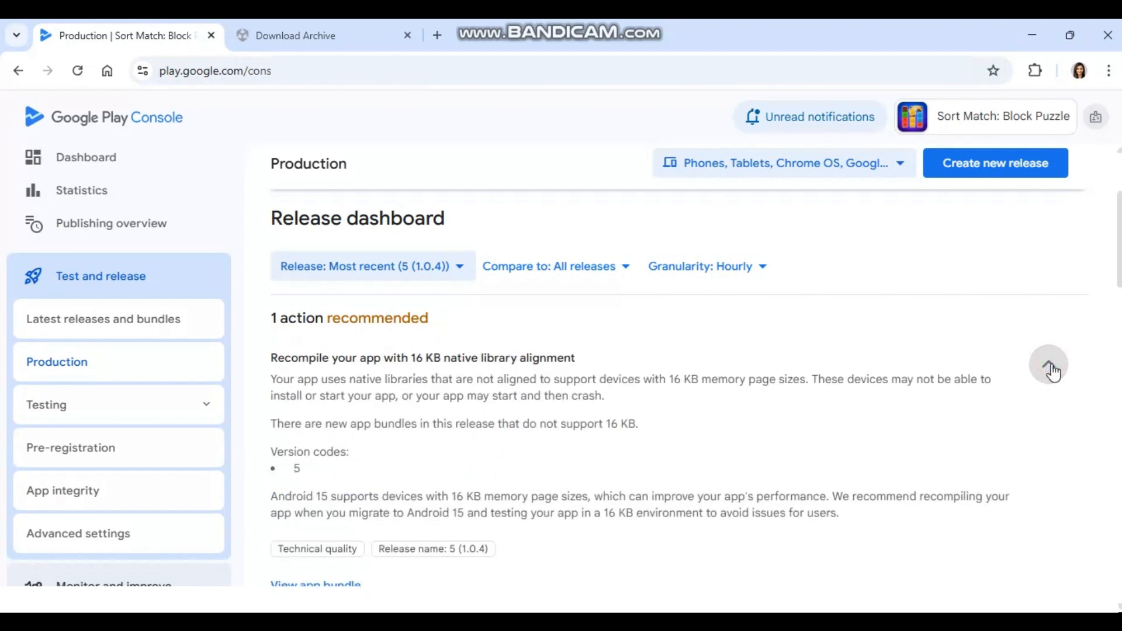
scroll(down, 3)
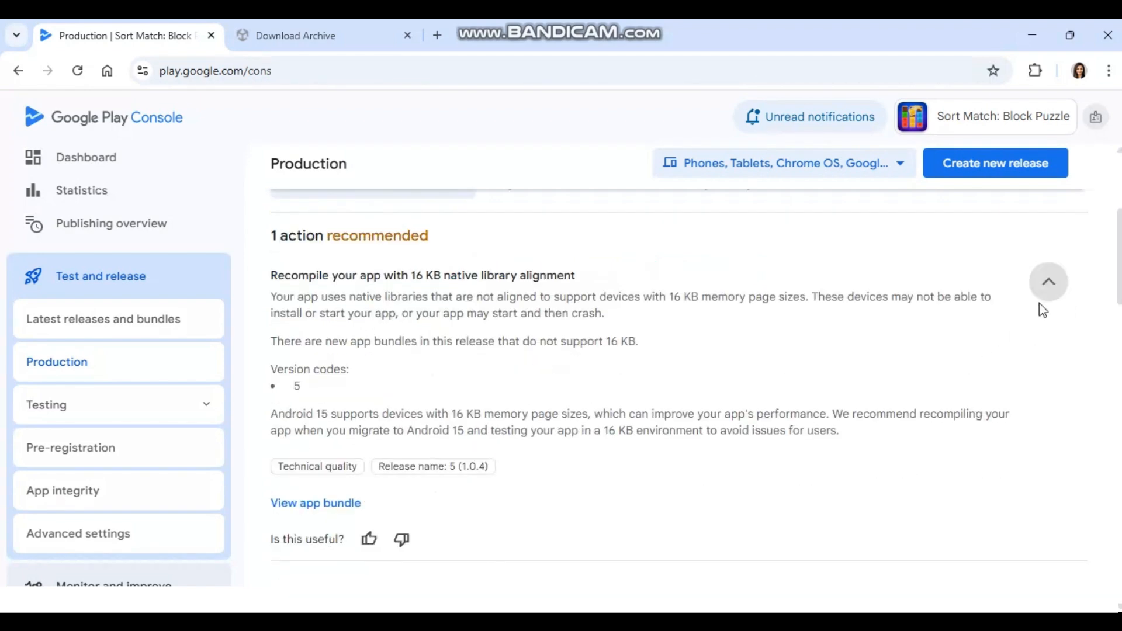
mouse_move(626, 408)
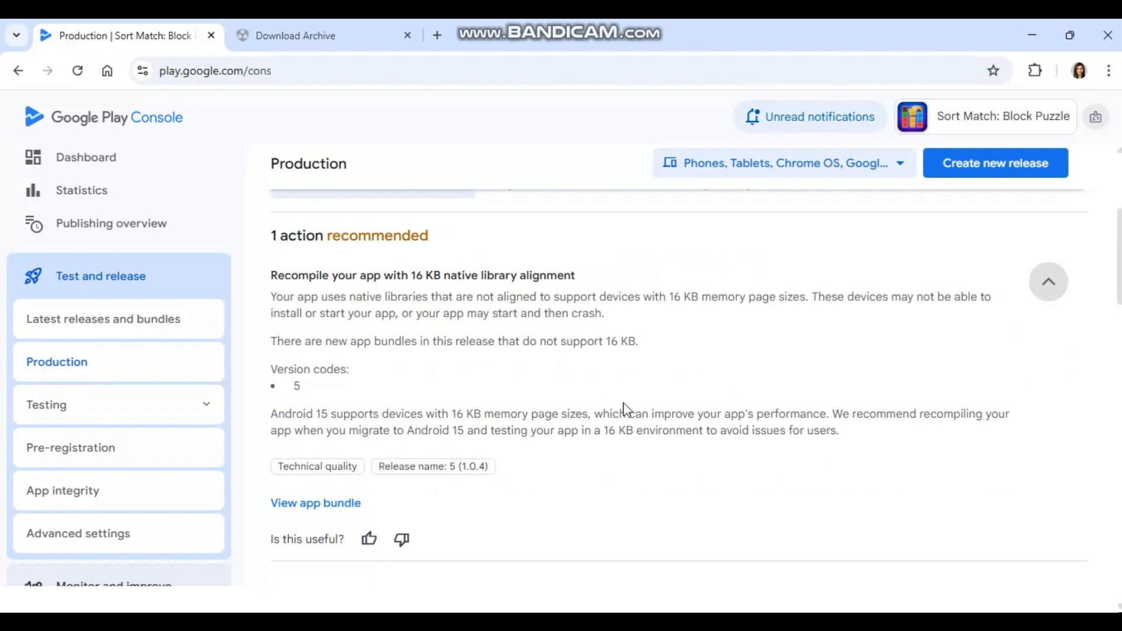
mouse_move(446, 302)
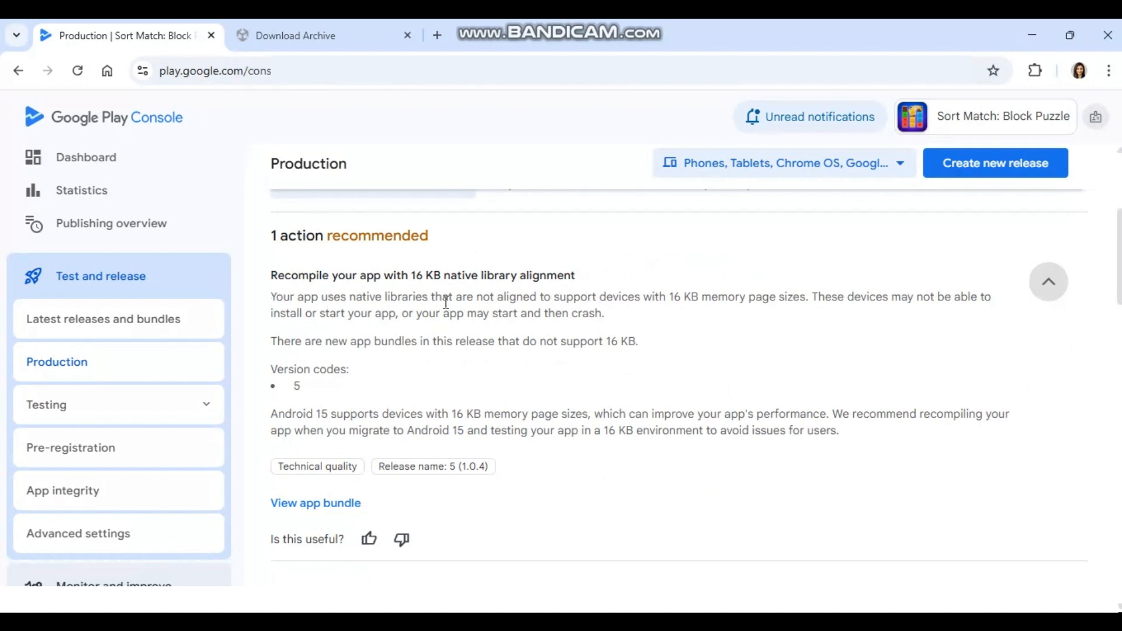
mouse_move(565, 294)
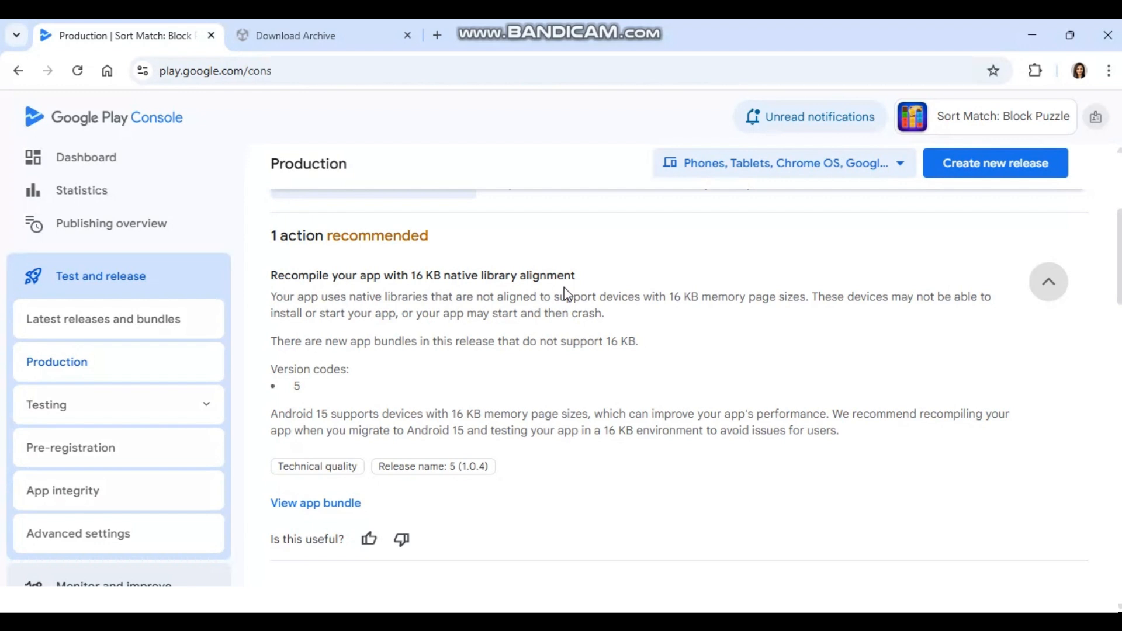
mouse_move(263, 316)
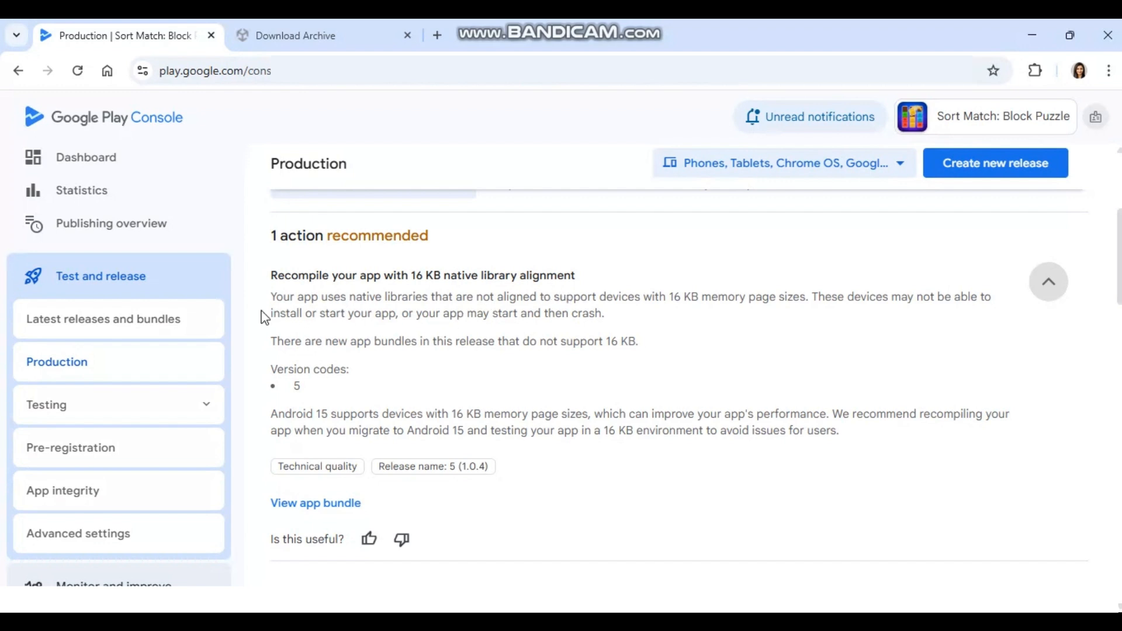
mouse_move(651, 316)
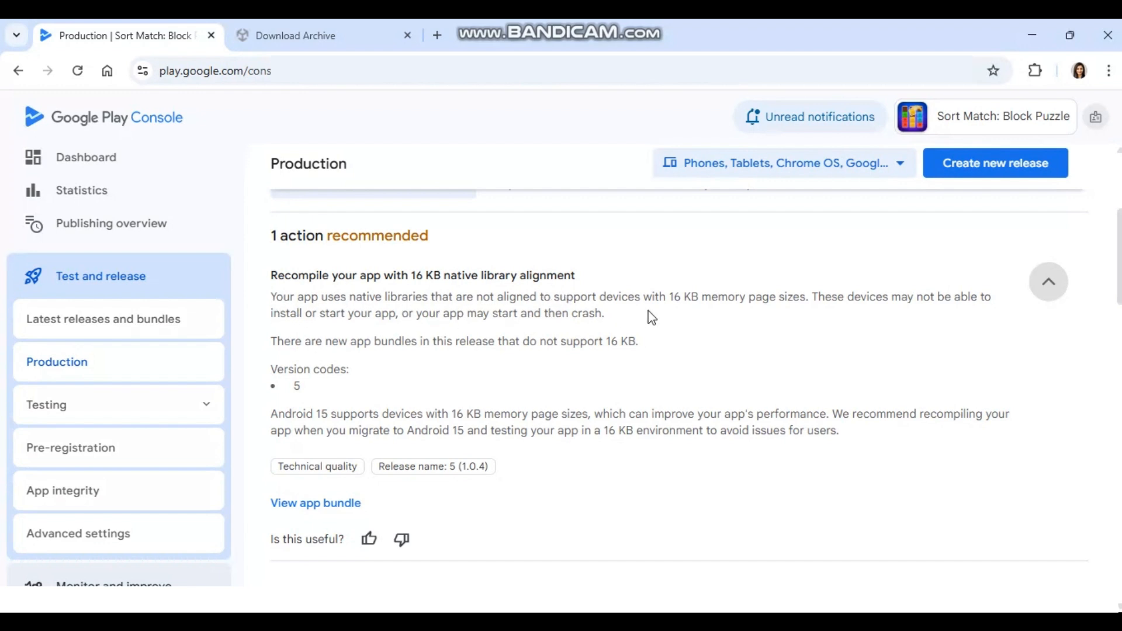
mouse_move(677, 317)
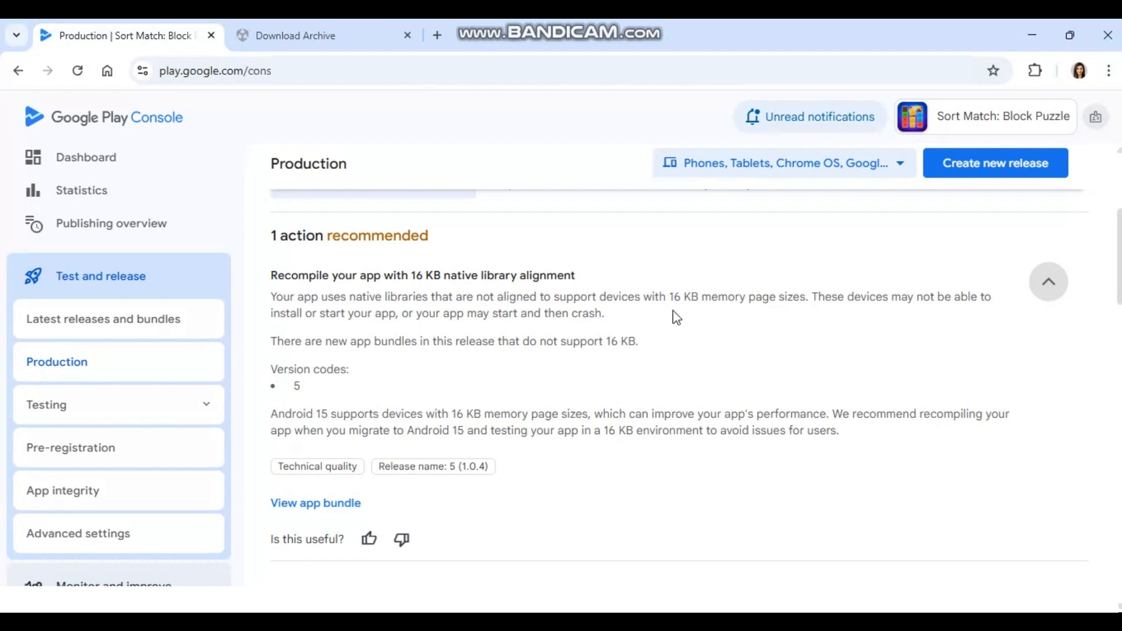
mouse_move(378, 369)
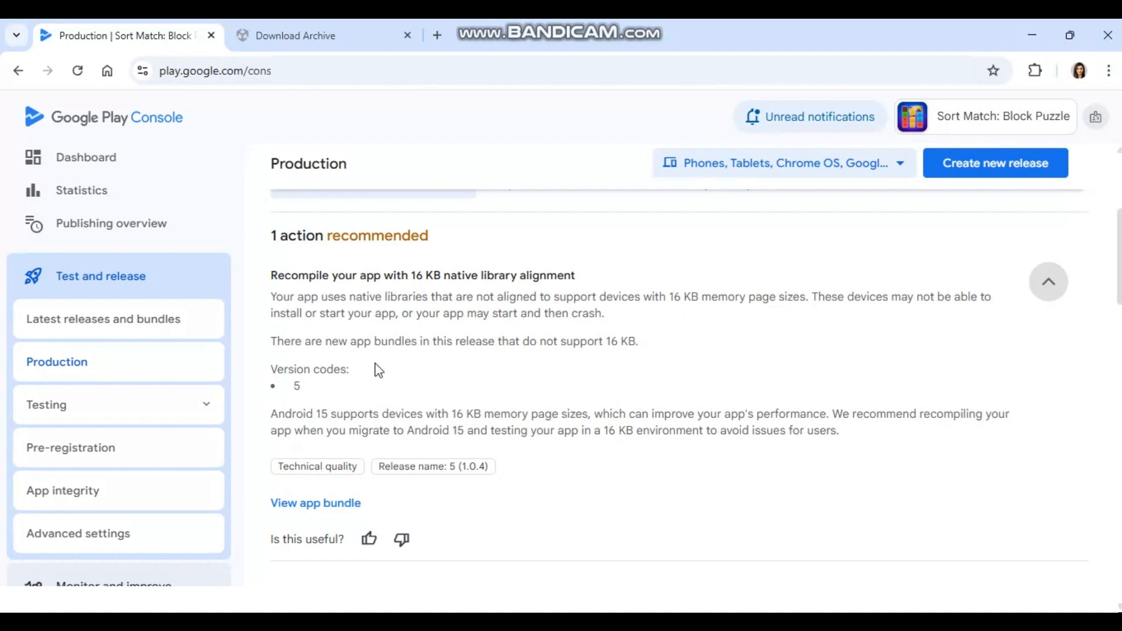
mouse_move(270, 436)
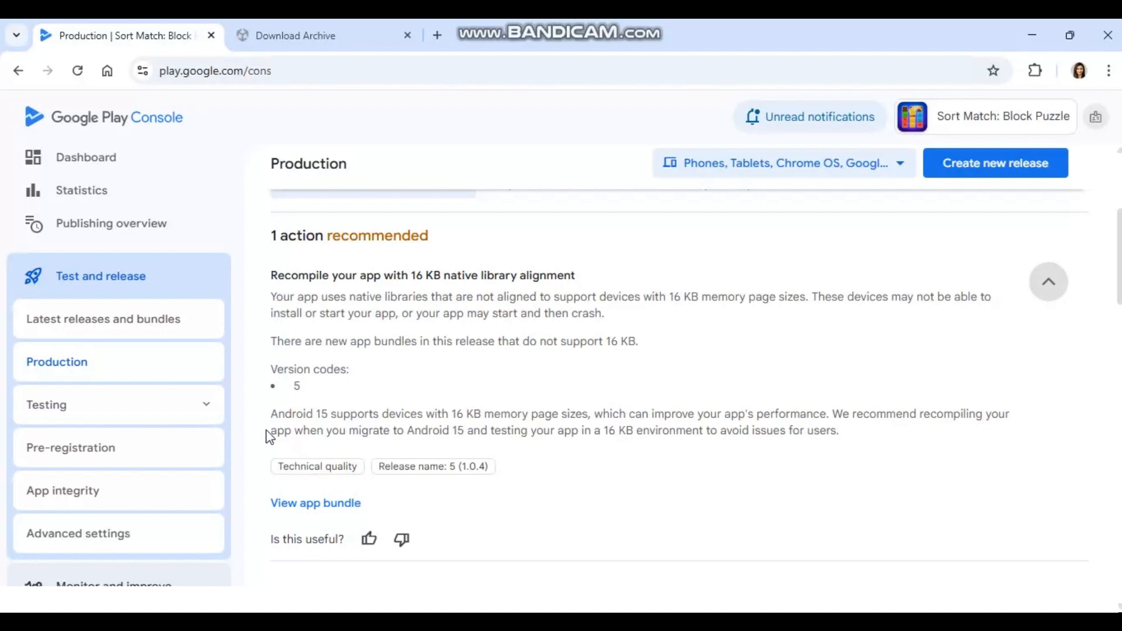
mouse_move(661, 432)
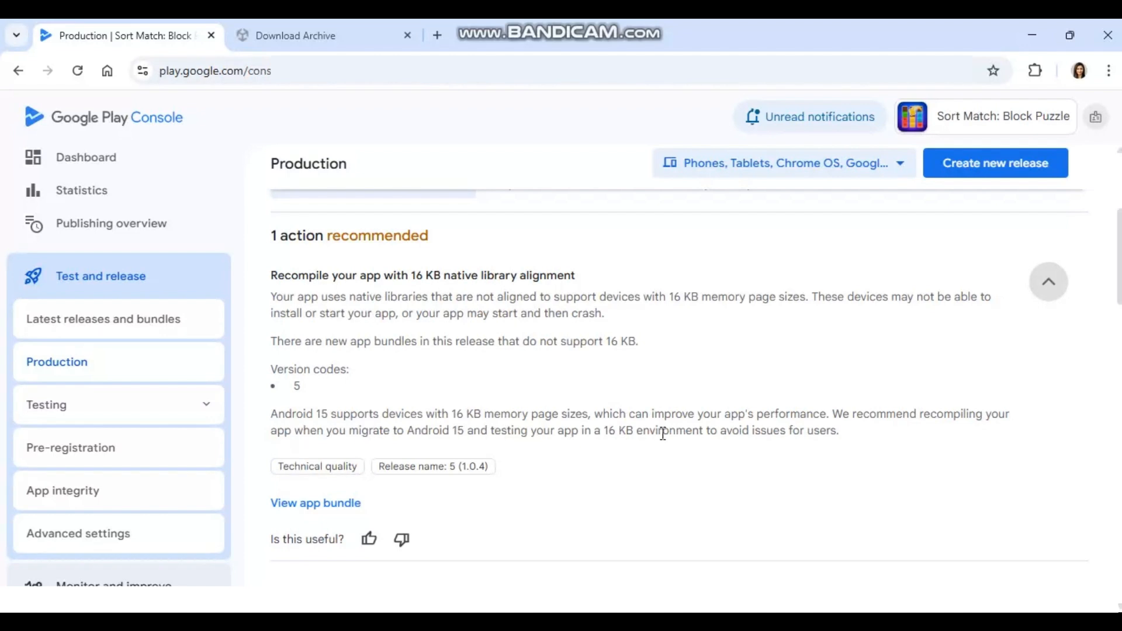
mouse_move(837, 447)
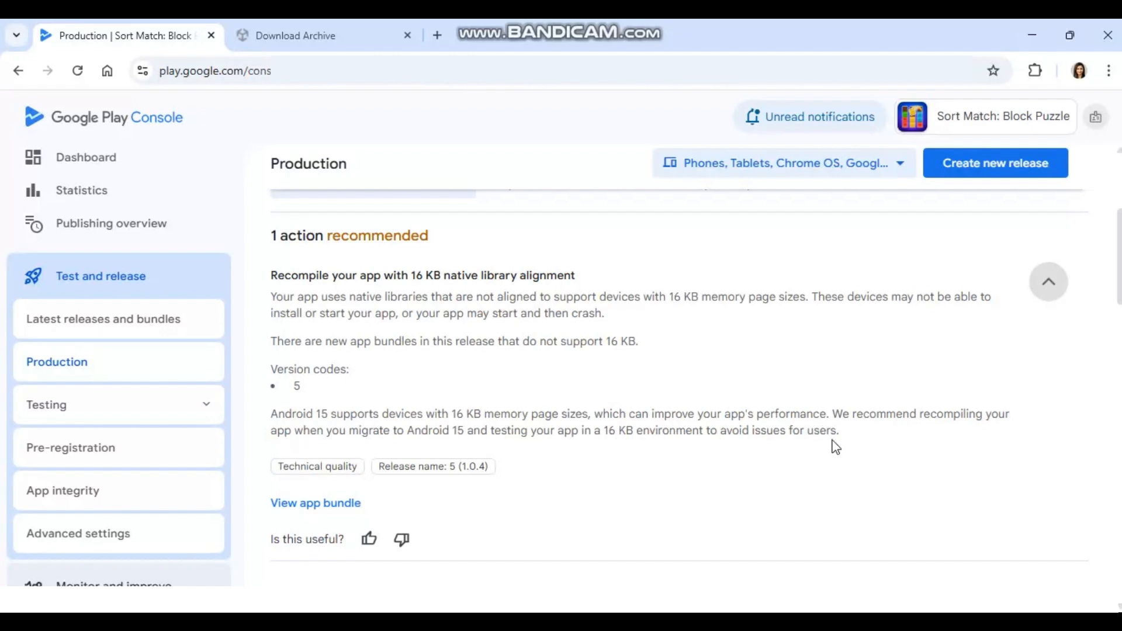
Step: Review the Android Developers Blog post on the 16 KB page size requirement
click(323, 35)
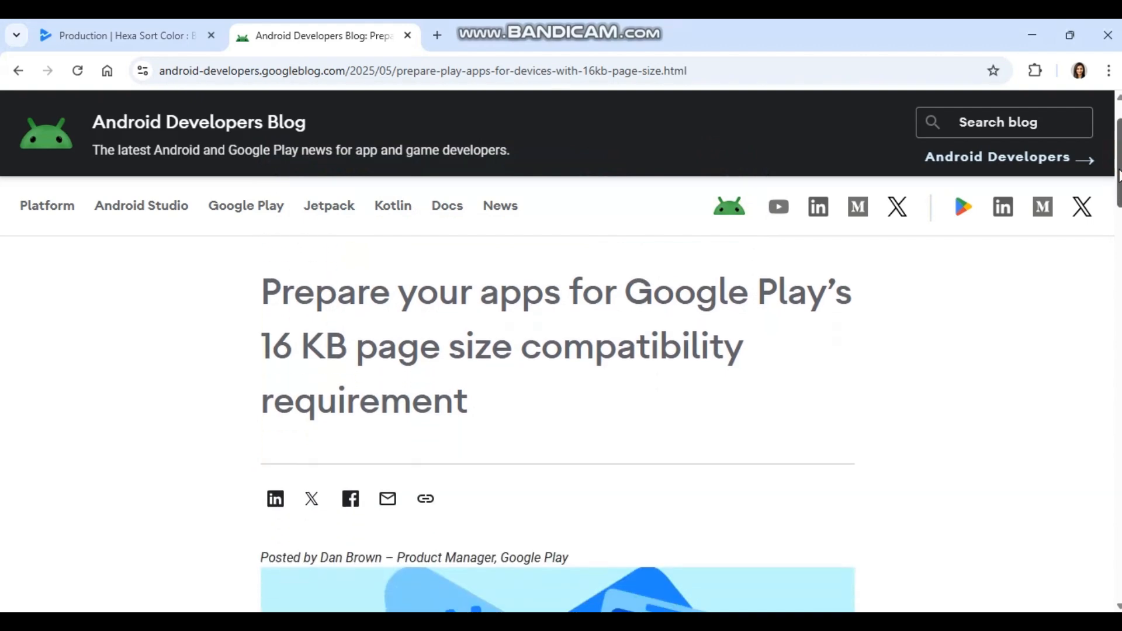
scroll(down, 3)
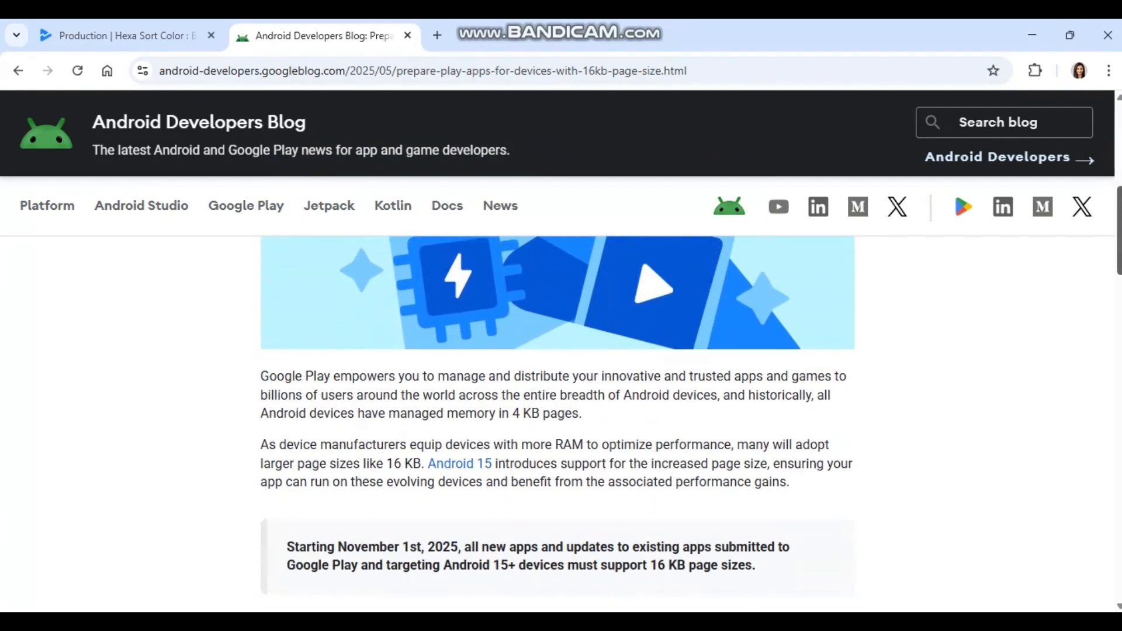
scroll(down, 3)
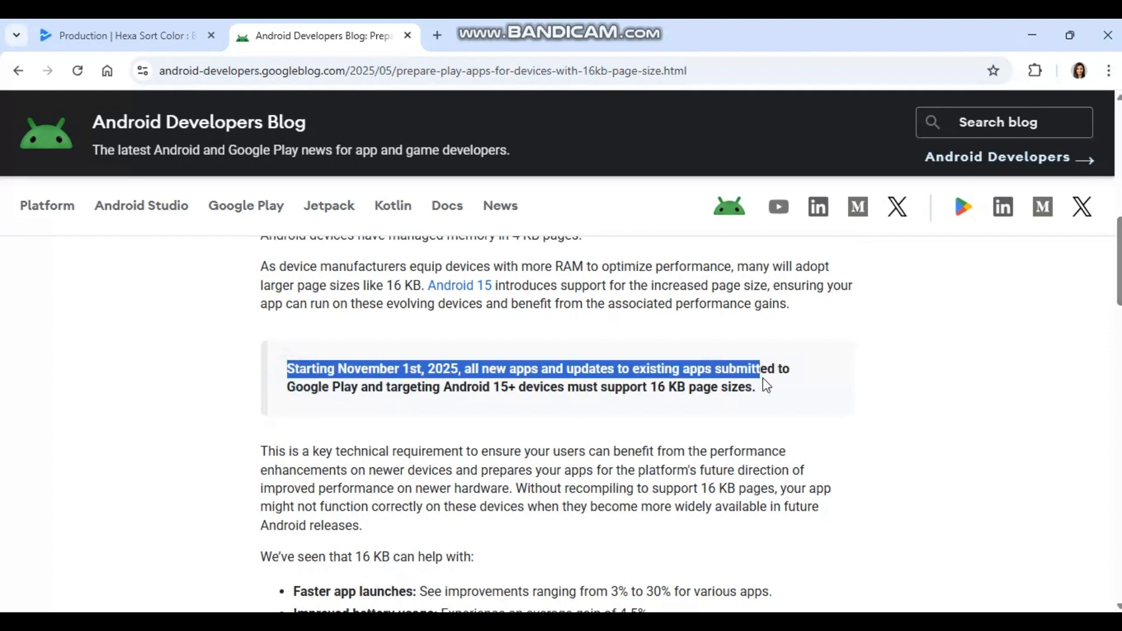
click(778, 394)
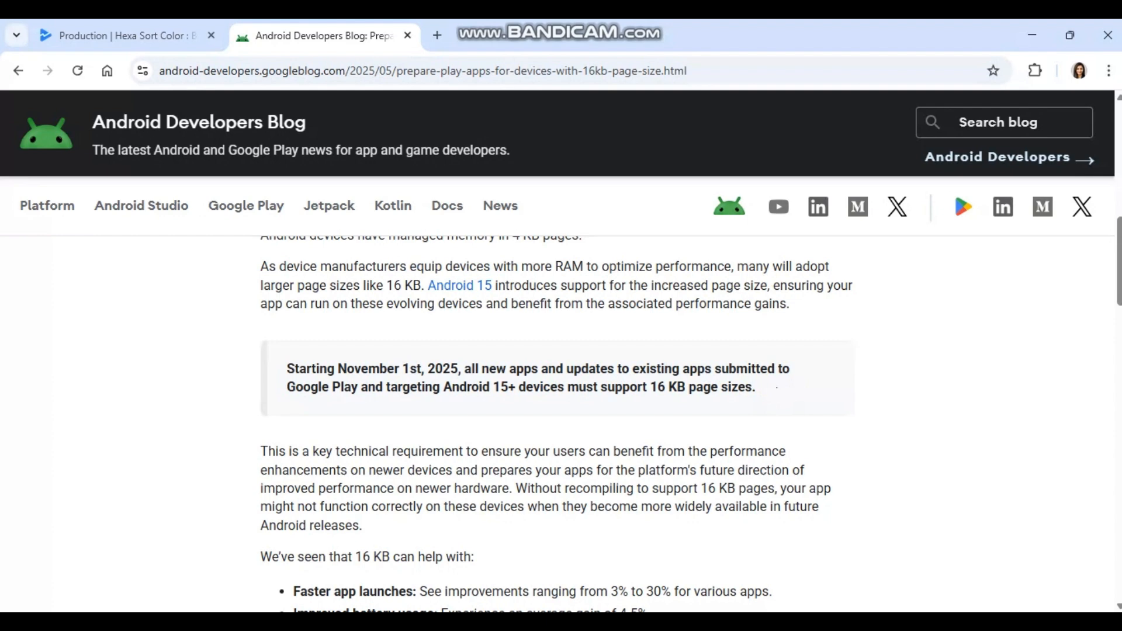
scroll(down, 3)
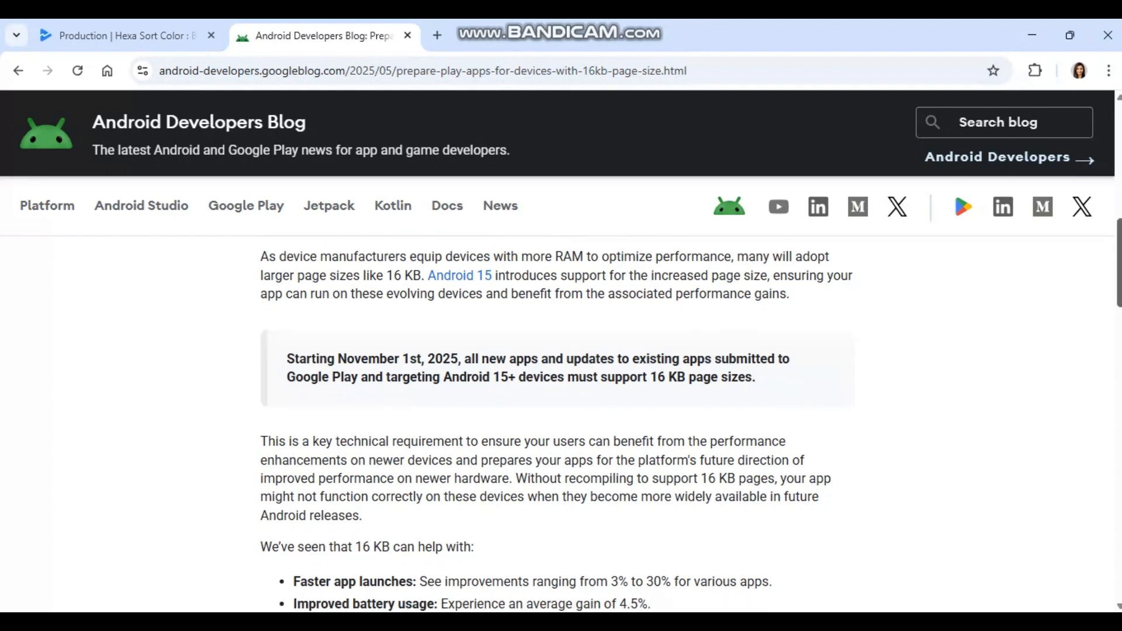
scroll(down, 3)
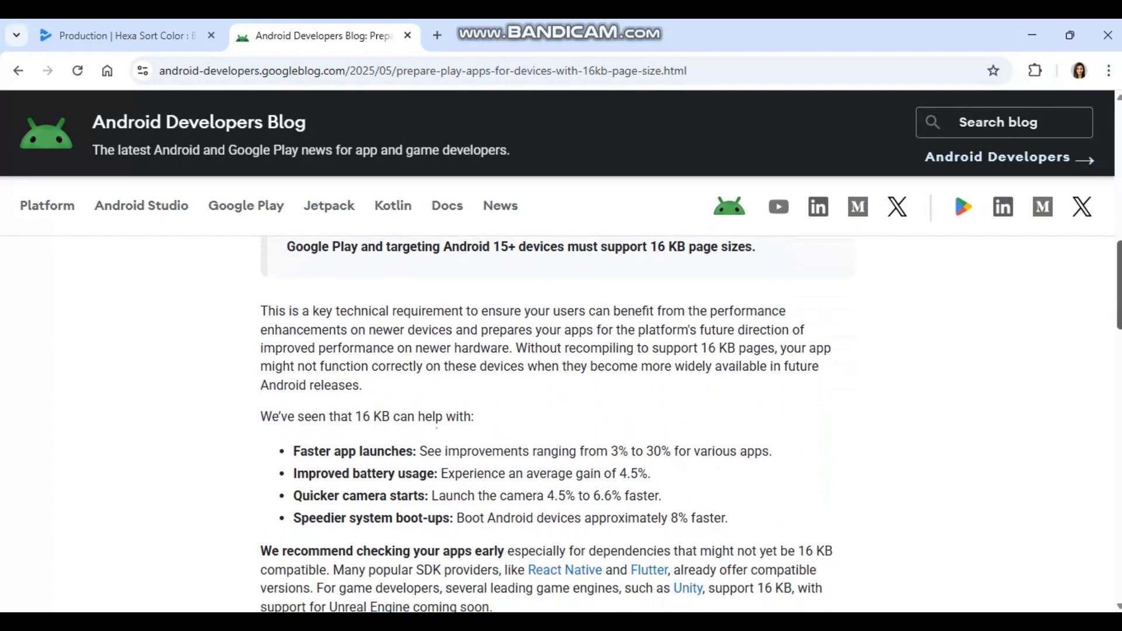
scroll(down, 3)
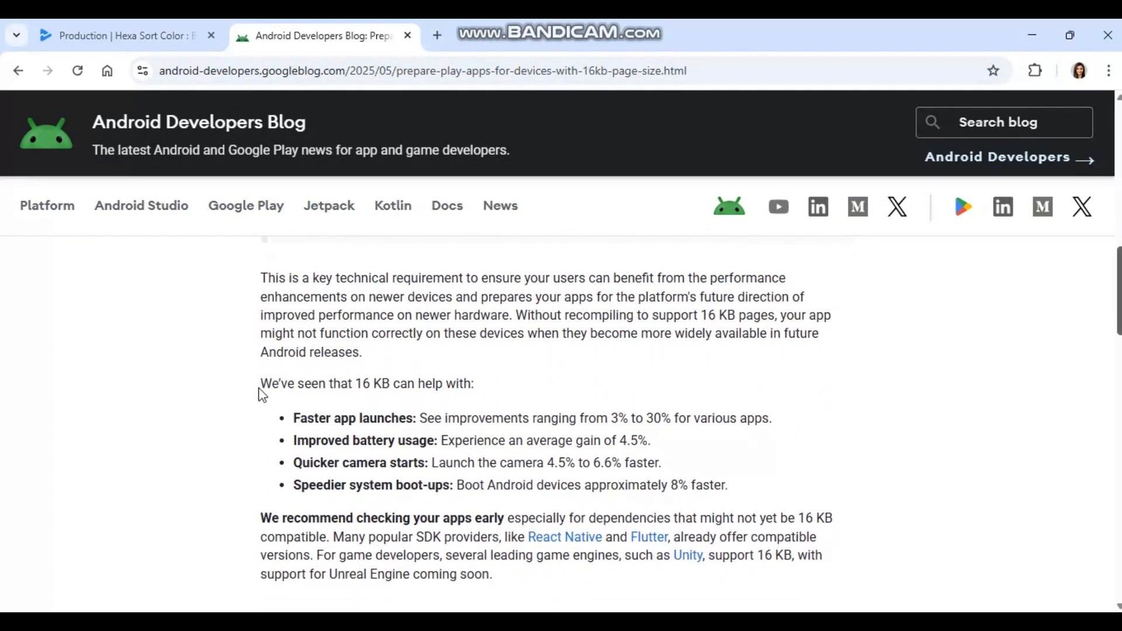
mouse_move(295, 429)
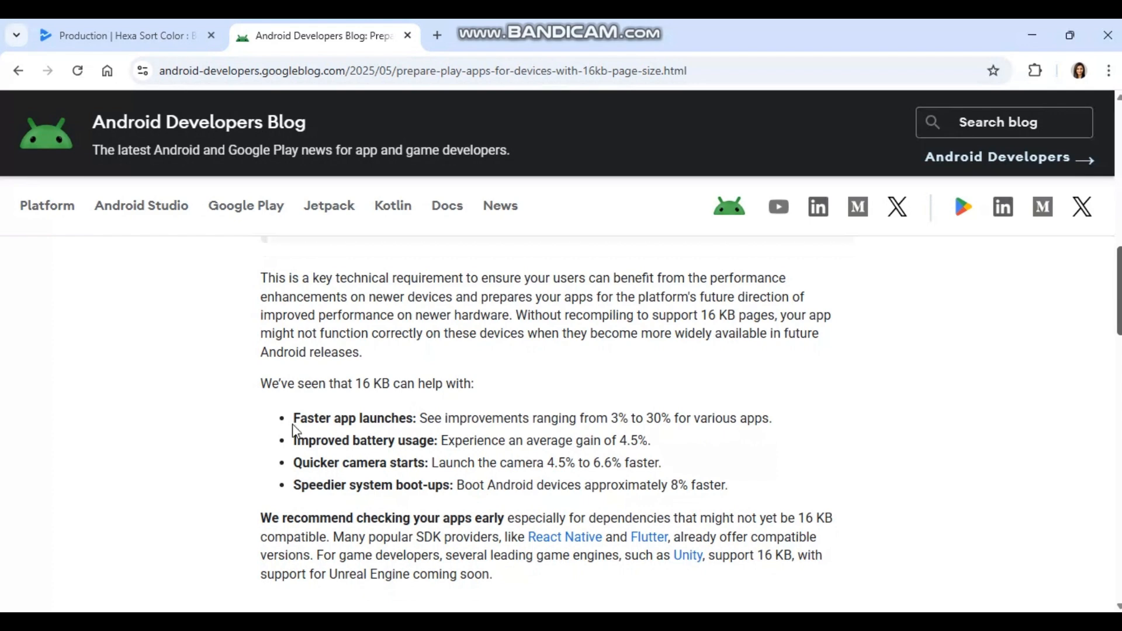
mouse_move(652, 437)
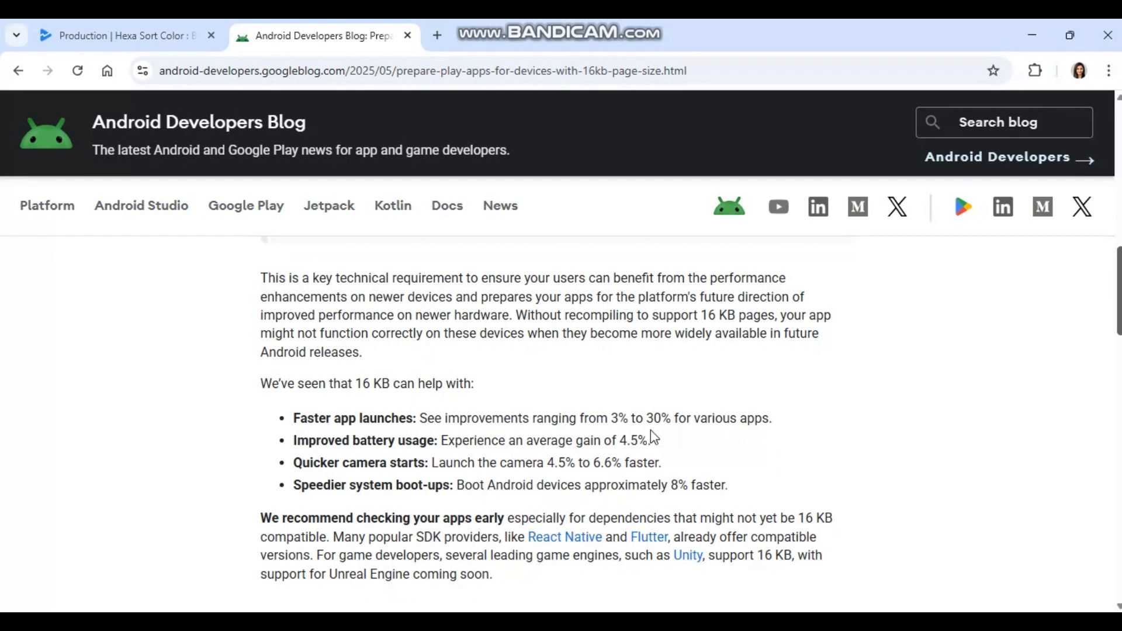
mouse_move(421, 438)
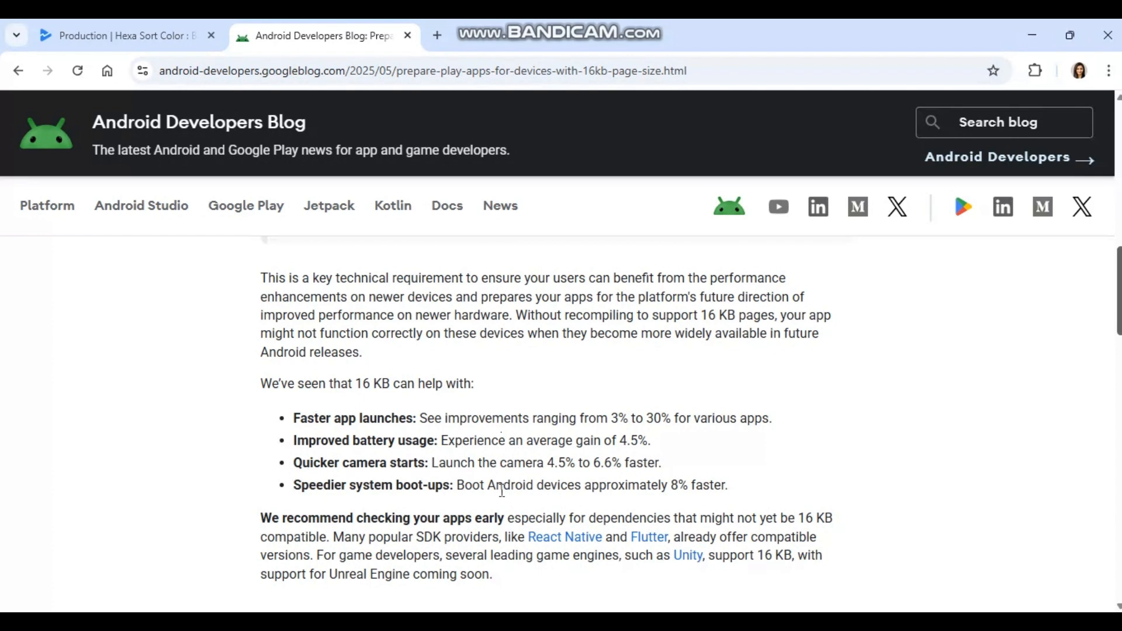
mouse_move(830, 451)
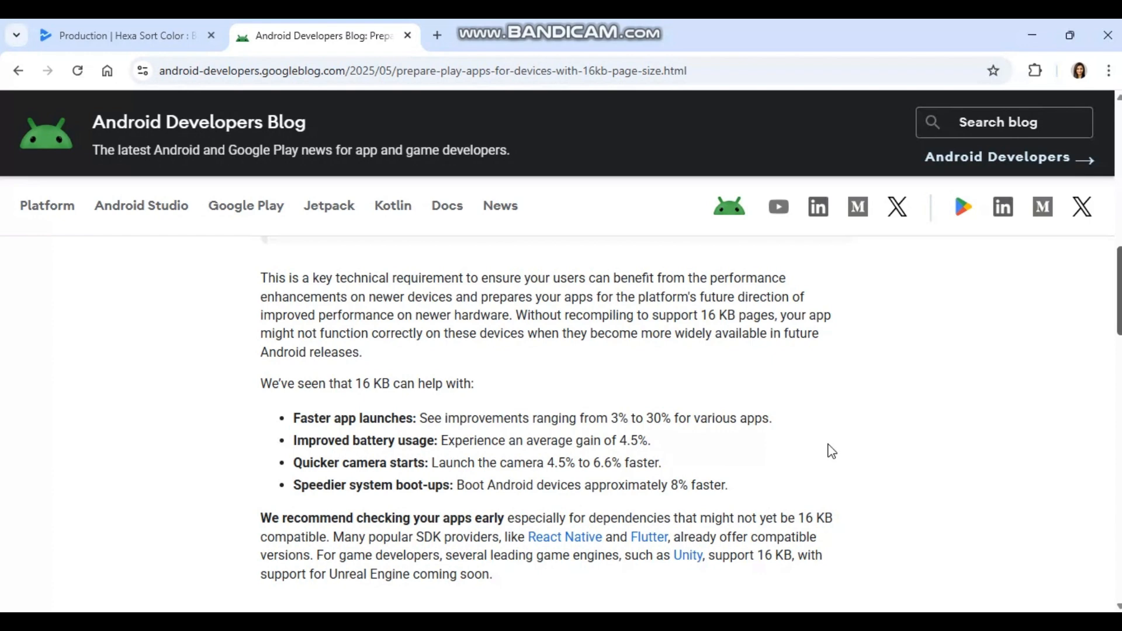
scroll(up, 3)
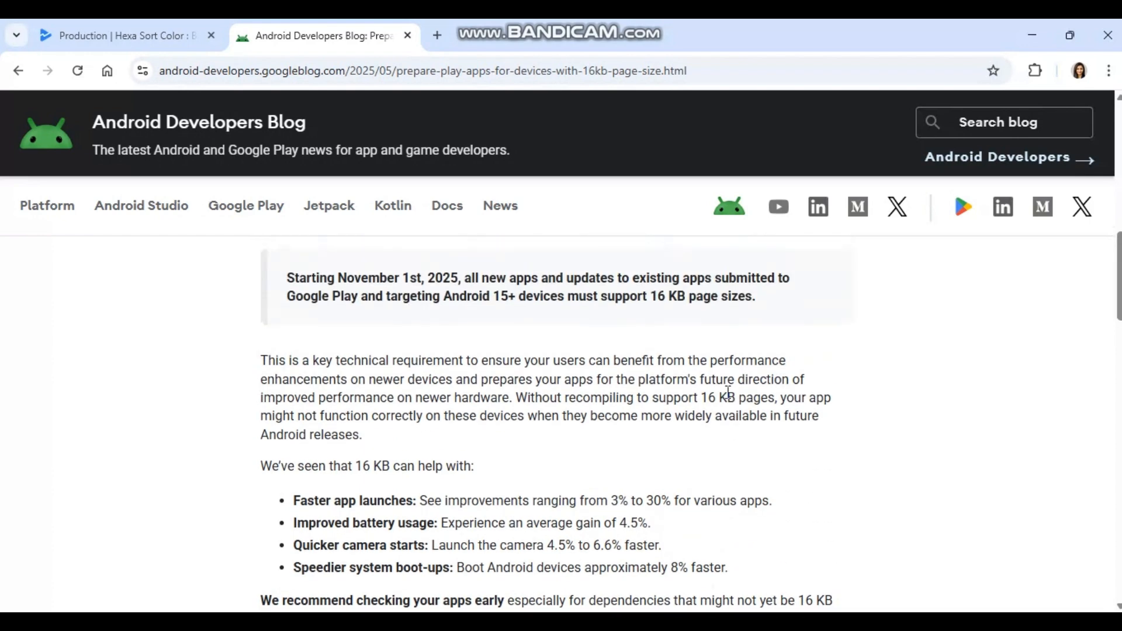
mouse_move(475, 295)
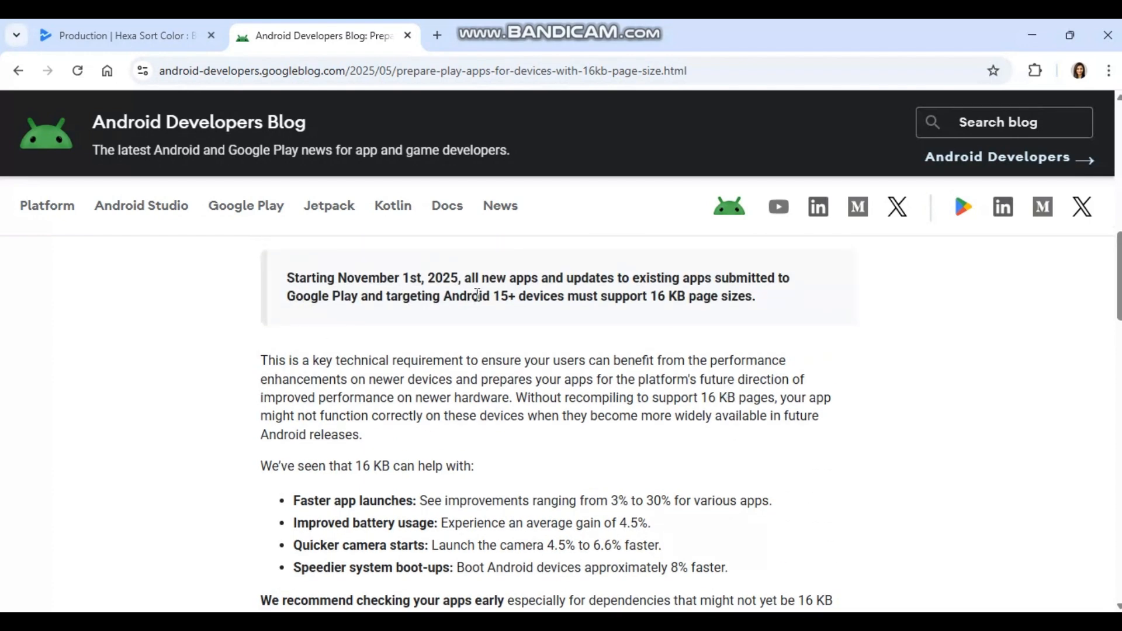
Step: Back in Play Console, view the flagged app bundle 5.aab (1.0.4) details listing arm64-v8a
click(122, 36)
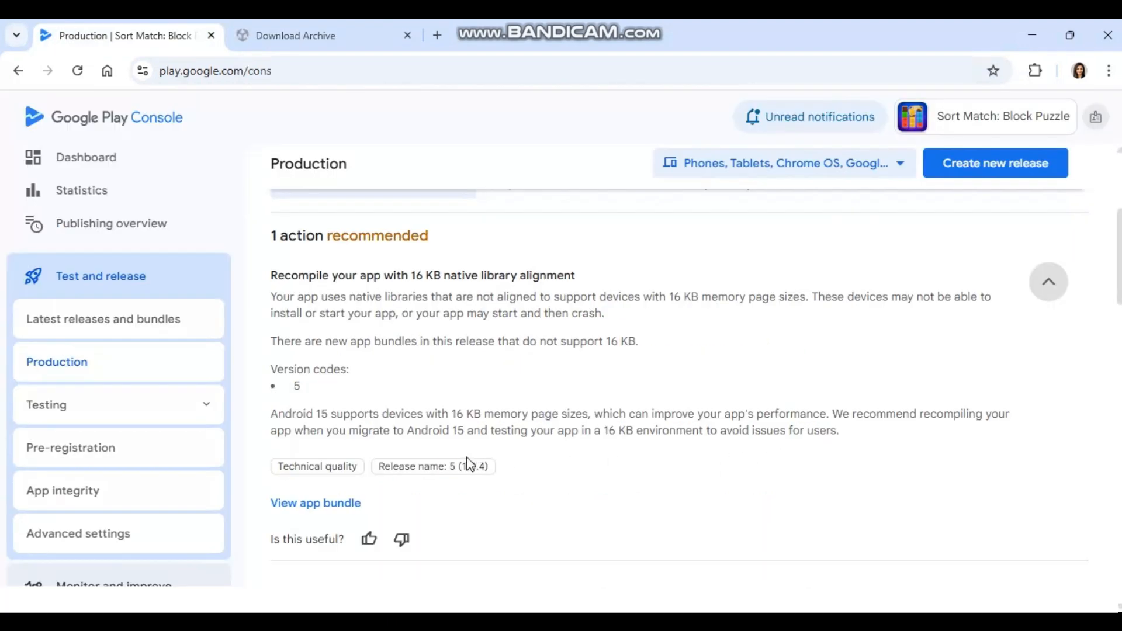
mouse_move(316, 503)
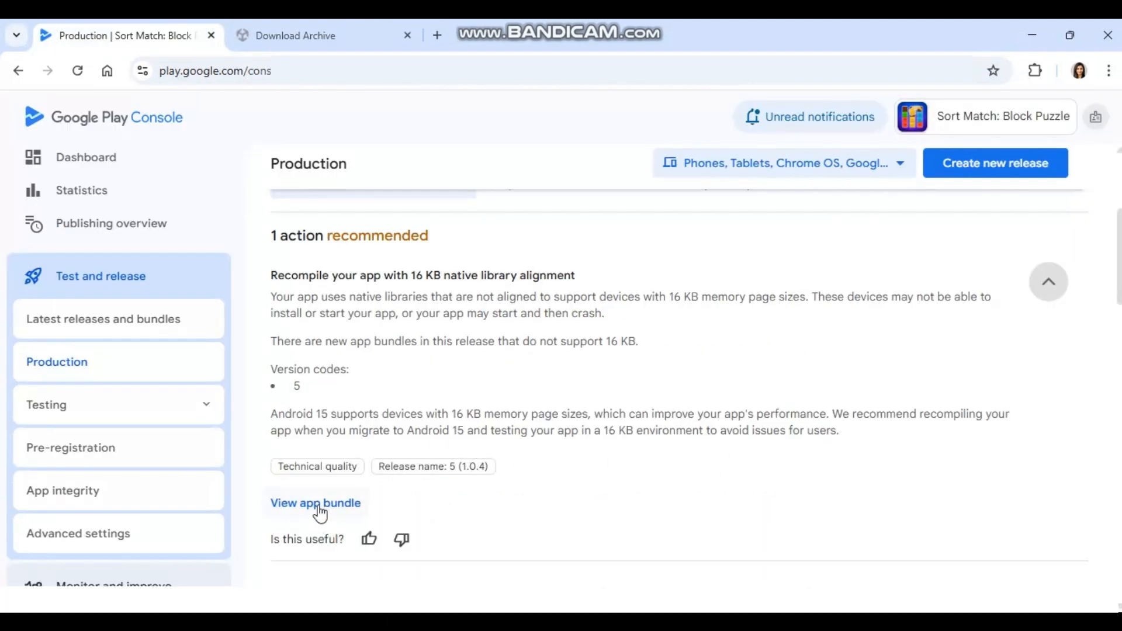
click(314, 503)
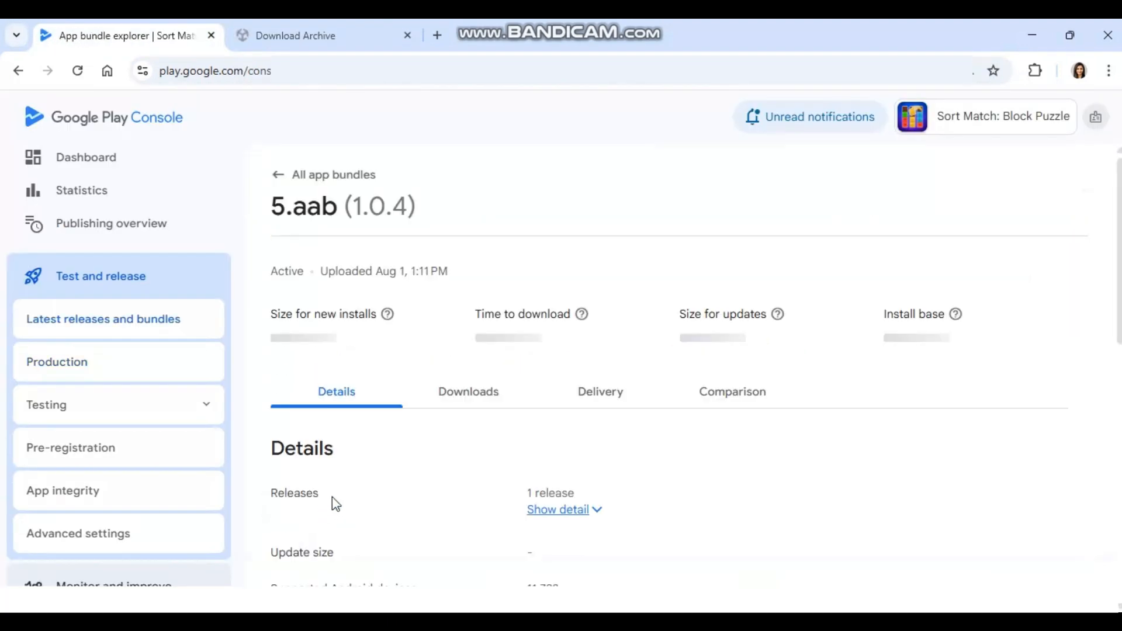
scroll(down, 3)
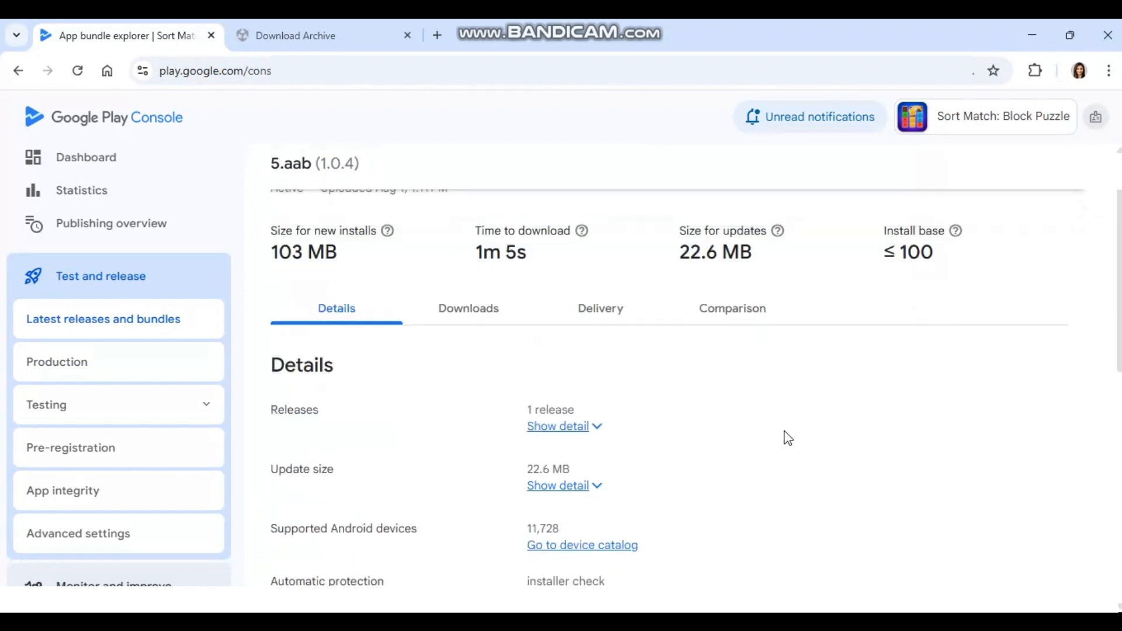
scroll(down, 3)
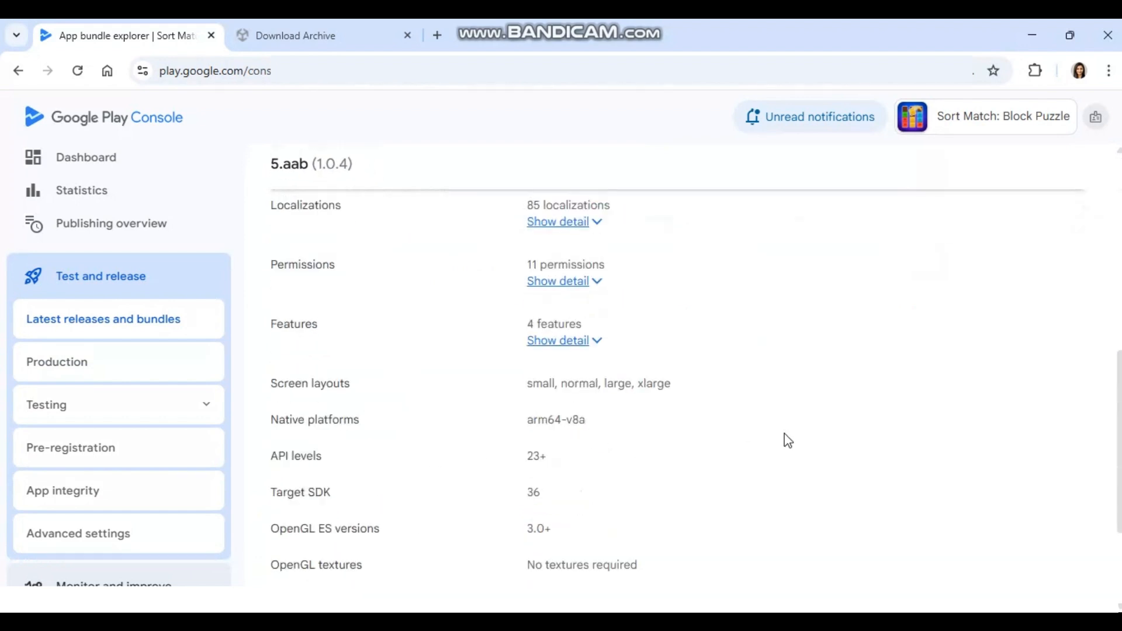
Step: Show the Memory page size detail for 5.aab, listing the libraries lacking 16 KB support
scroll(down, 3)
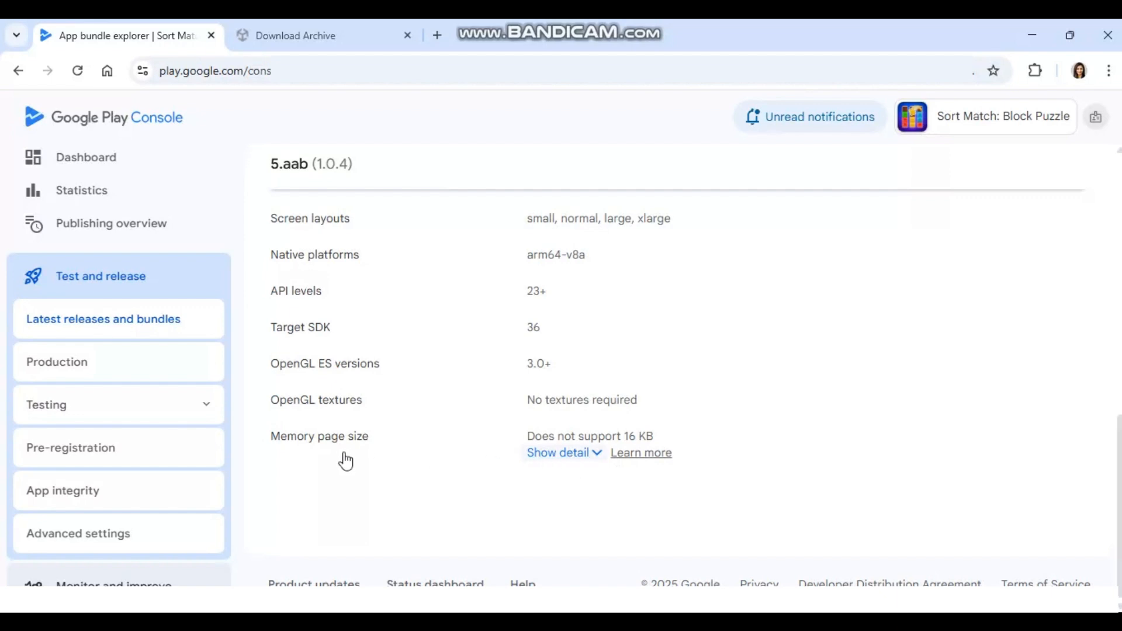
click(559, 453)
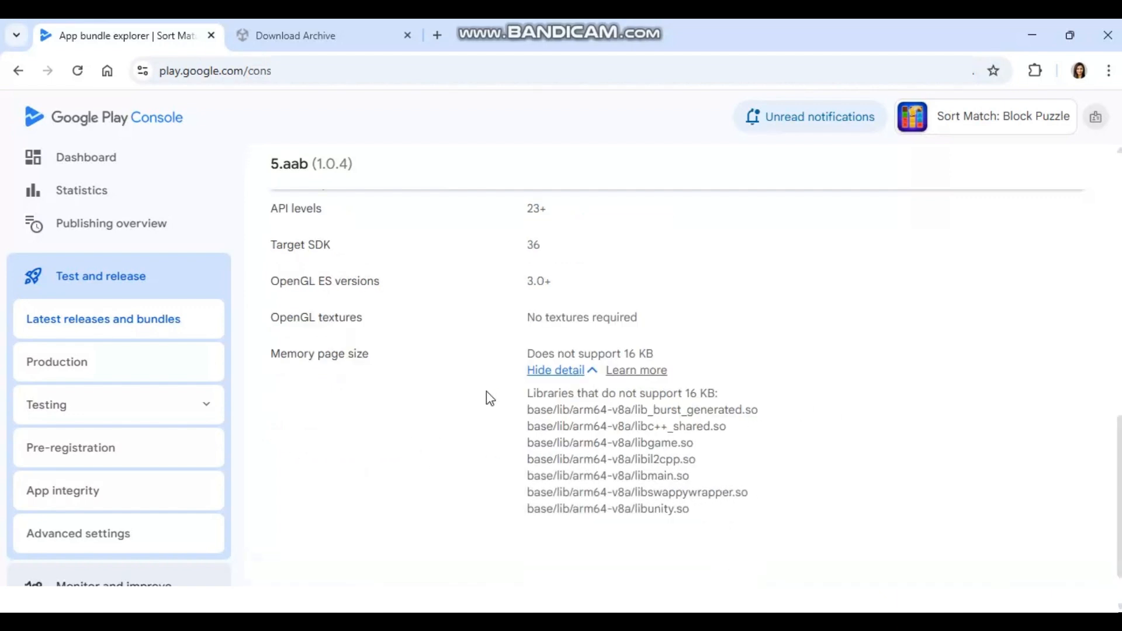
mouse_move(505, 442)
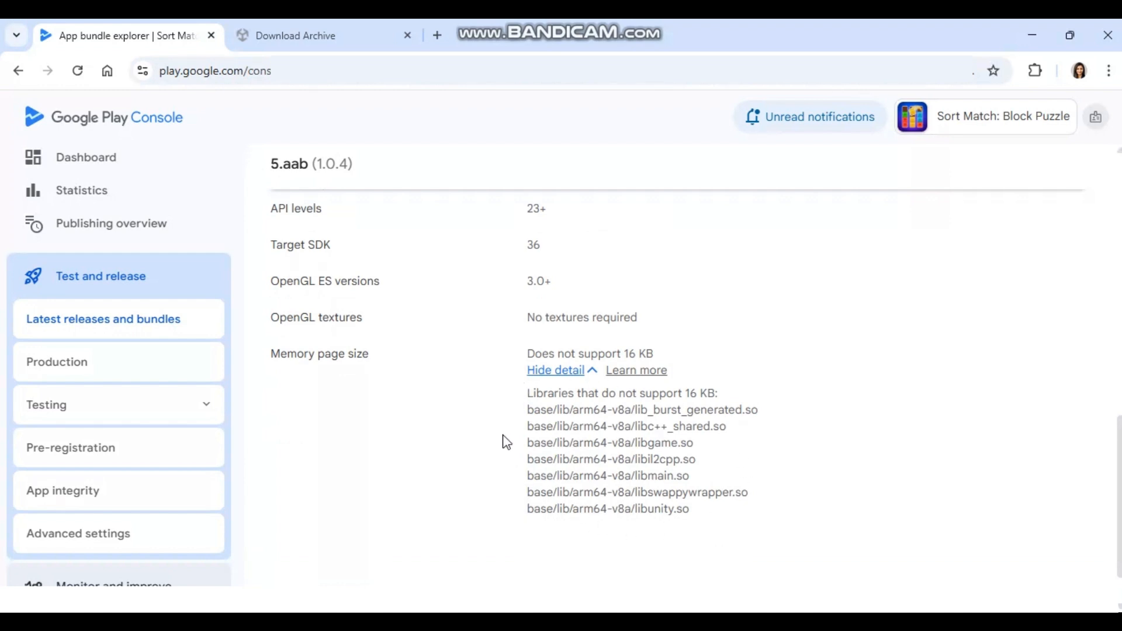
mouse_move(512, 422)
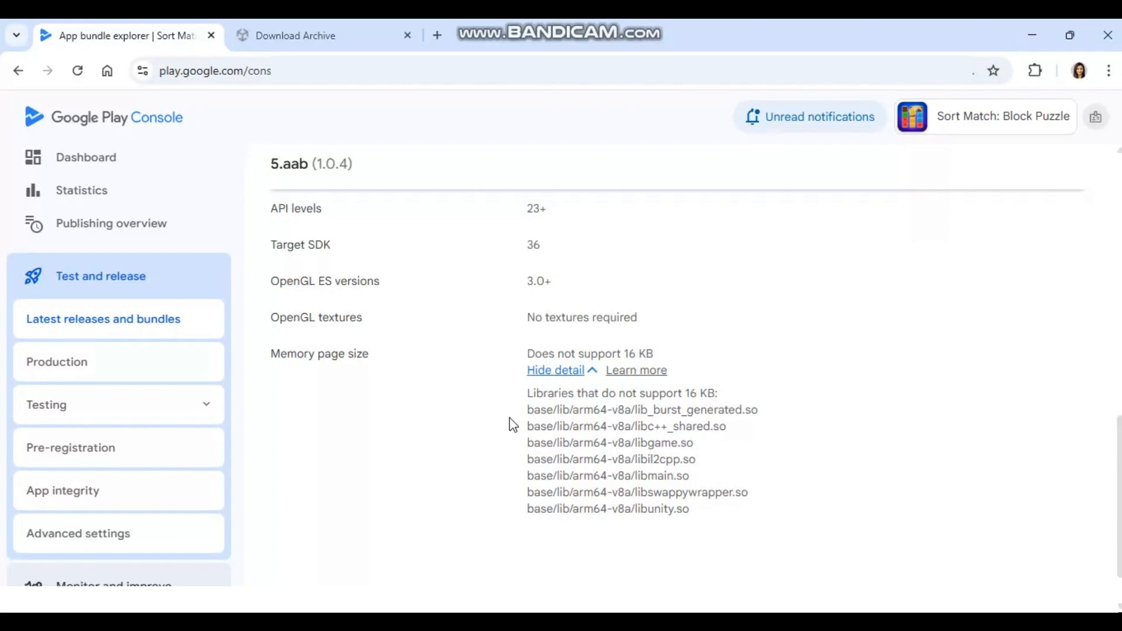
mouse_move(512, 423)
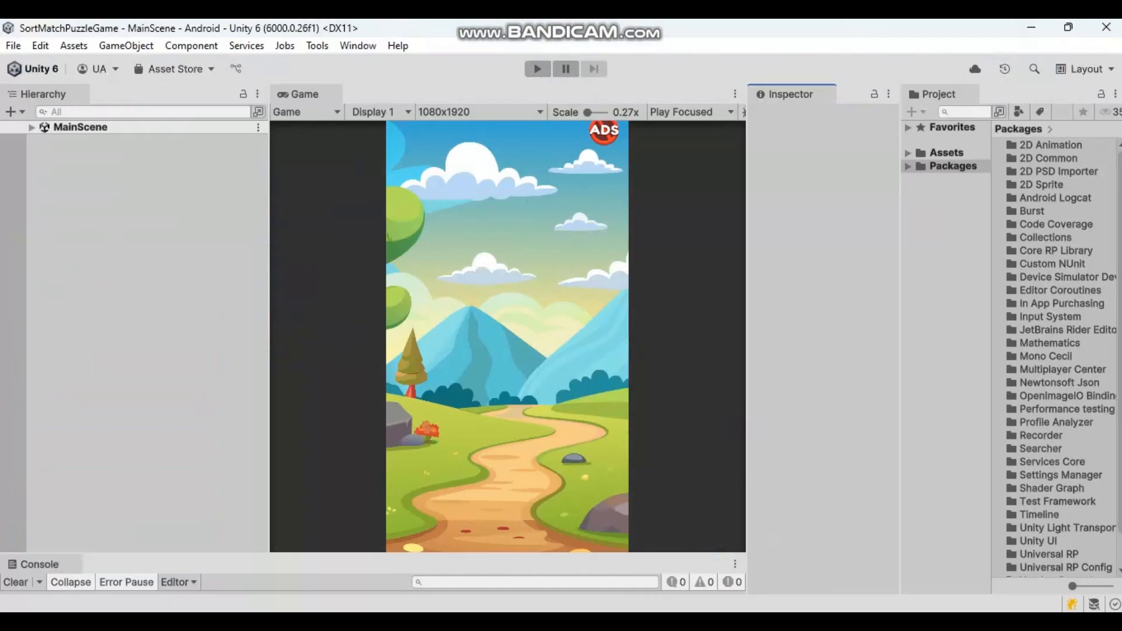
mouse_move(718, 514)
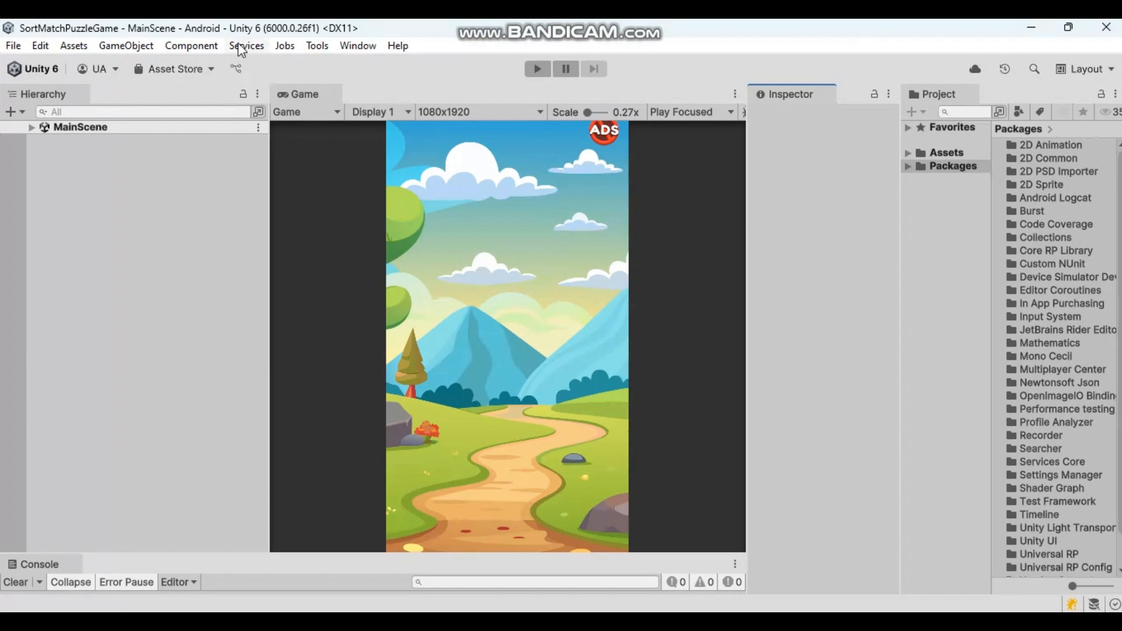
mouse_move(277, 47)
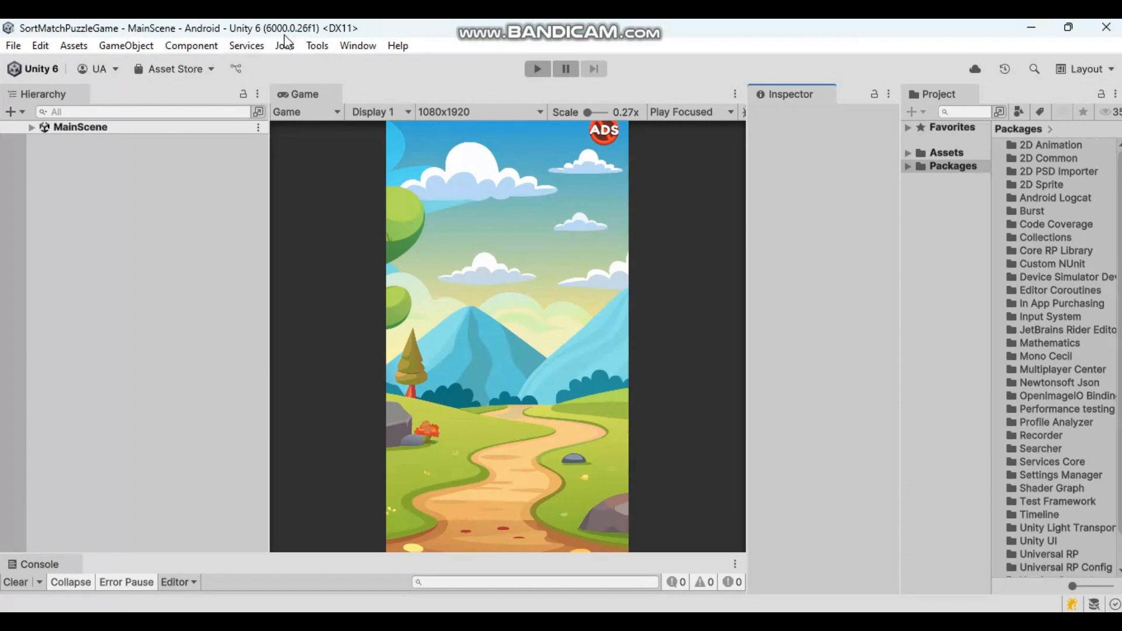
mouse_move(317, 46)
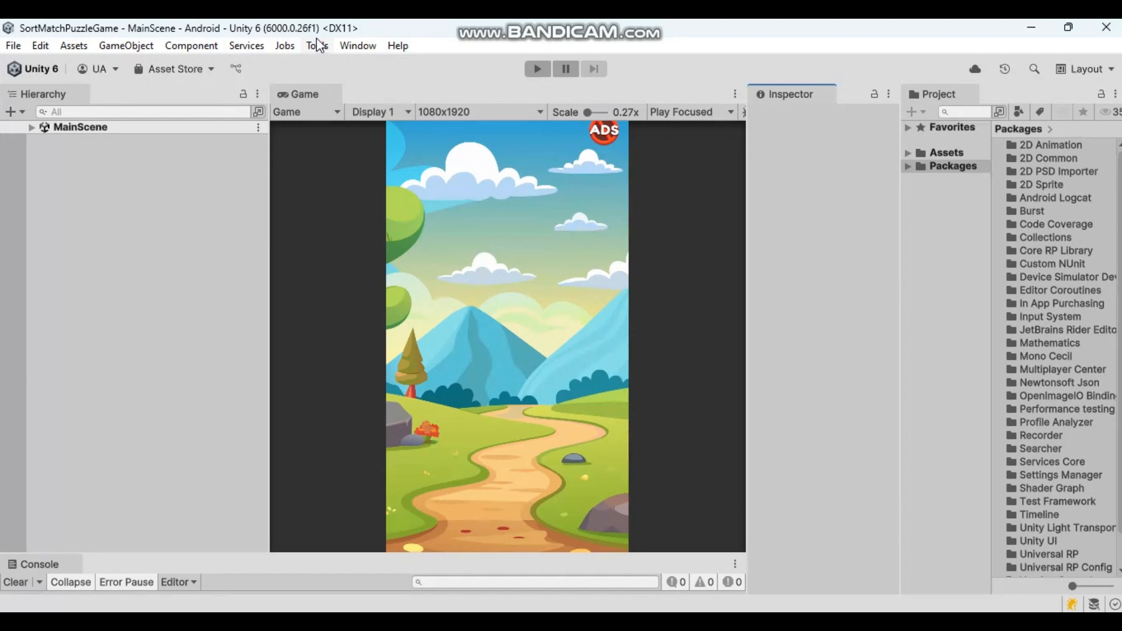
mouse_move(882, 487)
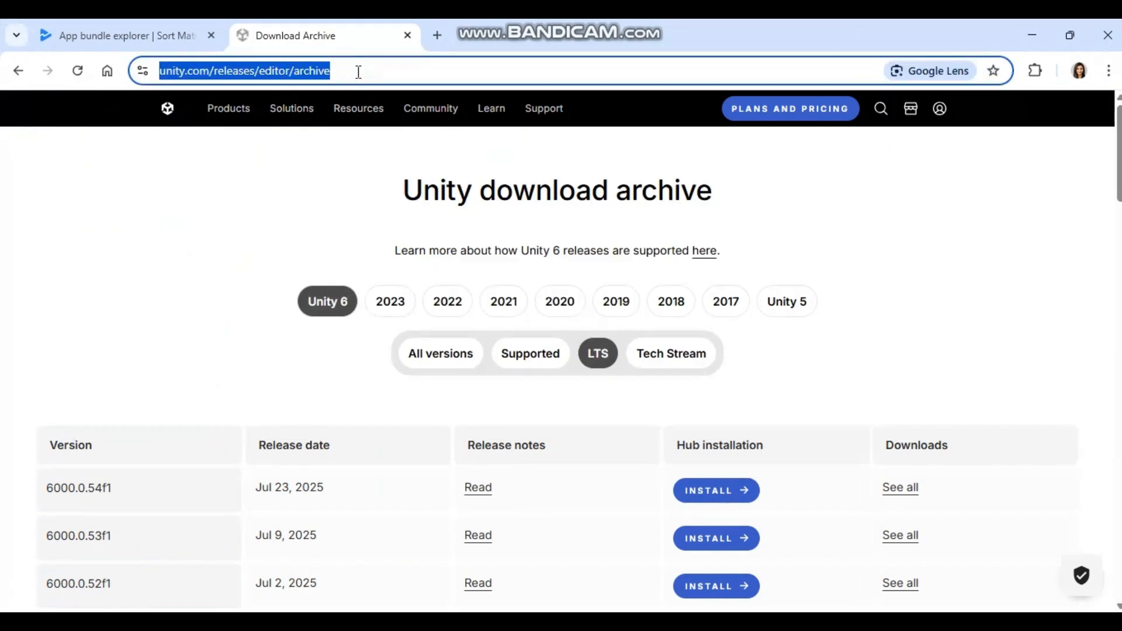
Step: Filter the Unity download archive to Unity 6 LTS releases, newest 6000.0.54f1
click(529, 353)
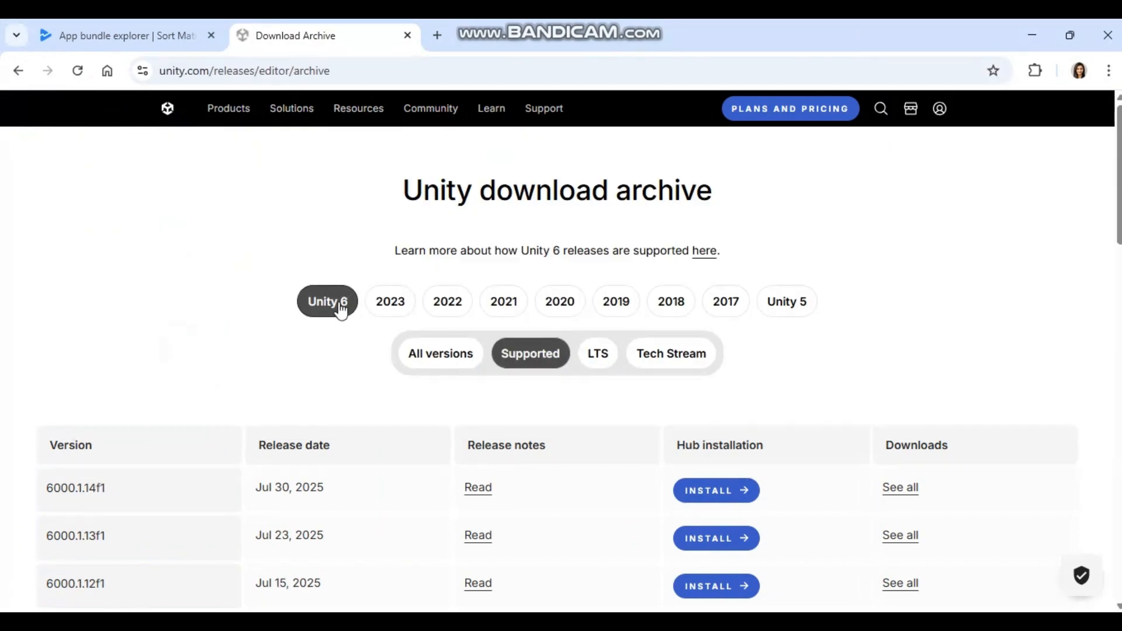
mouse_move(622, 336)
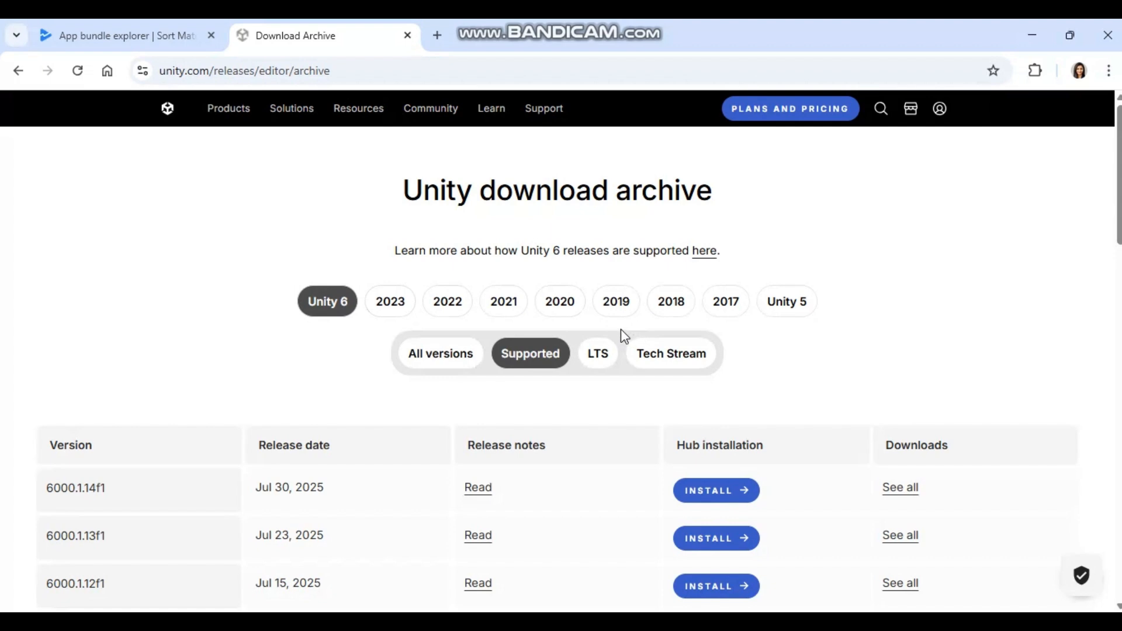
scroll(down, 3)
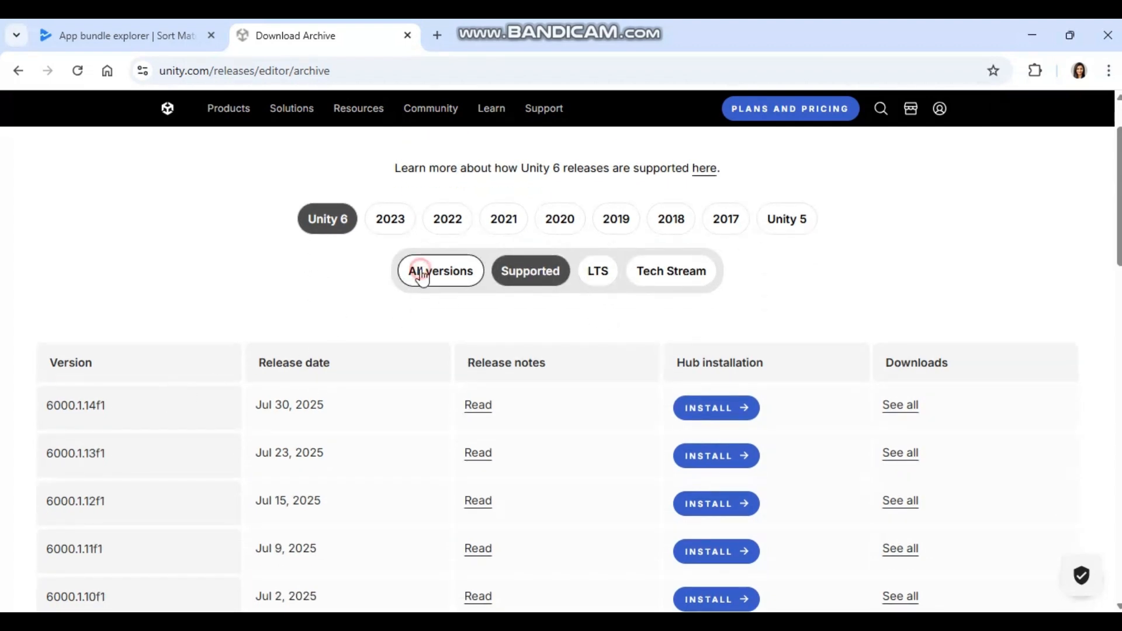
click(440, 270)
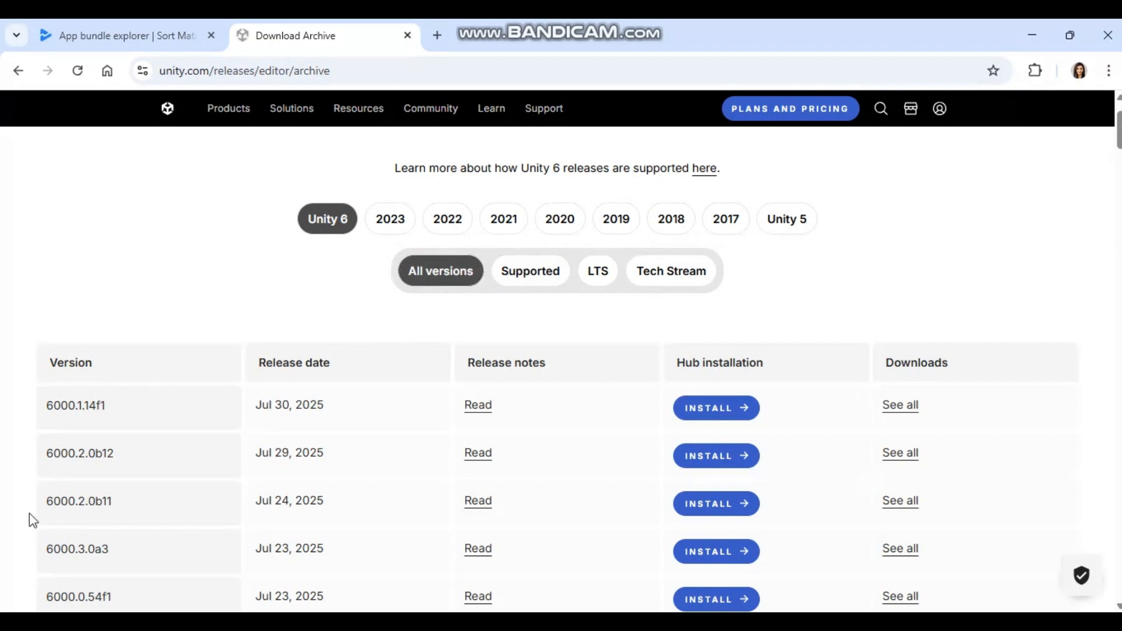
scroll(down, 3)
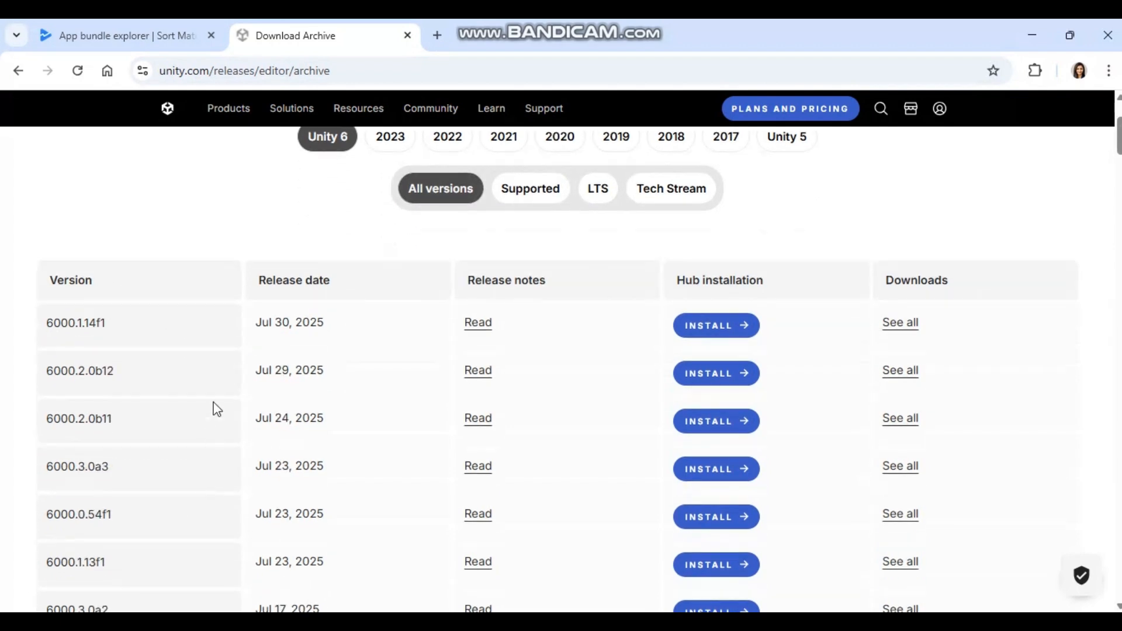
mouse_move(108, 300)
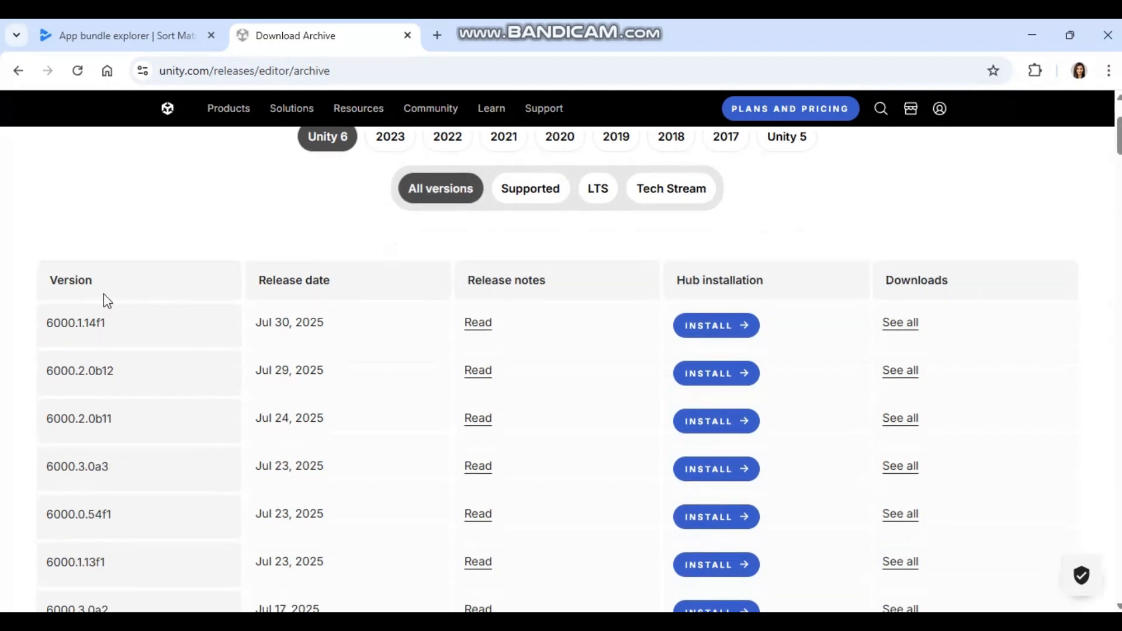
mouse_move(556, 218)
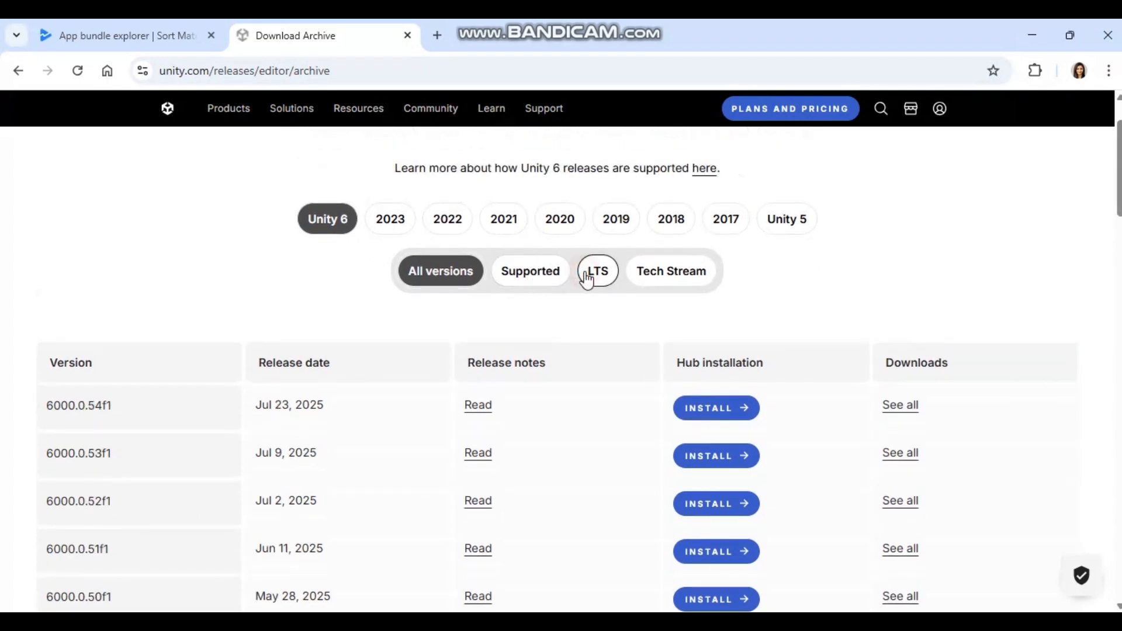
click(597, 270)
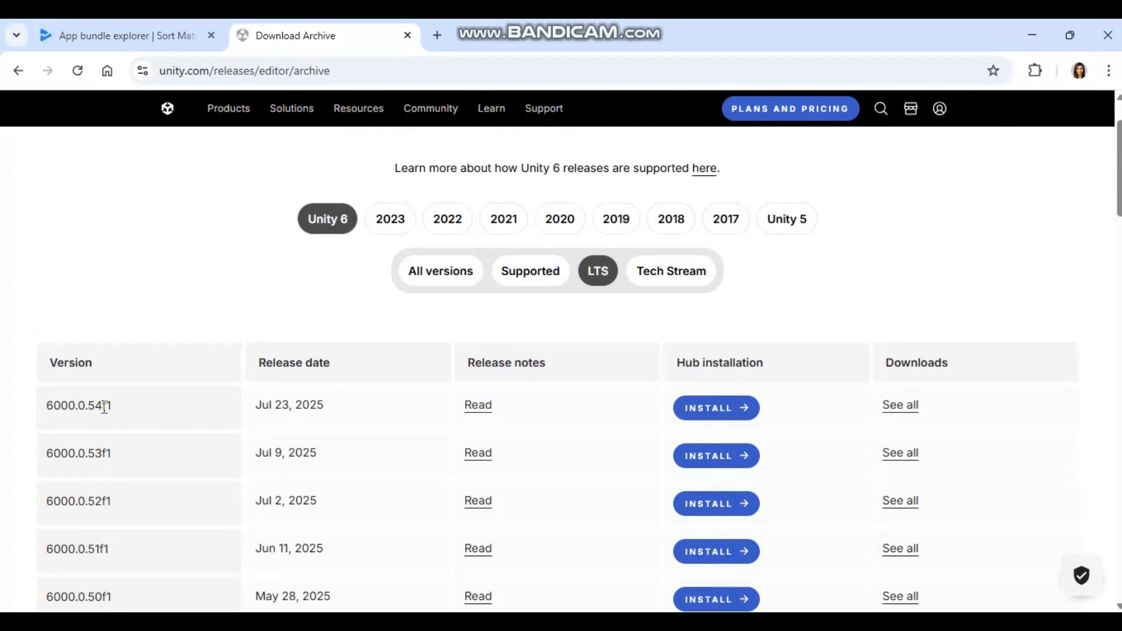
Step: Let the browser always hand the 6000.0.54f1 install link to Unity Hub
click(715, 408)
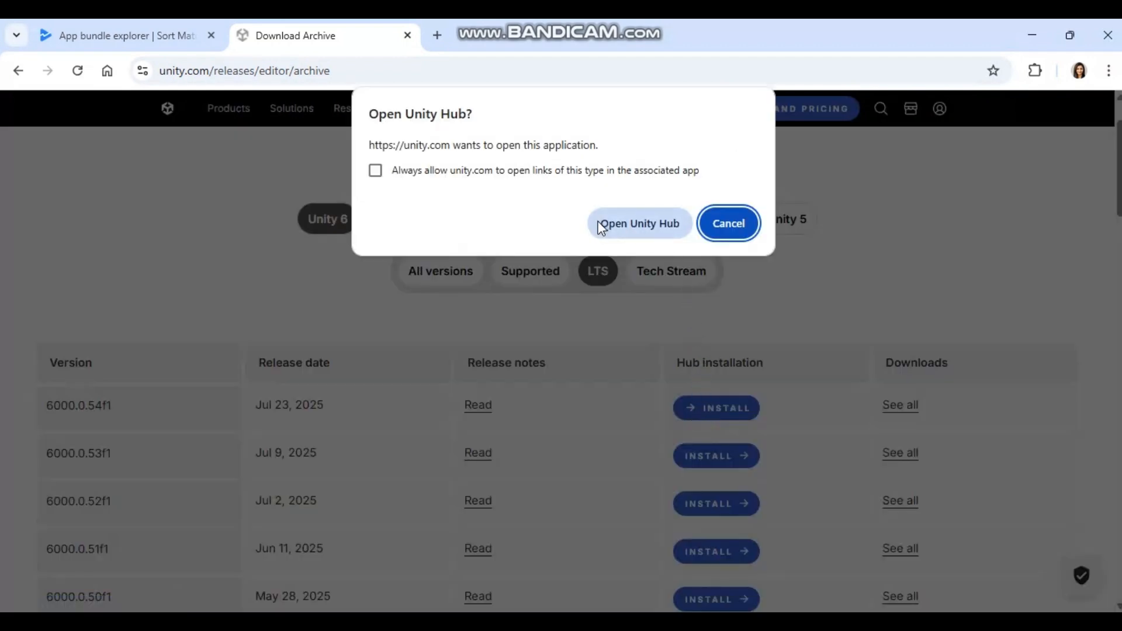
click(375, 171)
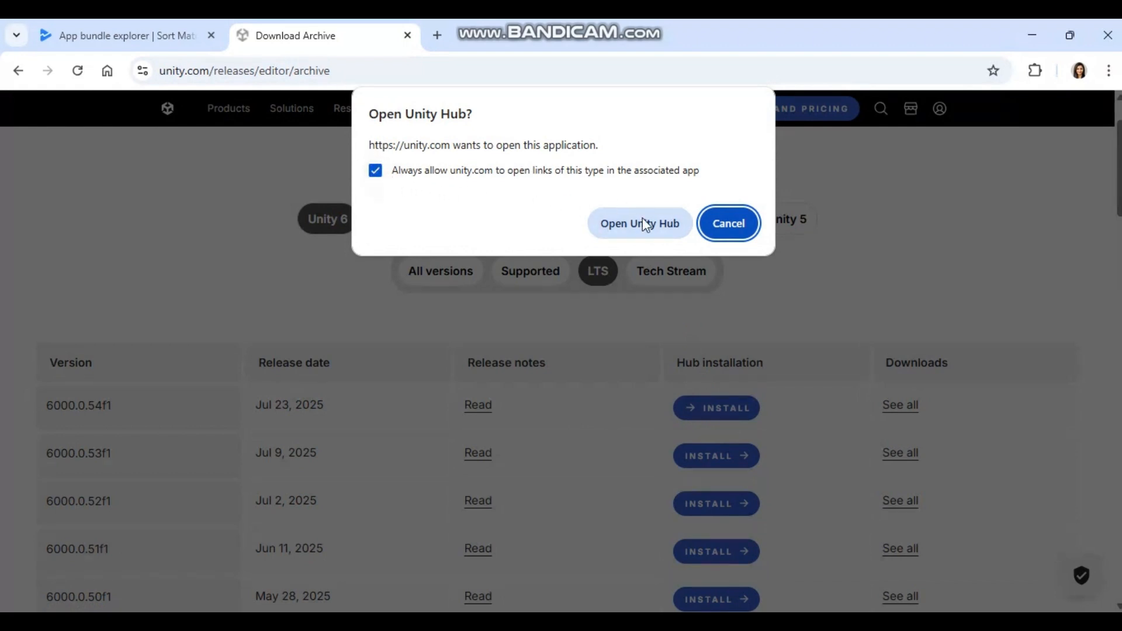
click(639, 223)
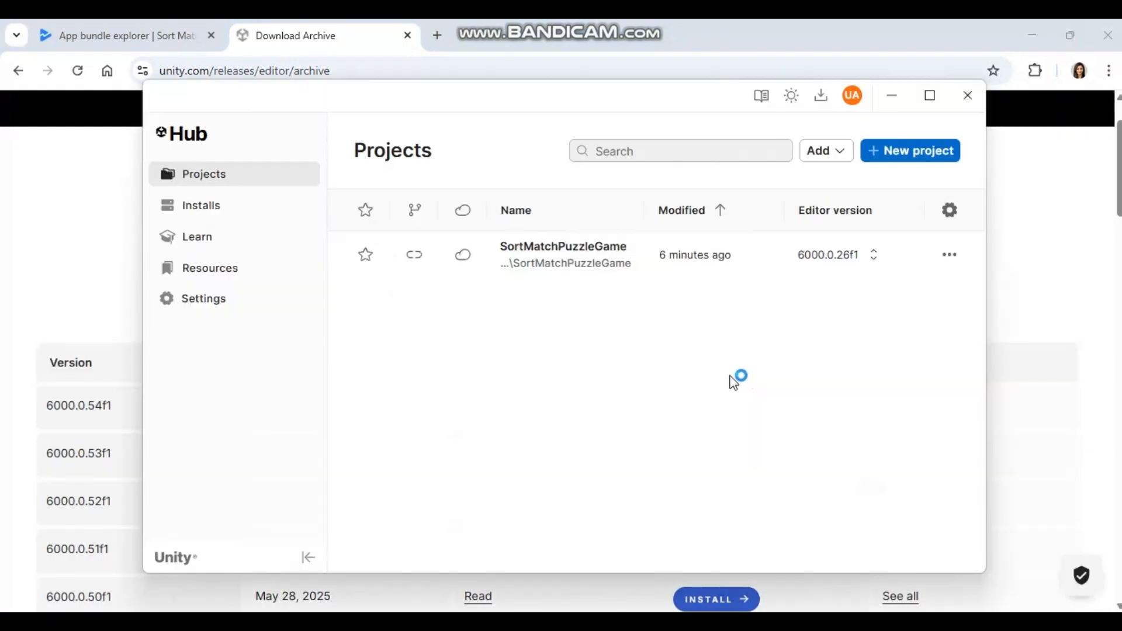
click(715, 599)
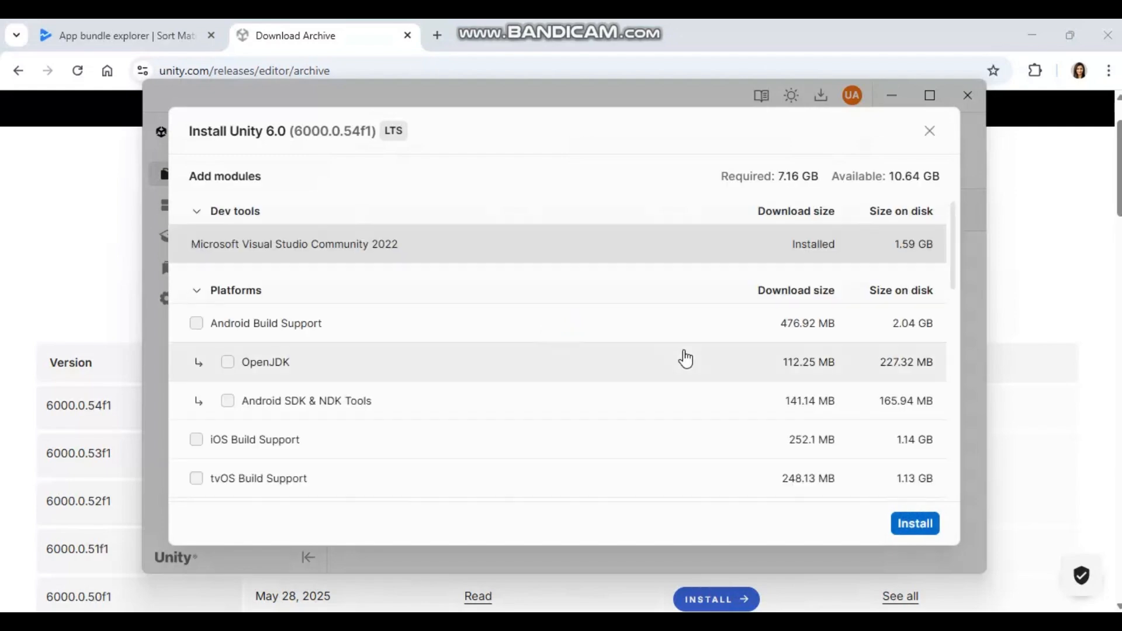
Step: Install the editor with Android Build Support, OpenJDK and SDK & NDK Tools, accepting the terms
click(196, 322)
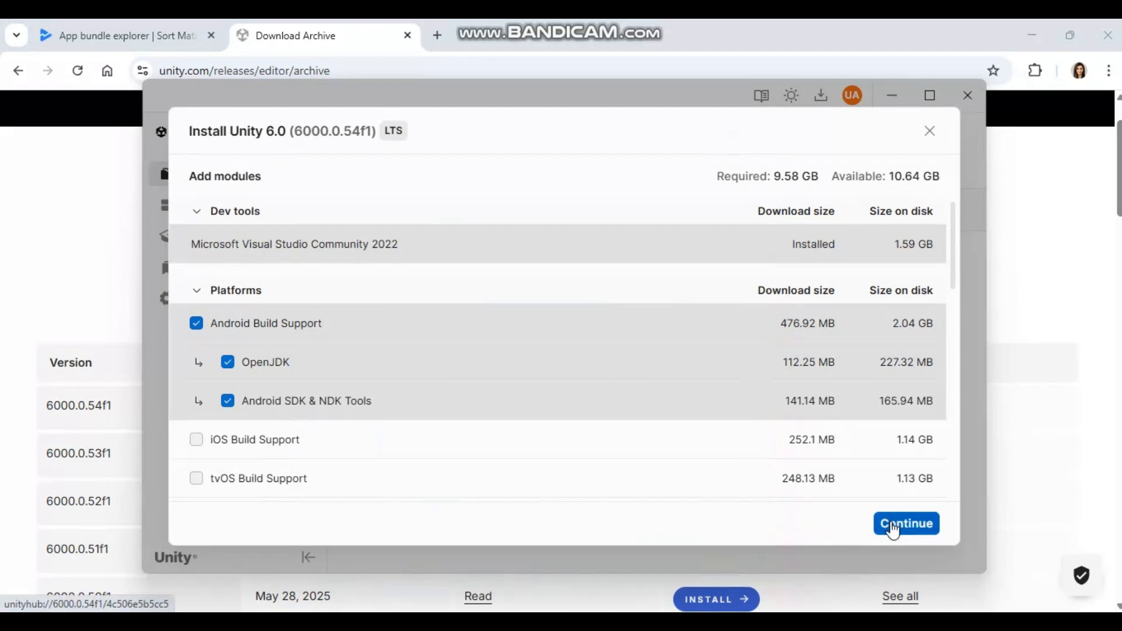
click(905, 524)
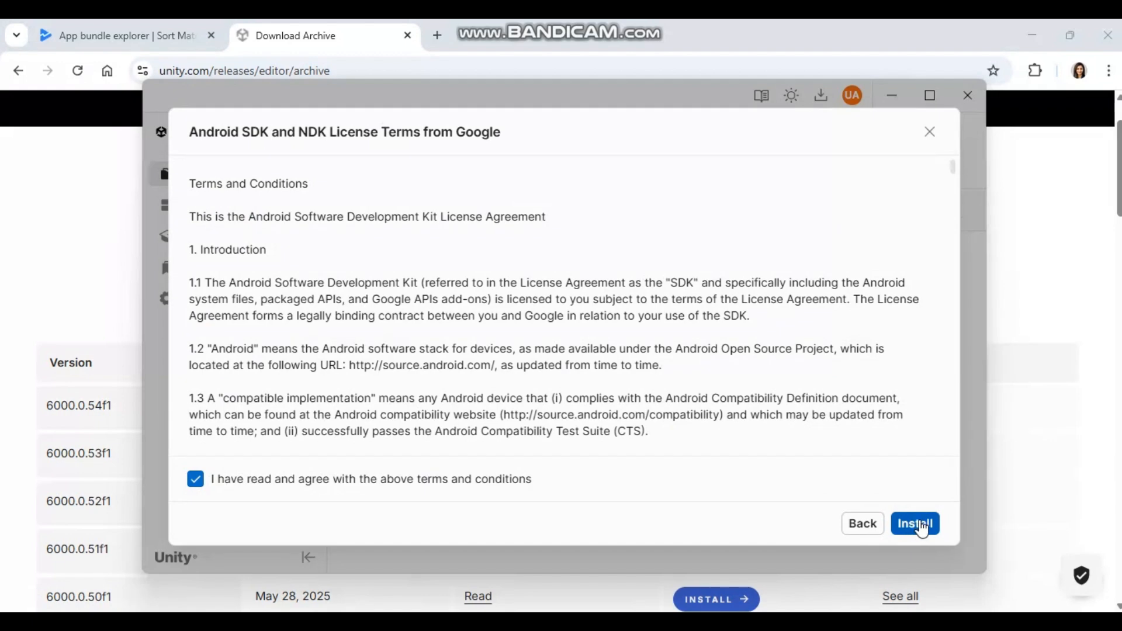
click(914, 524)
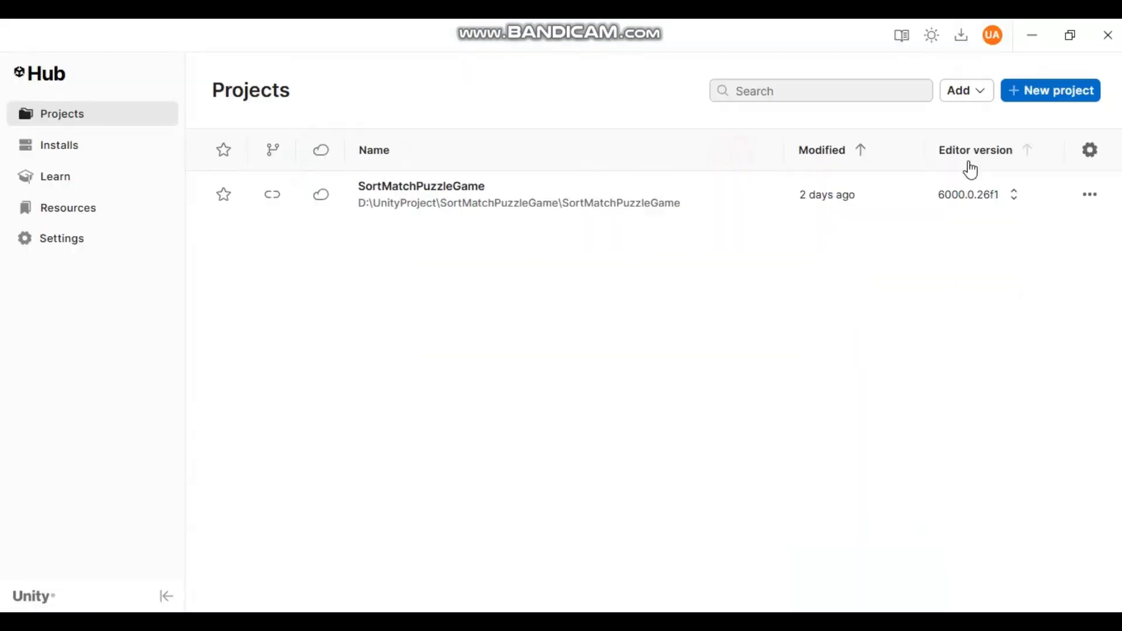
mouse_move(1015, 198)
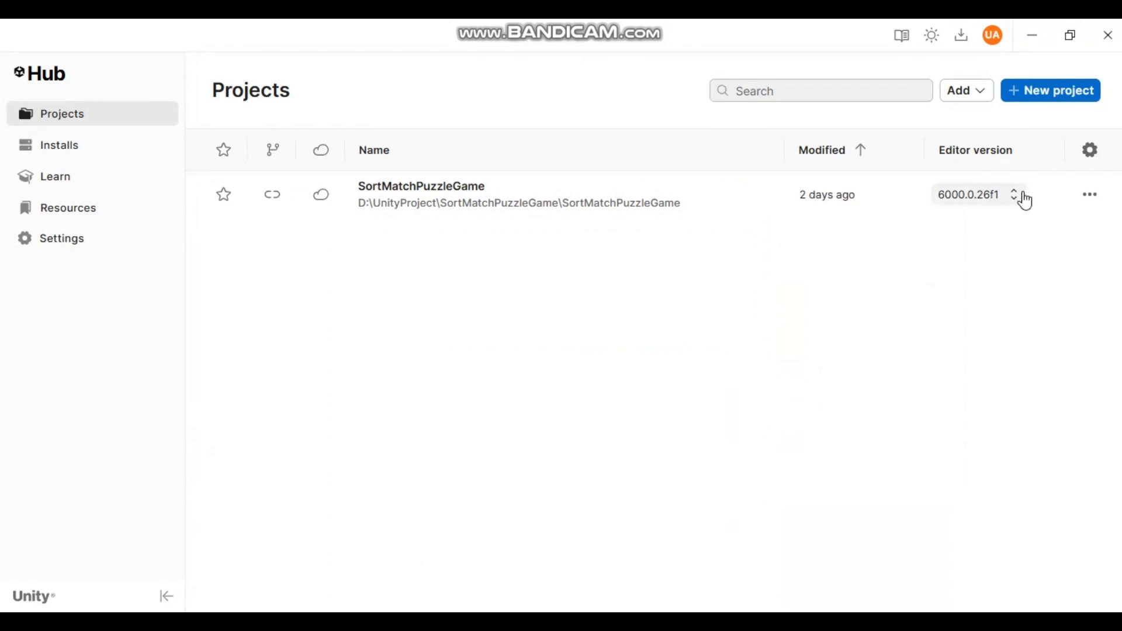
Step: Change SortMatchPuzzleGame's editor version to 6000.0.54f1 and confirm opening it
click(1014, 194)
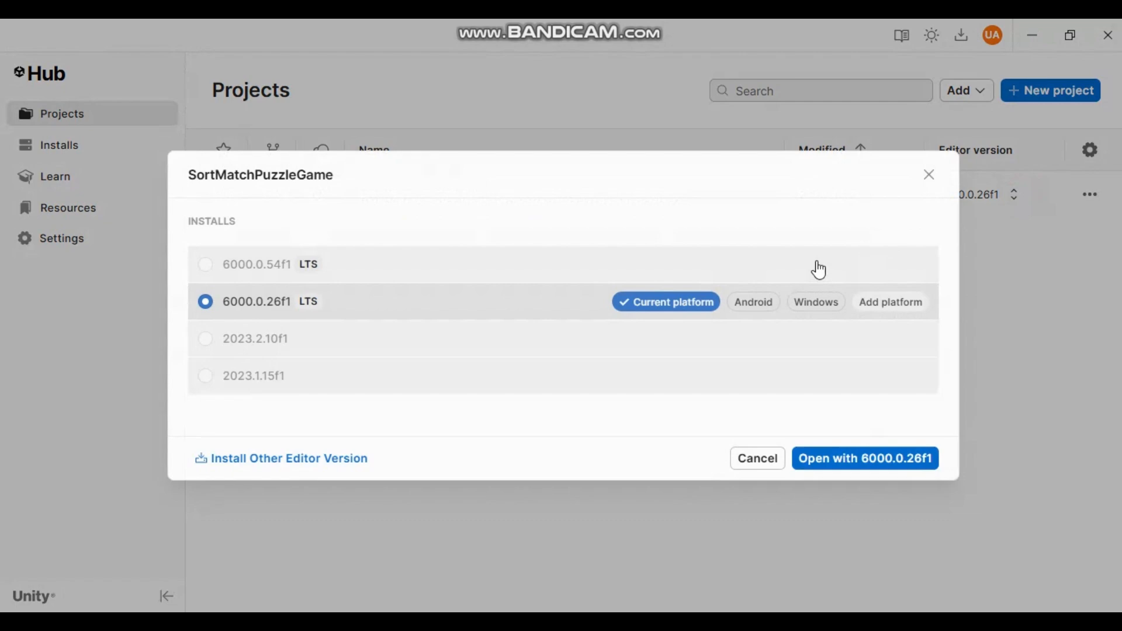
click(206, 264)
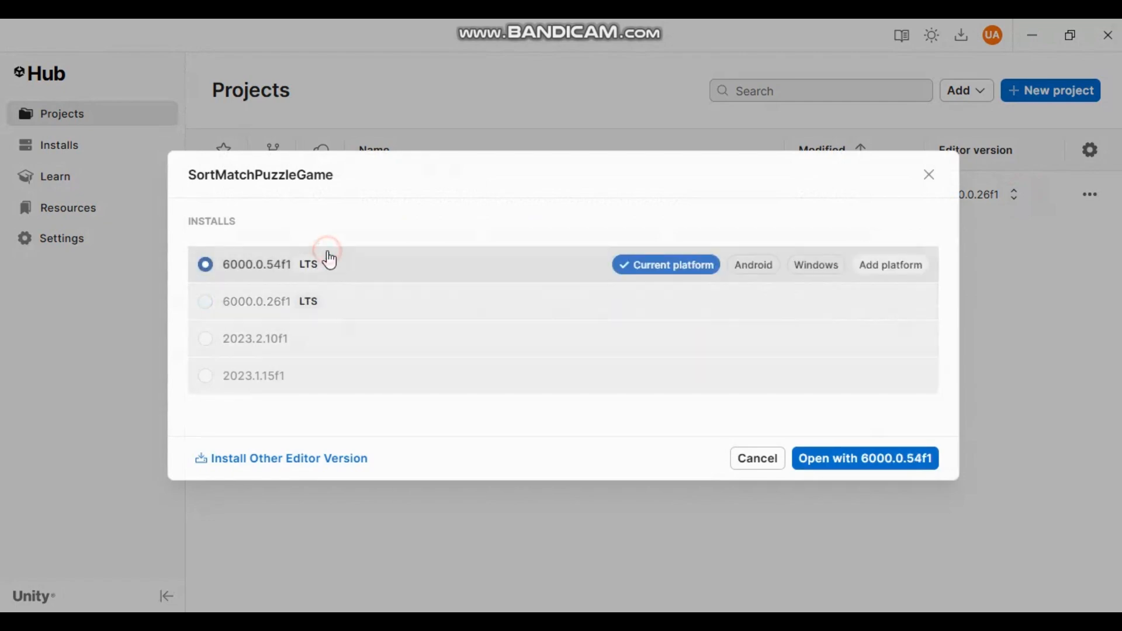
mouse_move(851, 470)
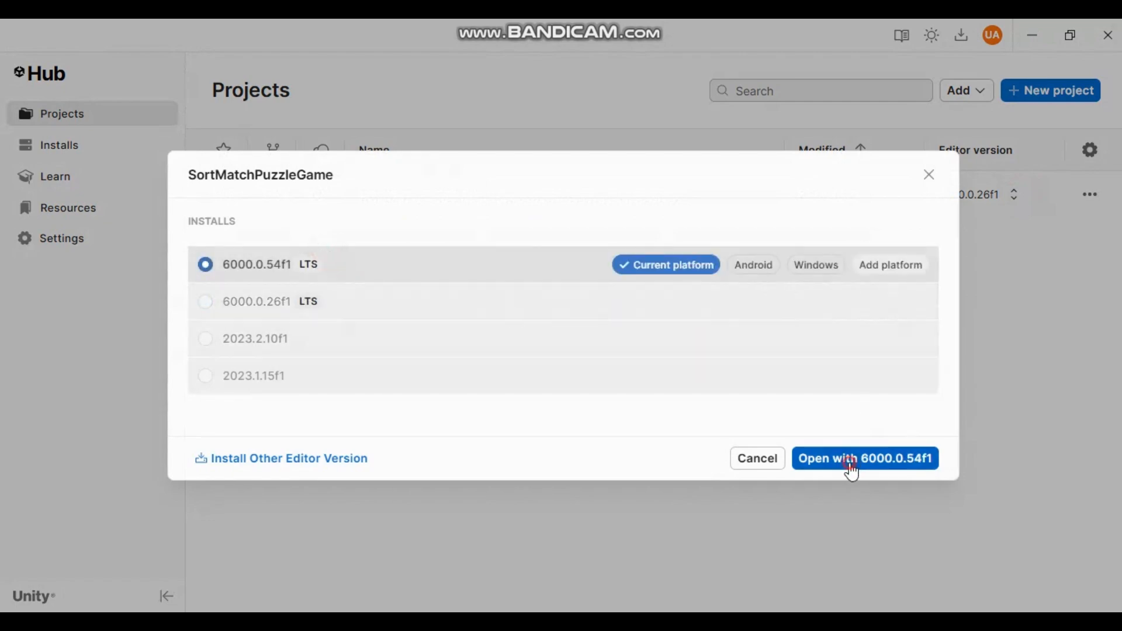
click(865, 458)
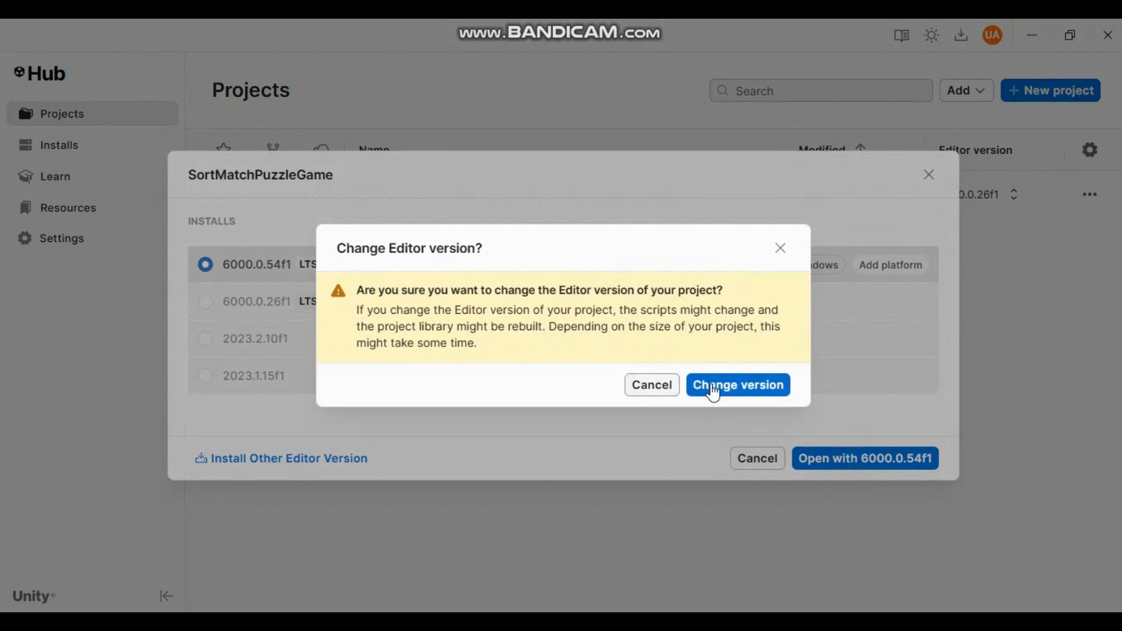
click(737, 385)
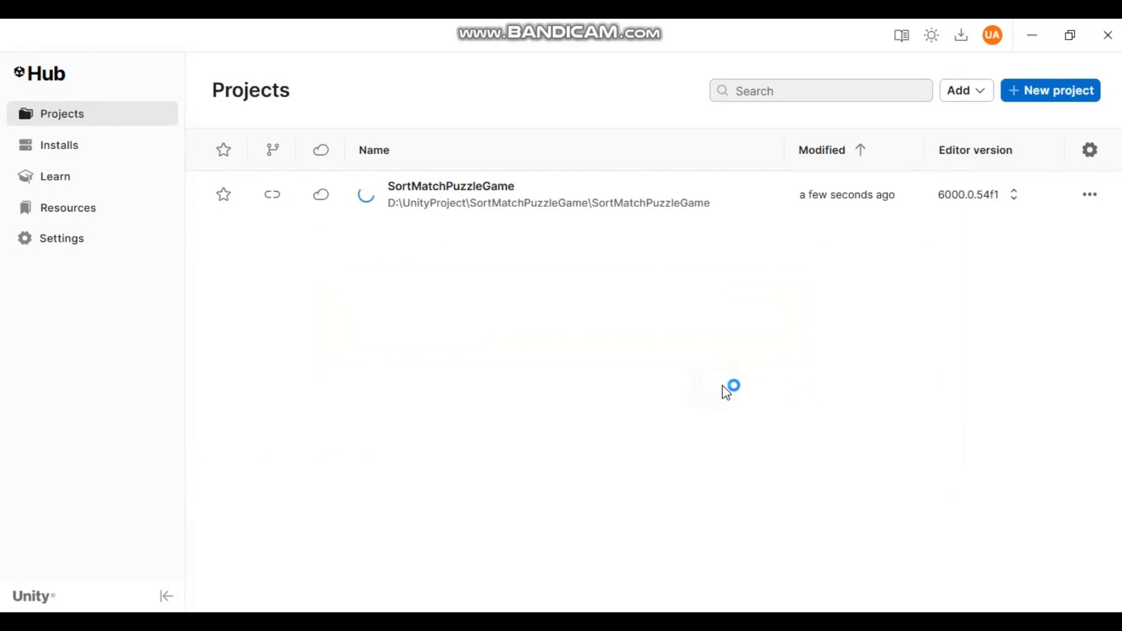
mouse_move(728, 390)
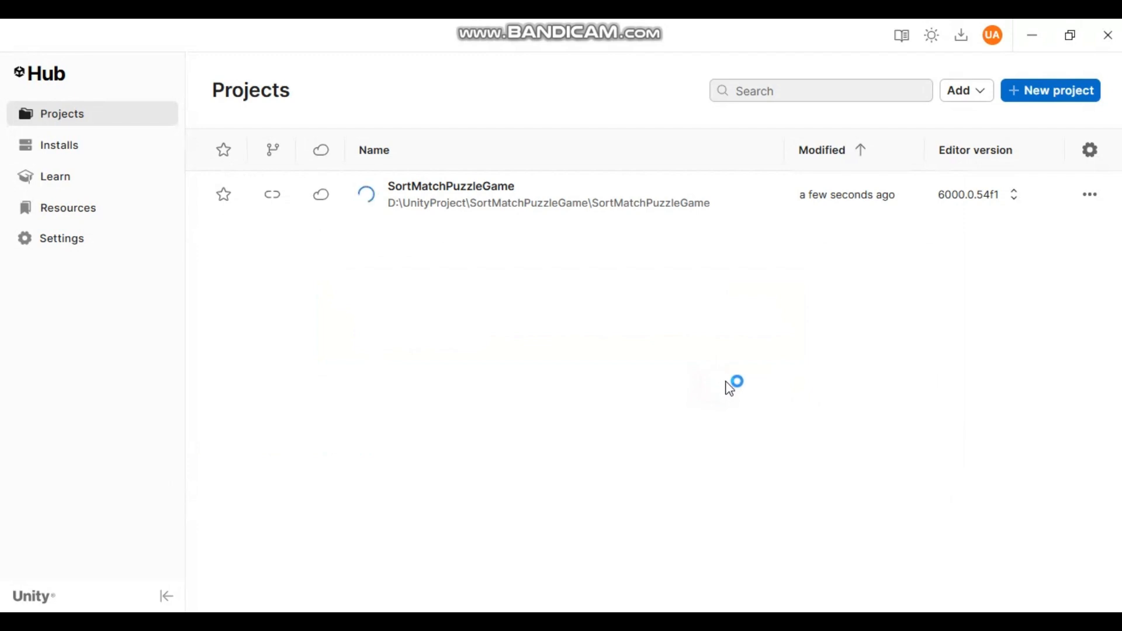
Step: Continue opening the project despite the non-matching editor installation warning
click(450, 194)
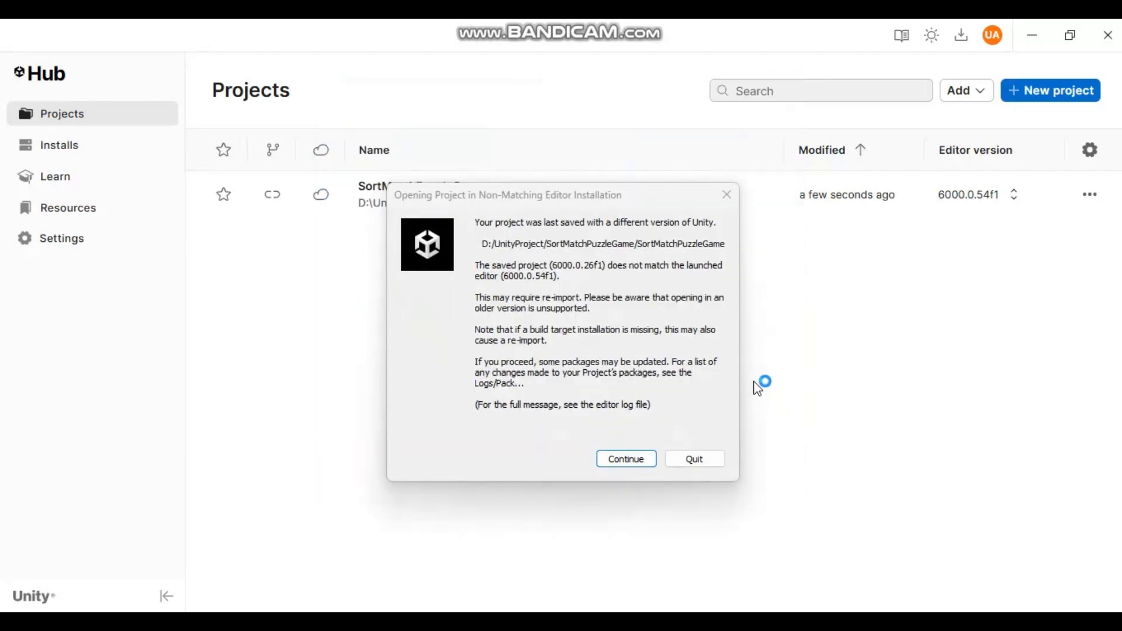
mouse_move(613, 484)
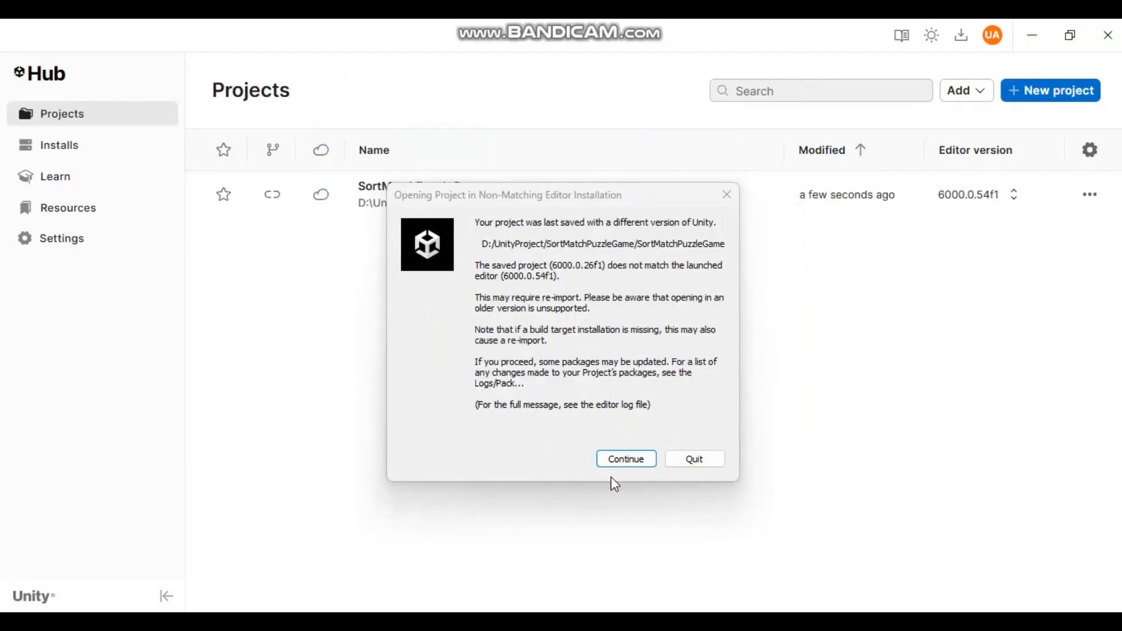
click(624, 458)
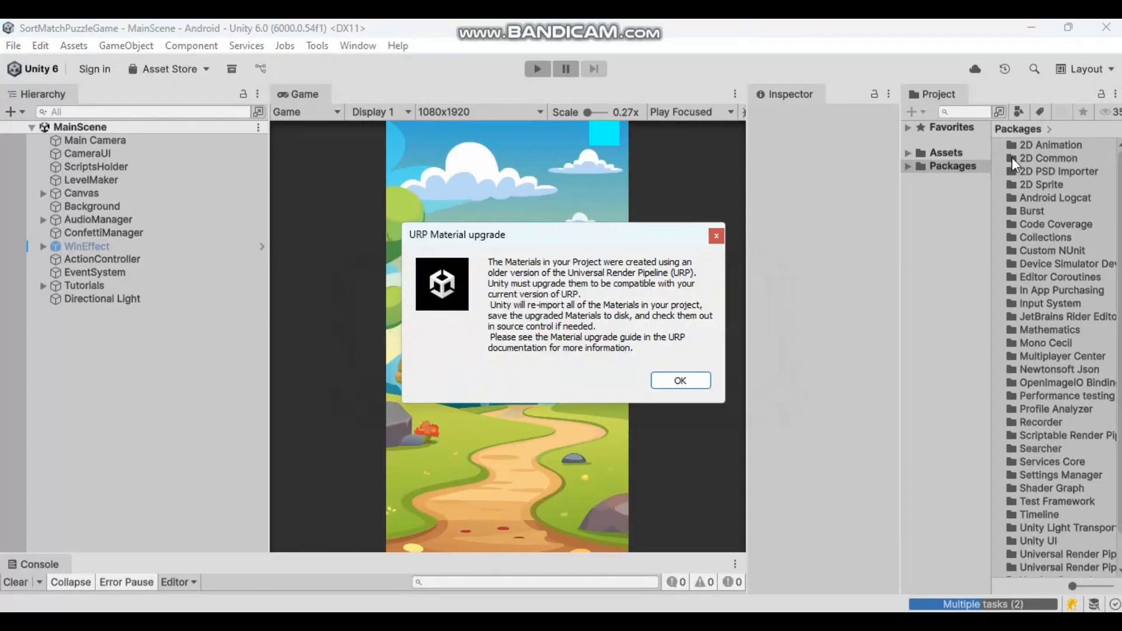
mouse_move(38, 171)
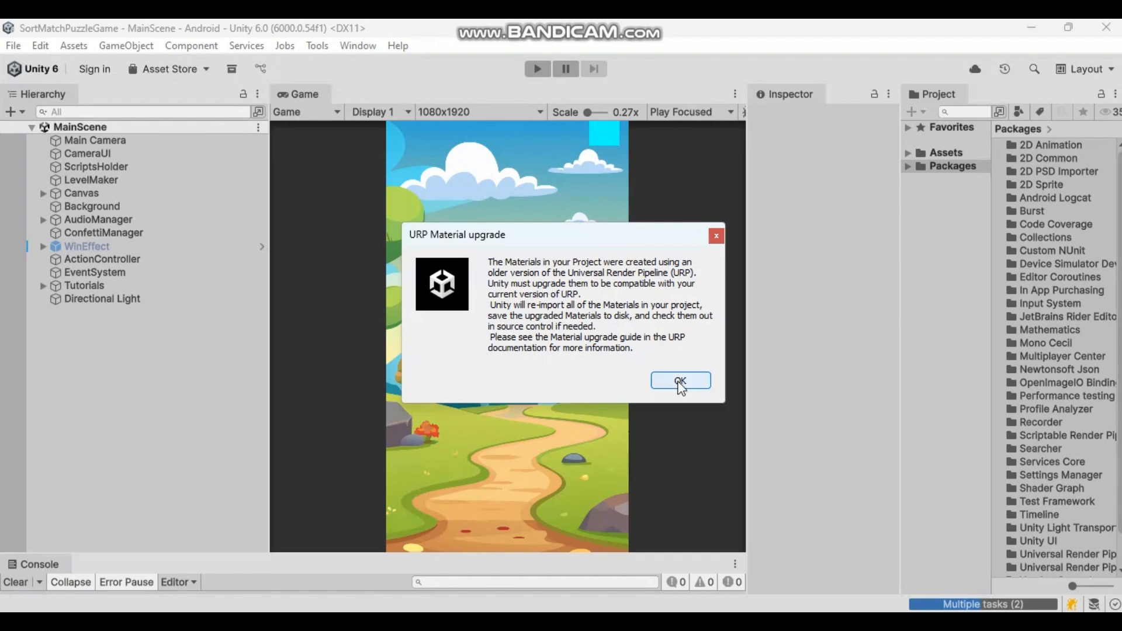
Step: Accept upgrading the project's URP materials to the current pipeline version
click(678, 380)
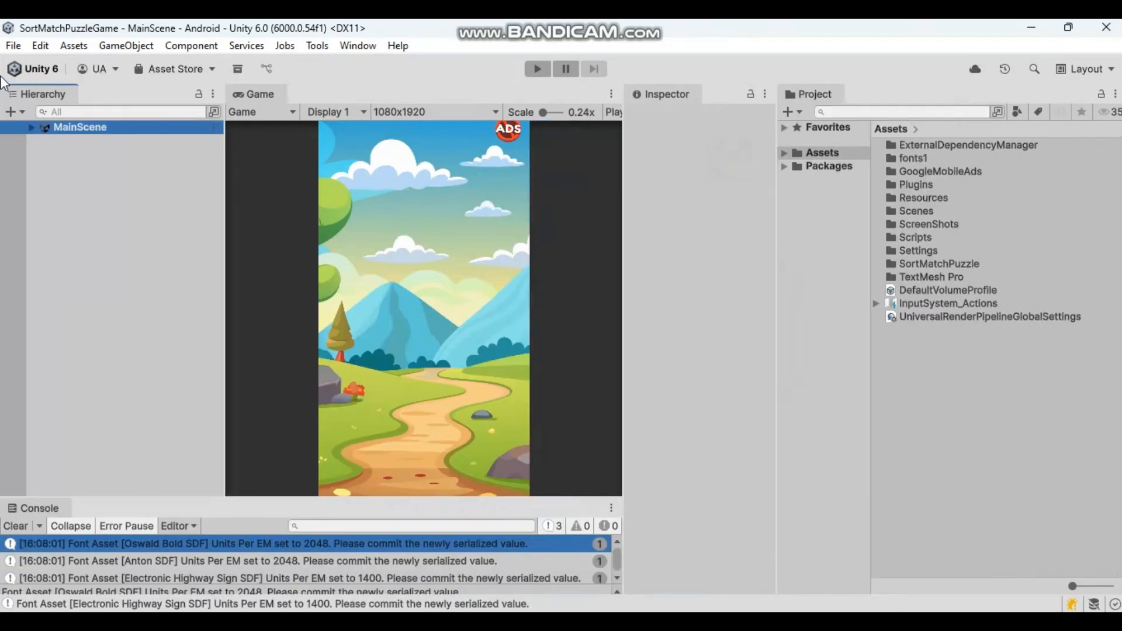
mouse_move(12, 45)
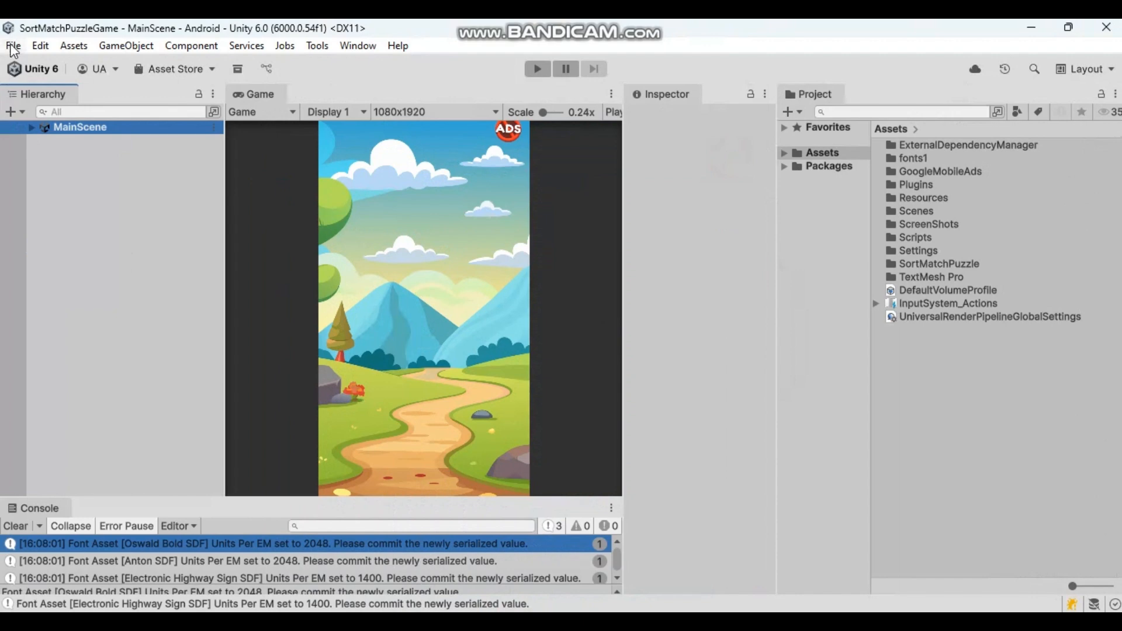
Step: Bring up the editor's file and build commands once the project finishes loading
click(12, 45)
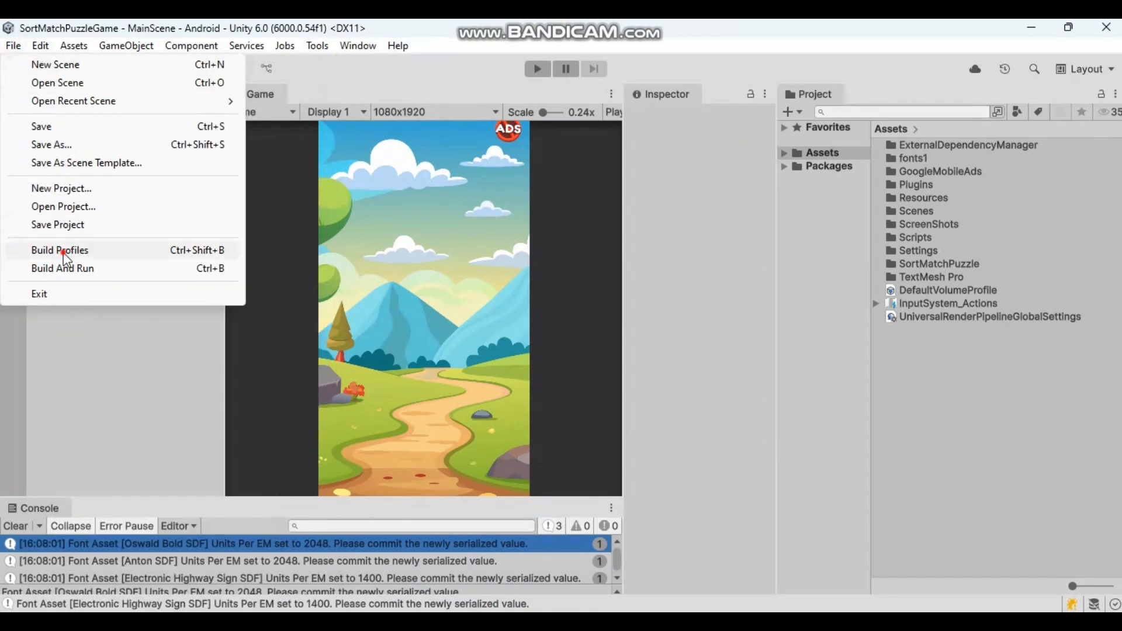
Step: In the build profiles' Android Player Settings, confirm the ARM64 target and keystore details
click(59, 250)
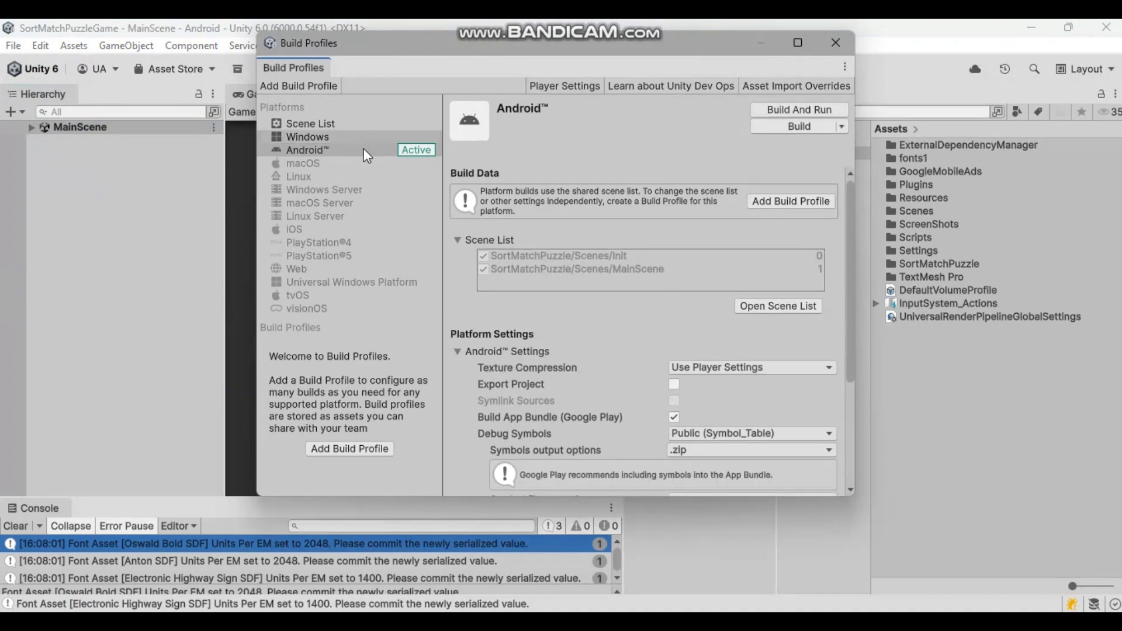
click(563, 85)
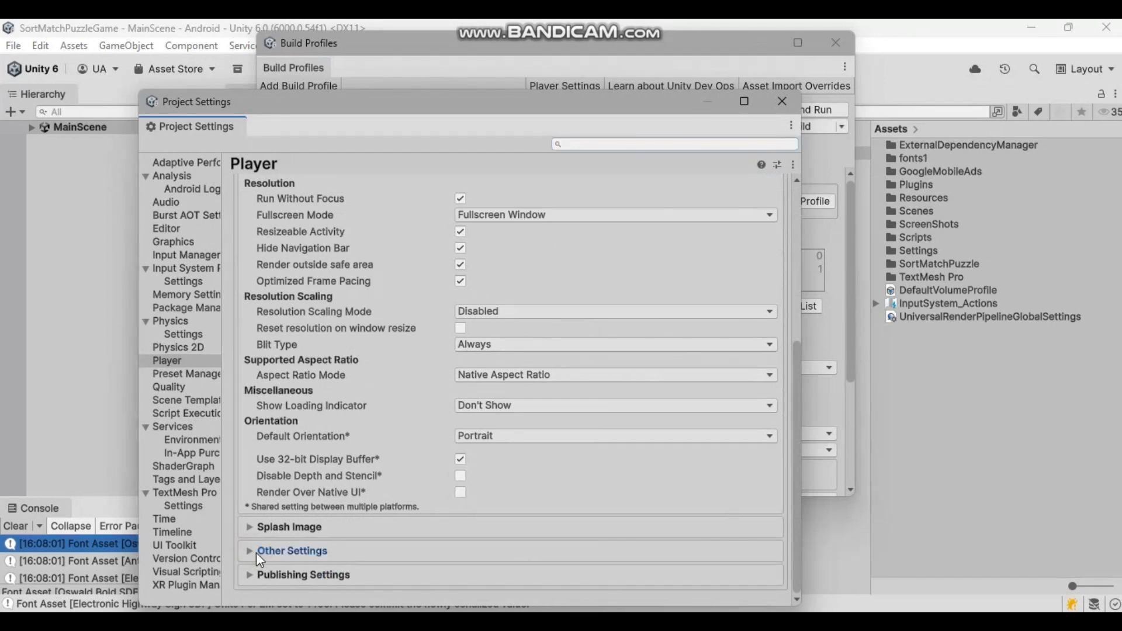
scroll(down, 3)
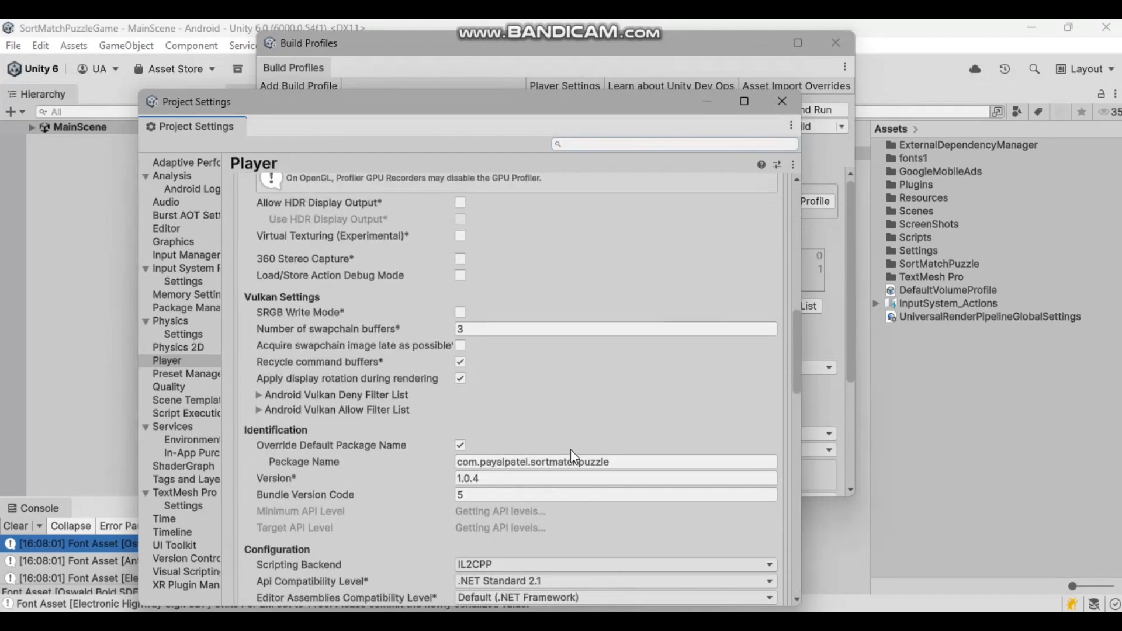
scroll(down, 3)
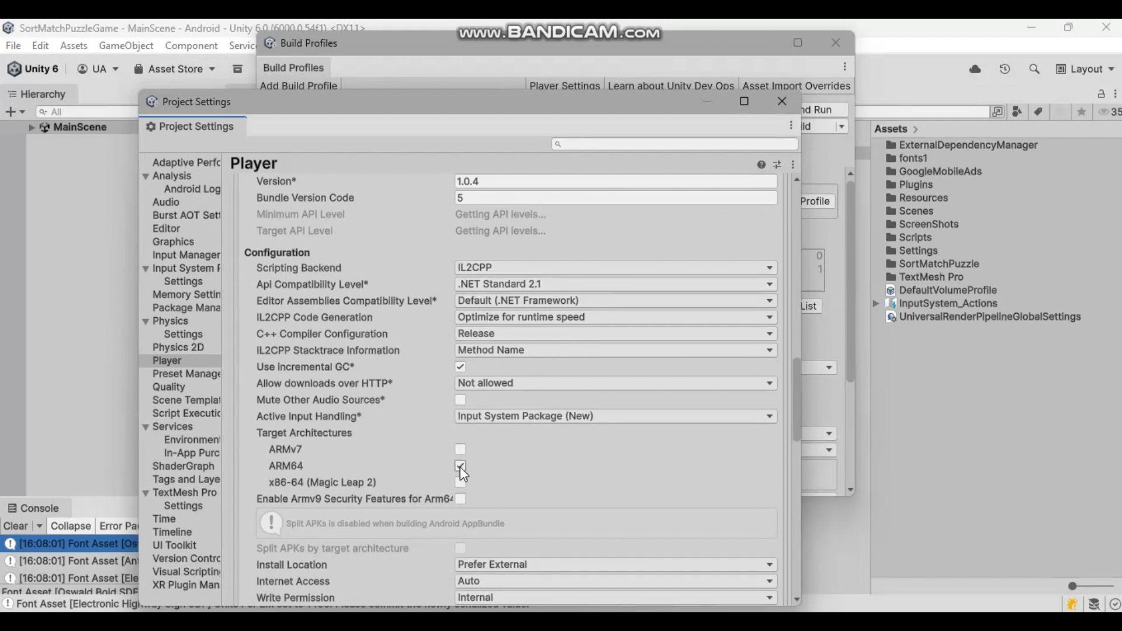
scroll(down, 3)
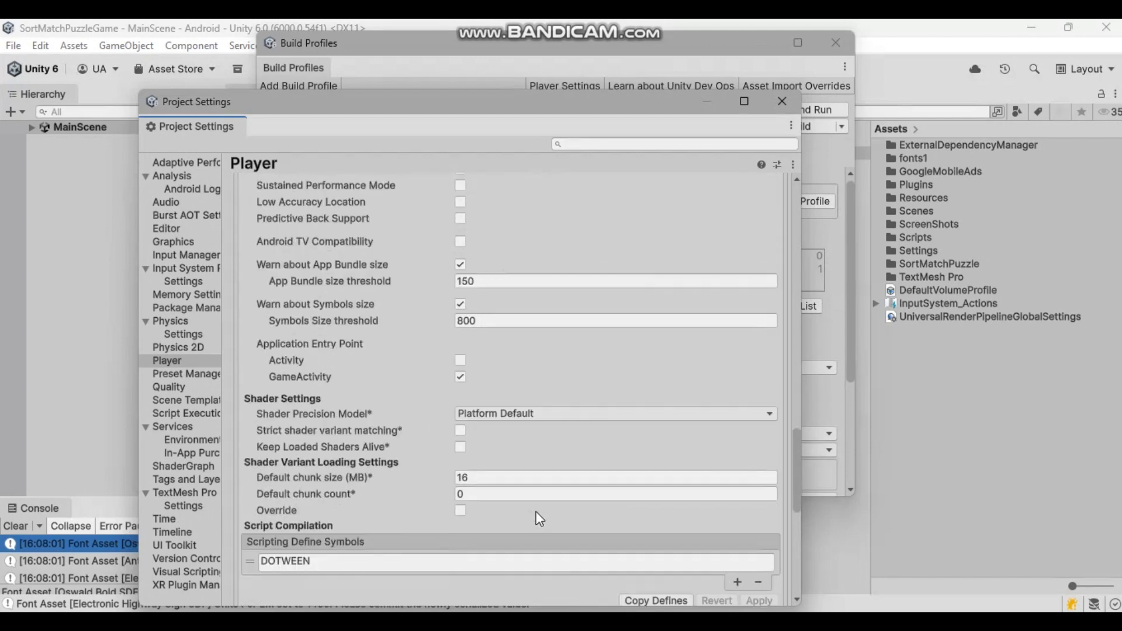
scroll(down, 3)
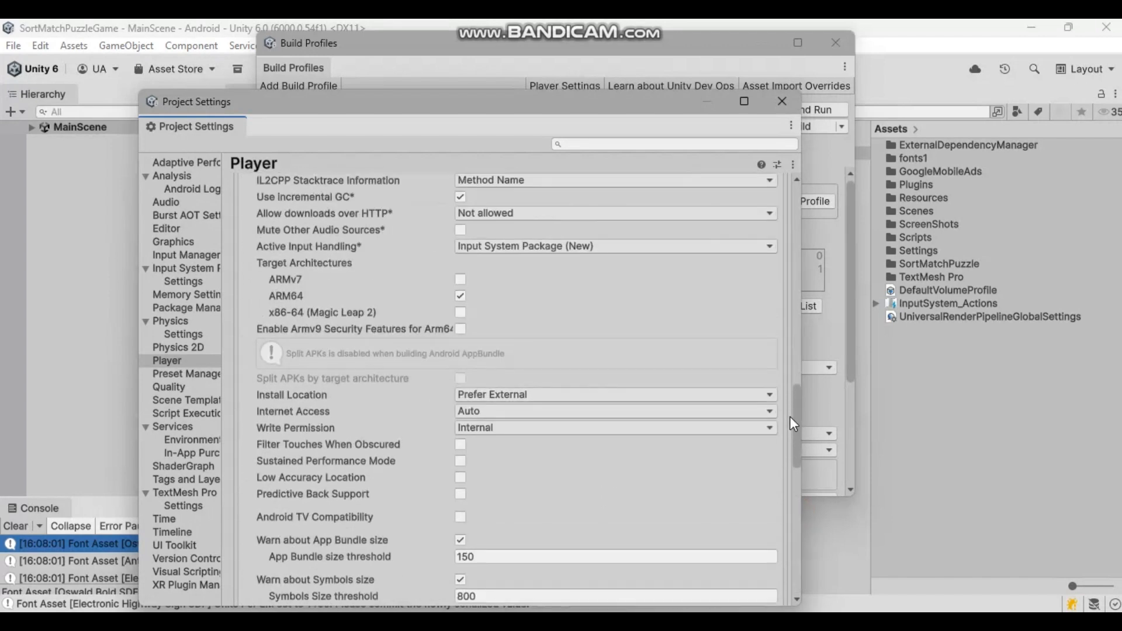
scroll(up, 3)
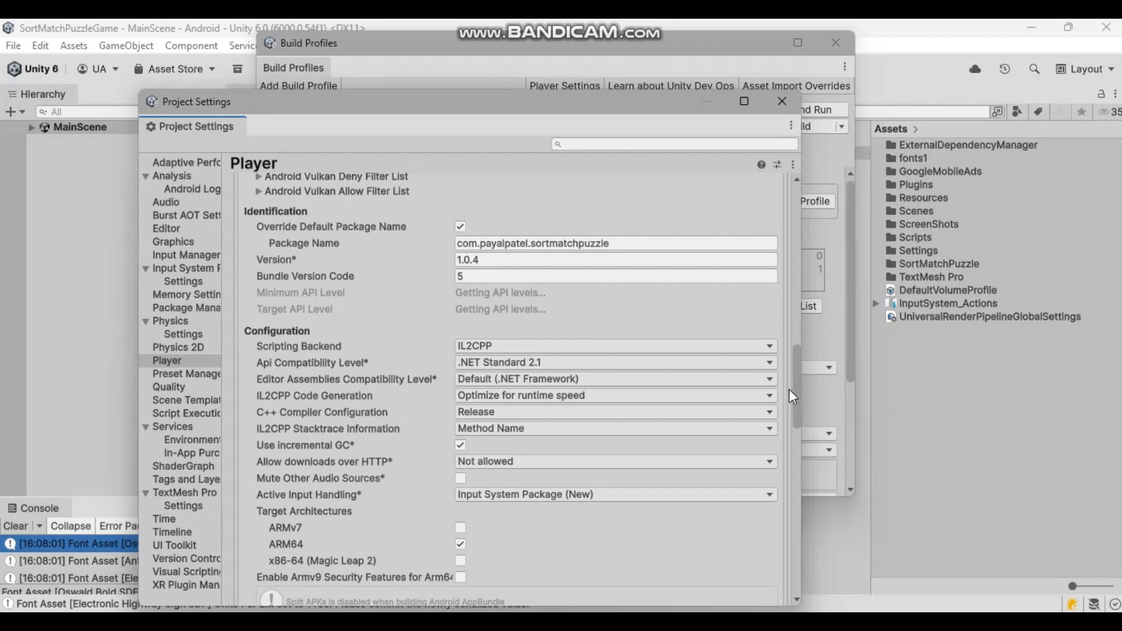
scroll(up, 3)
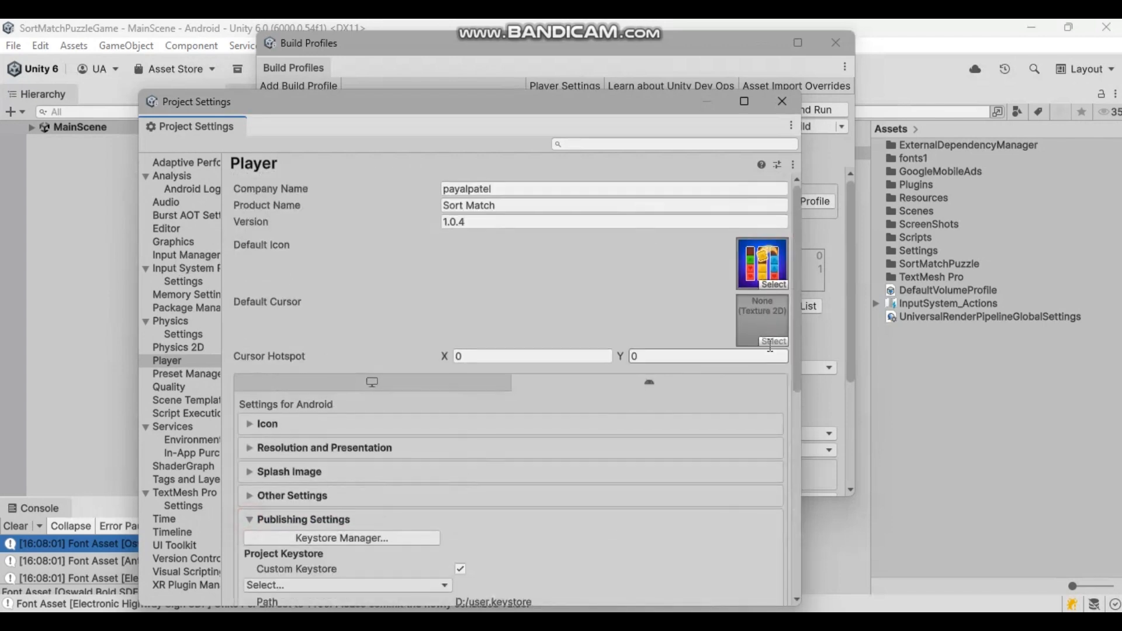
scroll(down, 3)
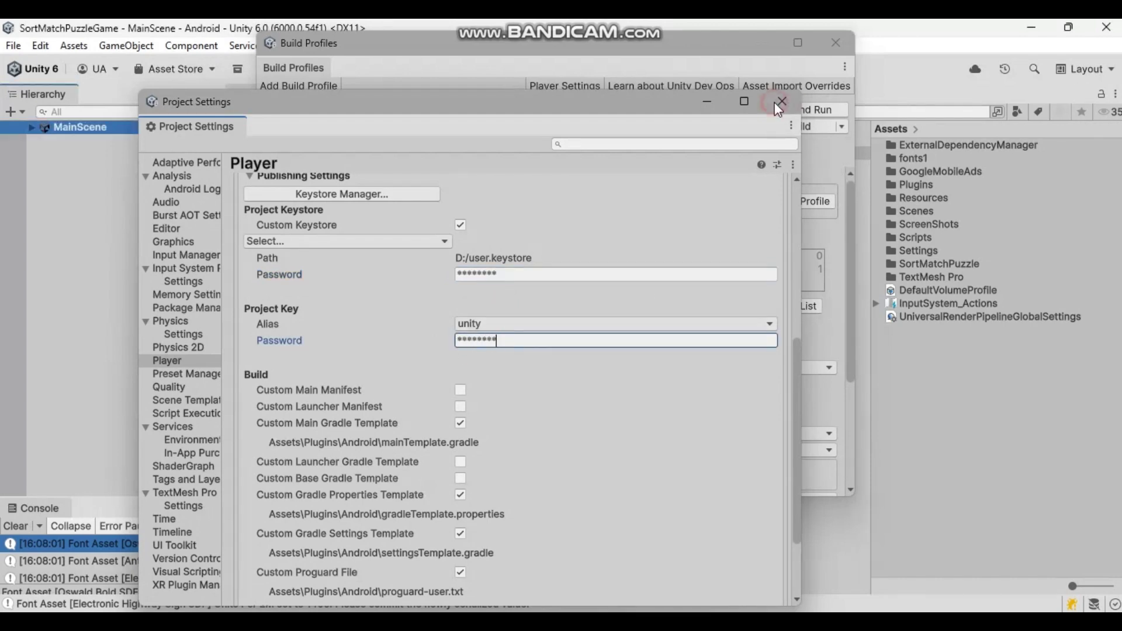
Step: Close Project Settings and build the signed app bundle as liveGameSort.aab
click(798, 126)
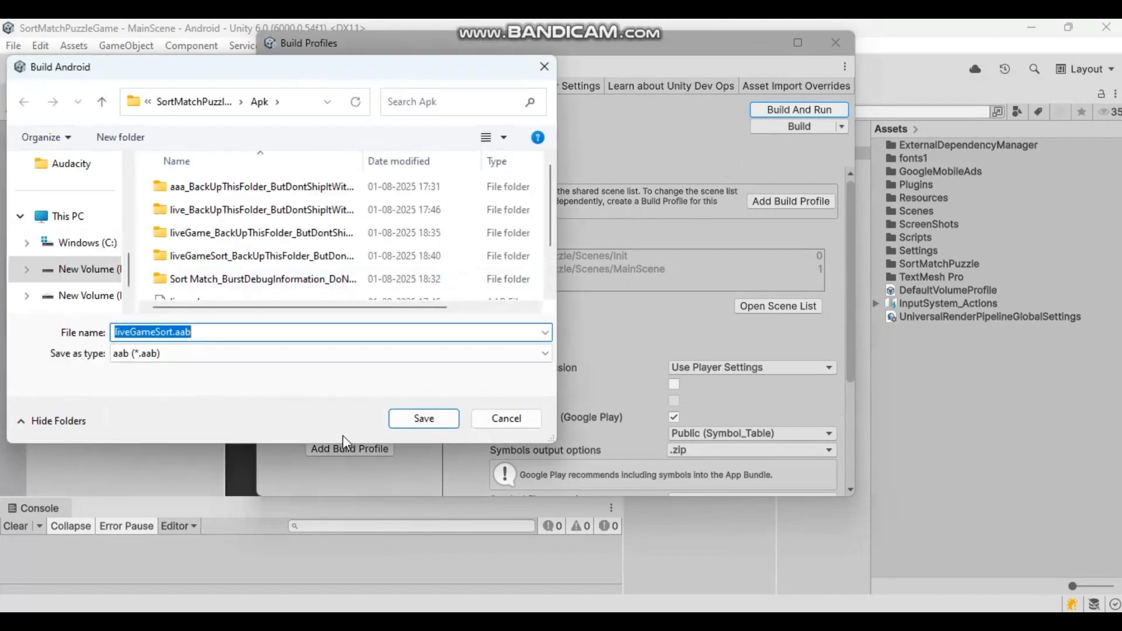
click(423, 418)
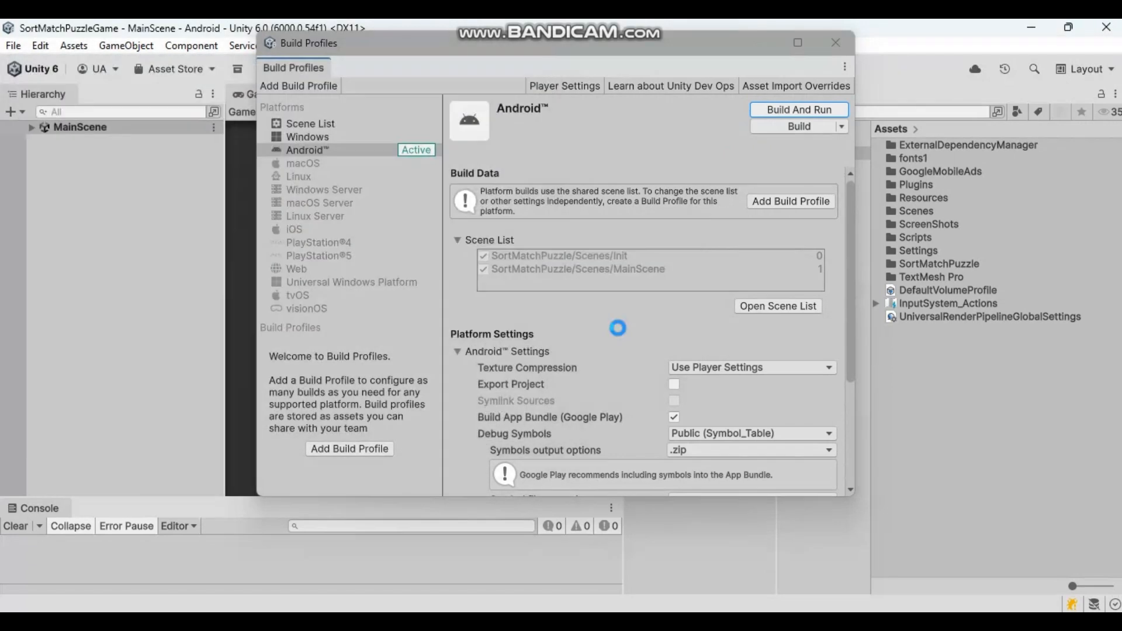
click(798, 110)
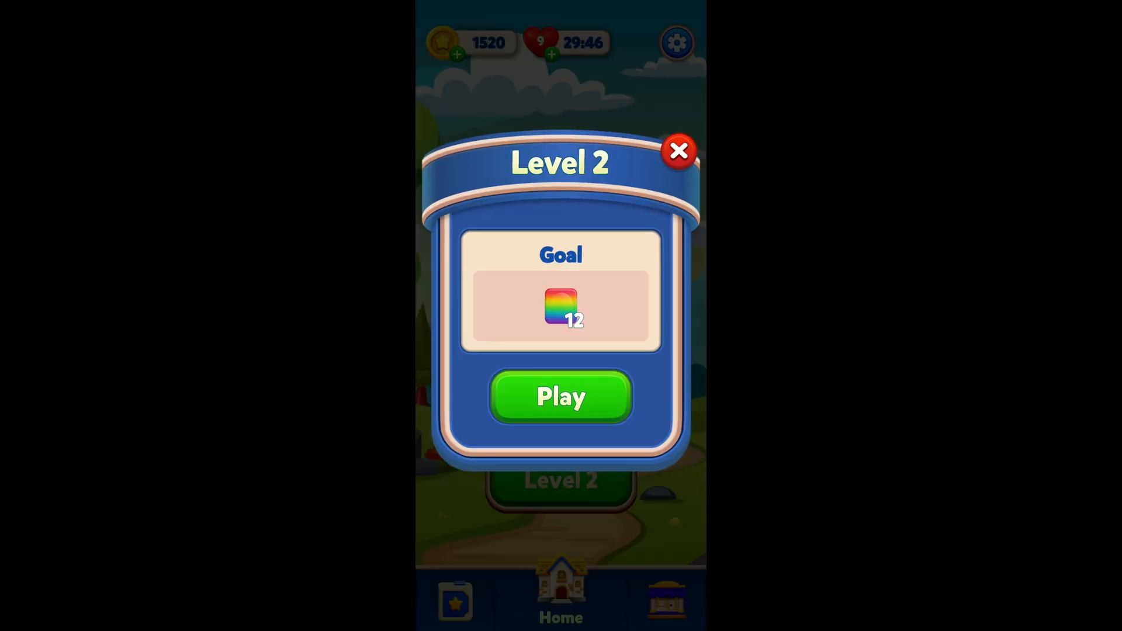
Step: Play Level 2 on the device, sorting the block stacks by colour
click(560, 396)
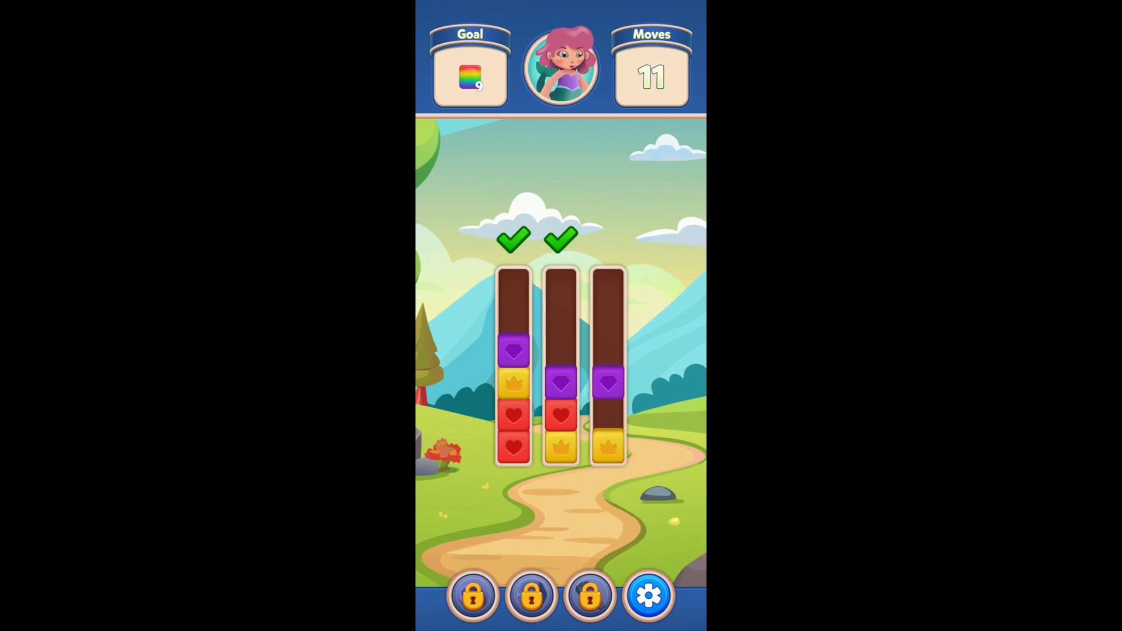
click(607, 385)
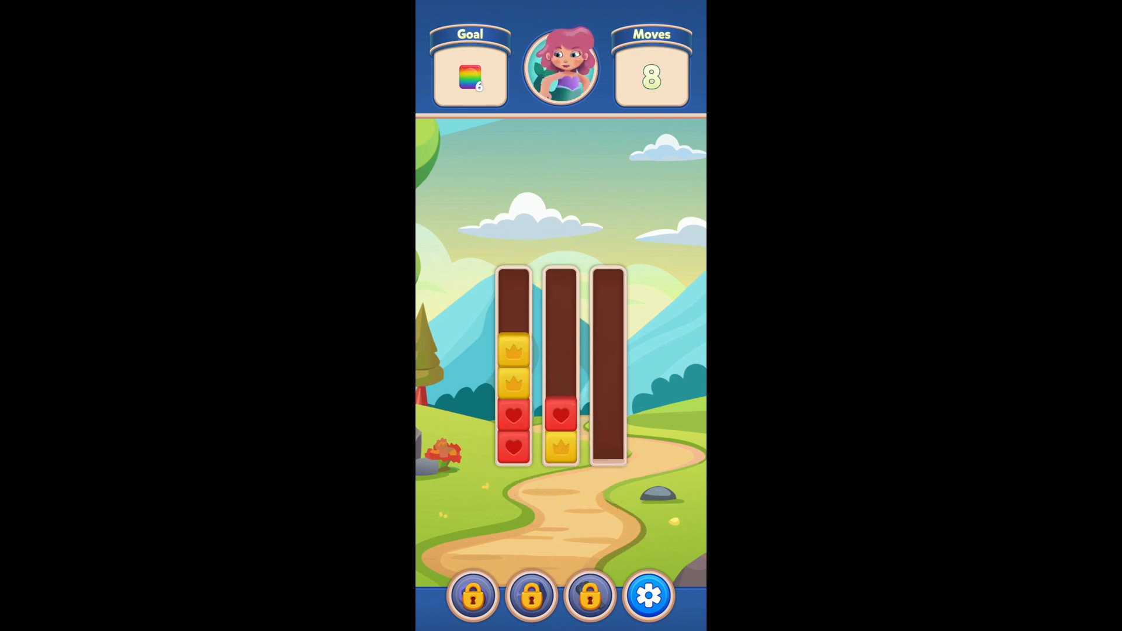
click(513, 358)
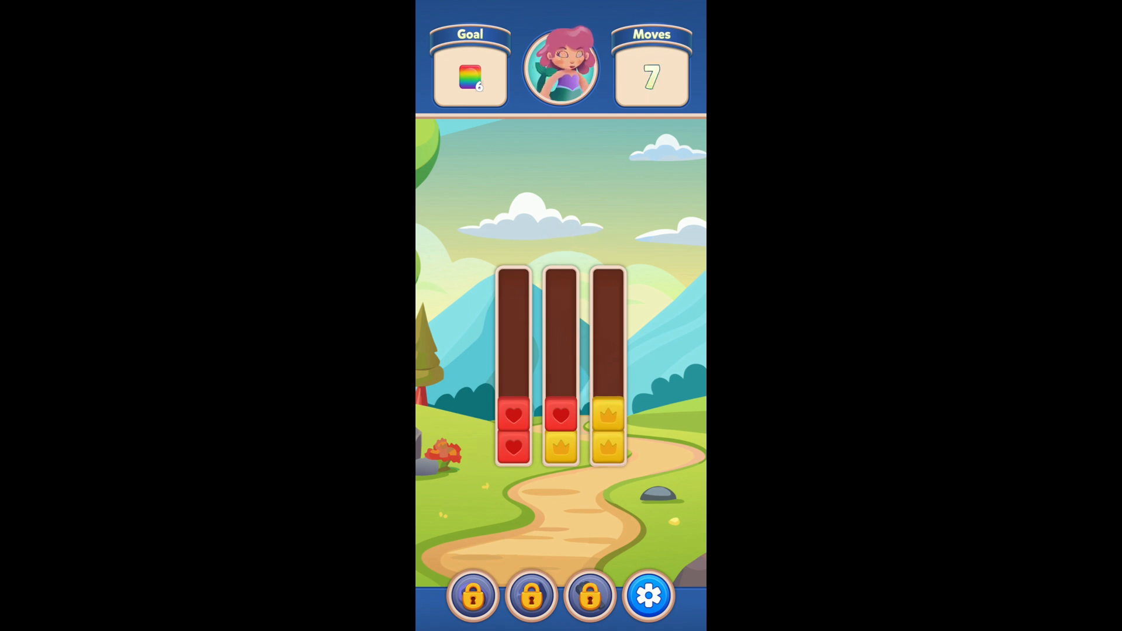
click(512, 429)
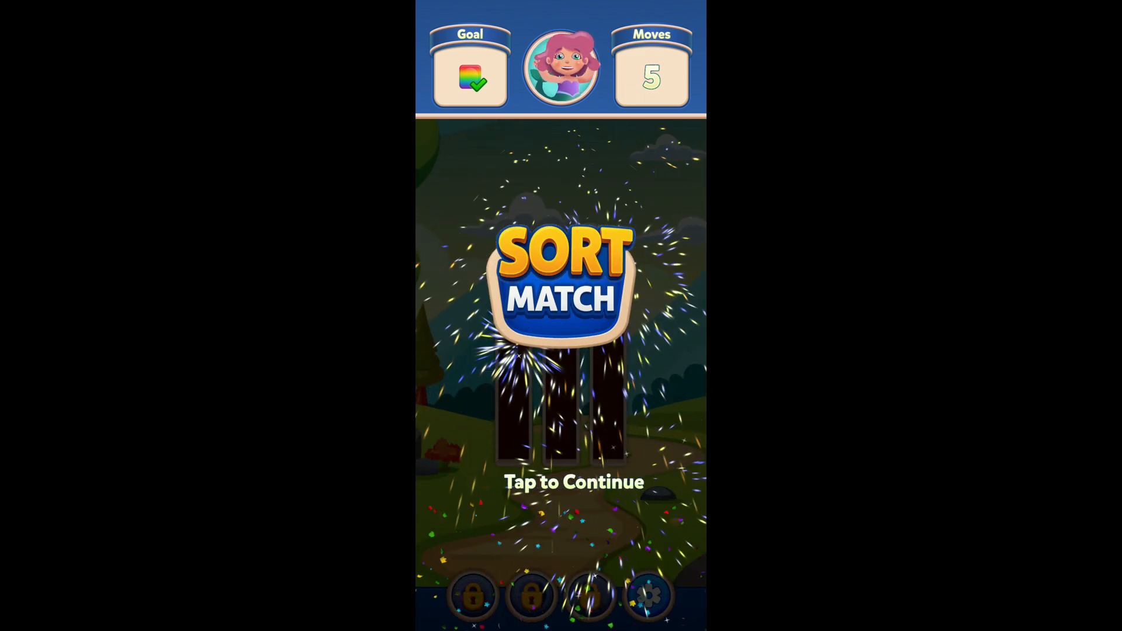
Step: Dismiss the Level 2 win screen so the home screen offers Level 3
click(560, 481)
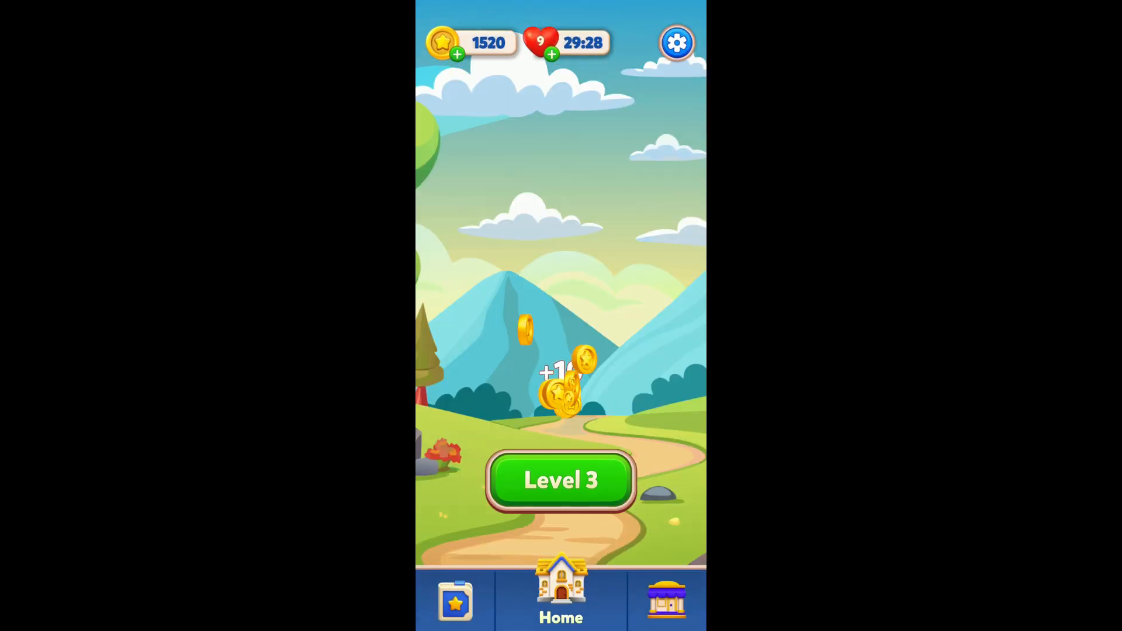
click(666, 598)
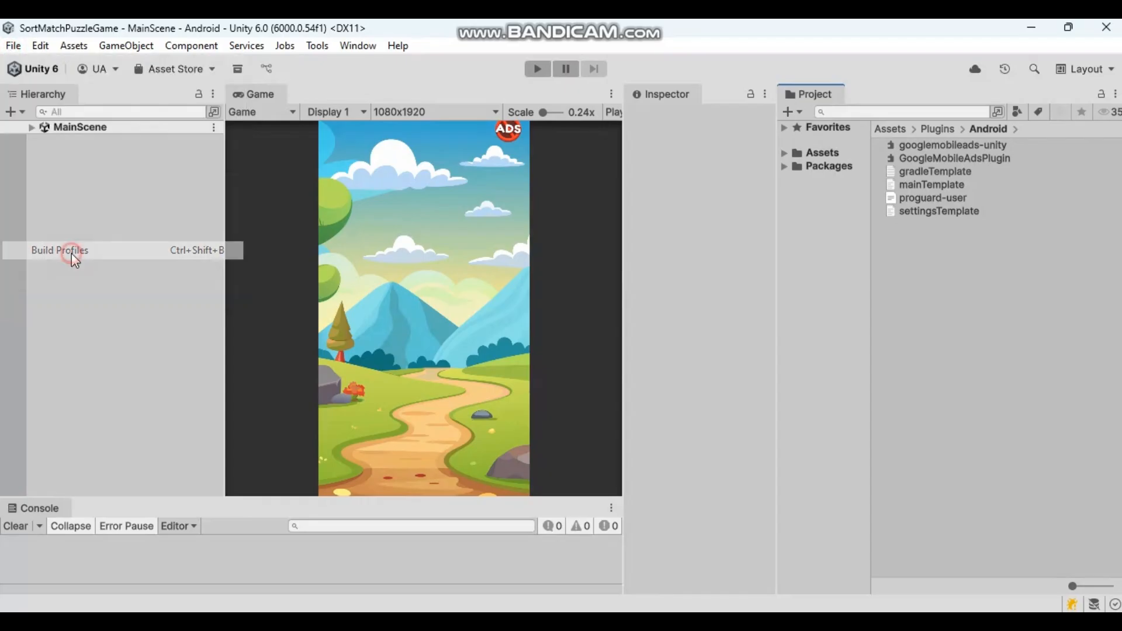
Step: Set player version 1.0.5 and bundle version code 6, leaving Build Profiles open
click(59, 250)
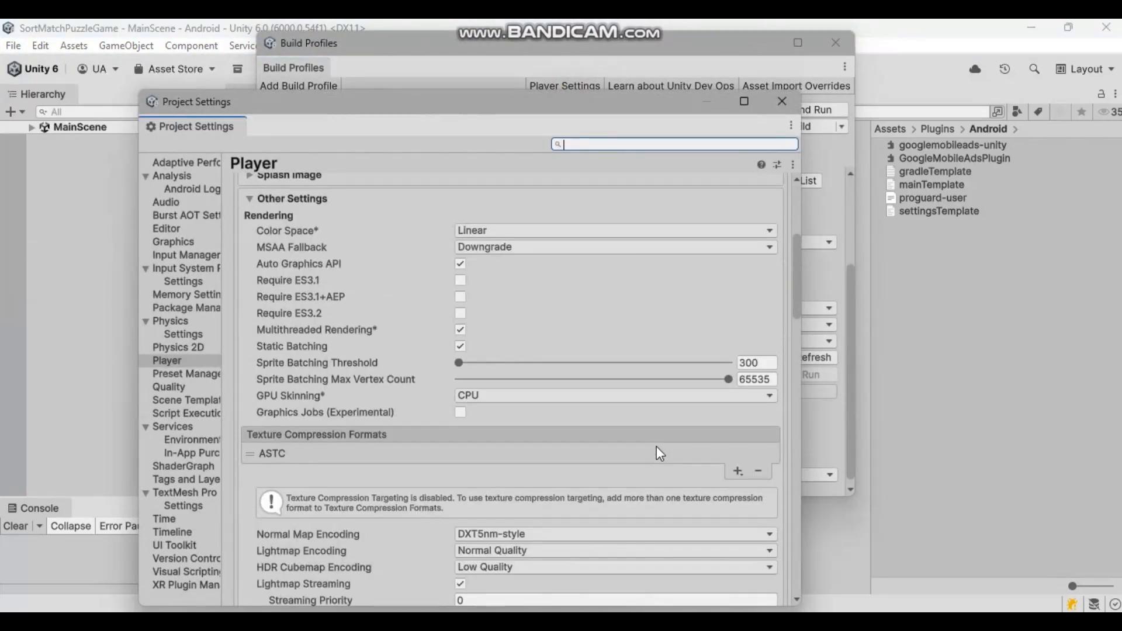
scroll(down, 3)
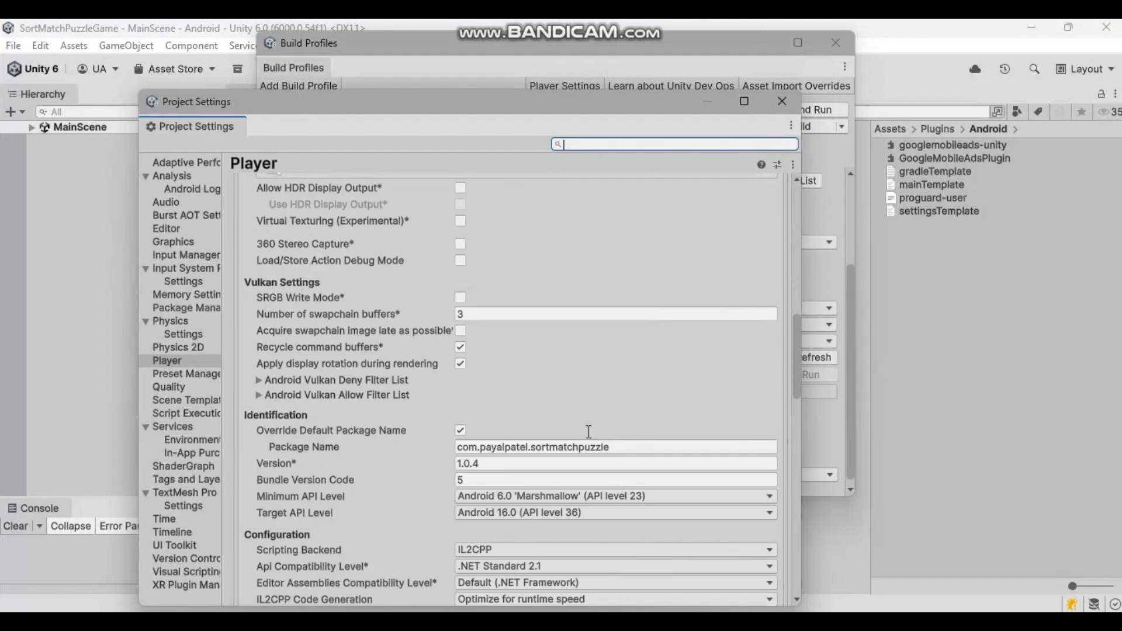
scroll(down, 3)
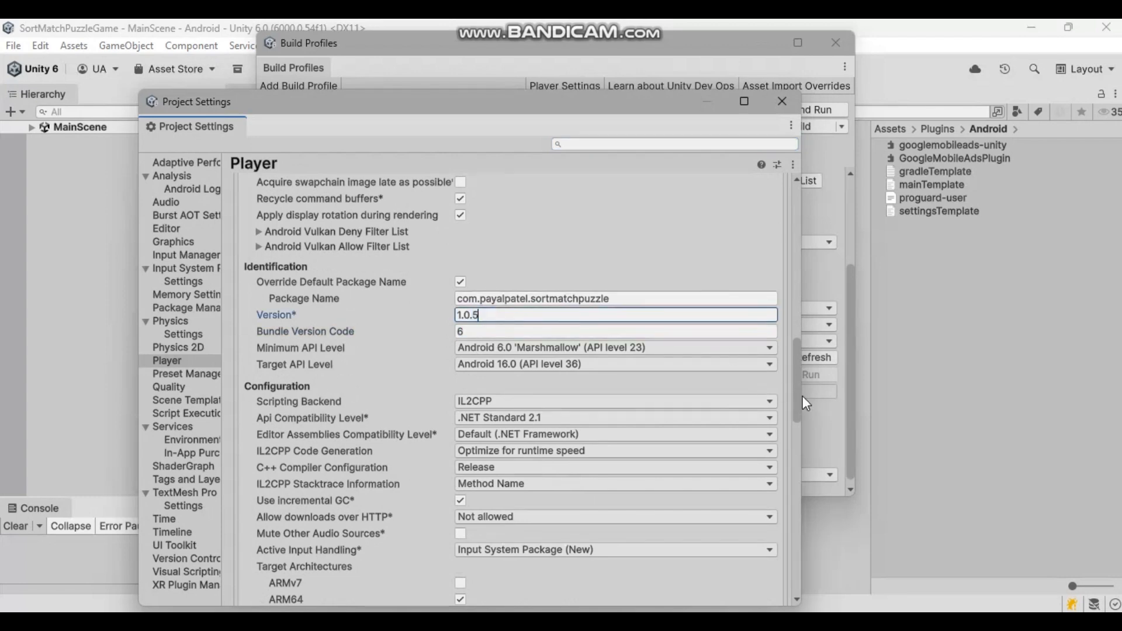
scroll(up, 3)
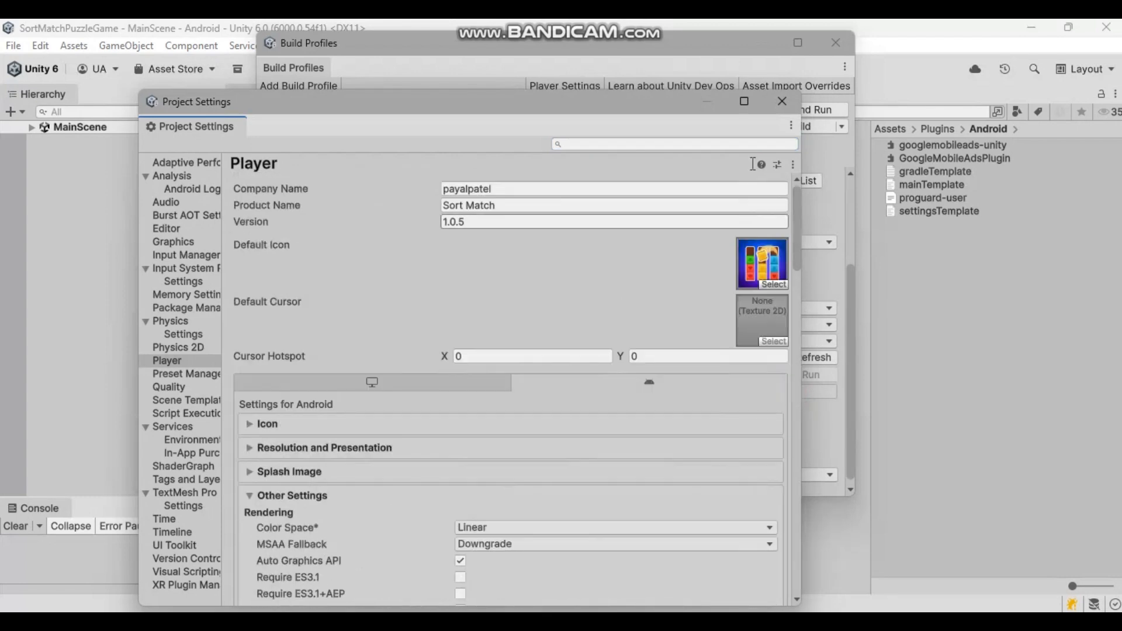
click(781, 100)
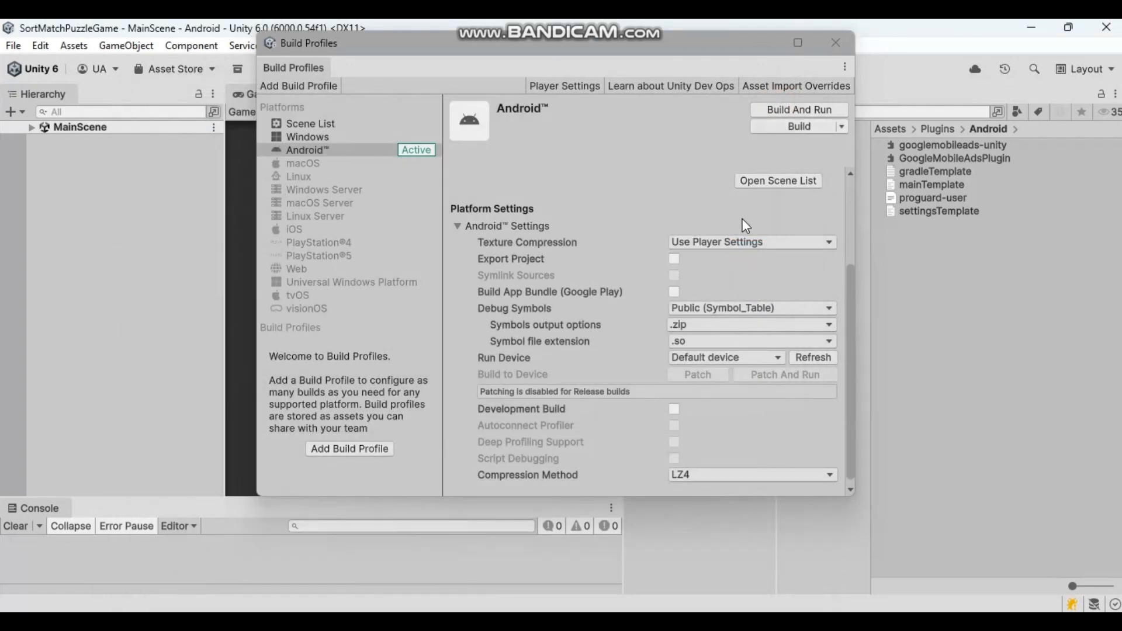
Step: Build the Android app bundle, saving it as SortMatchGame.aab
click(673, 291)
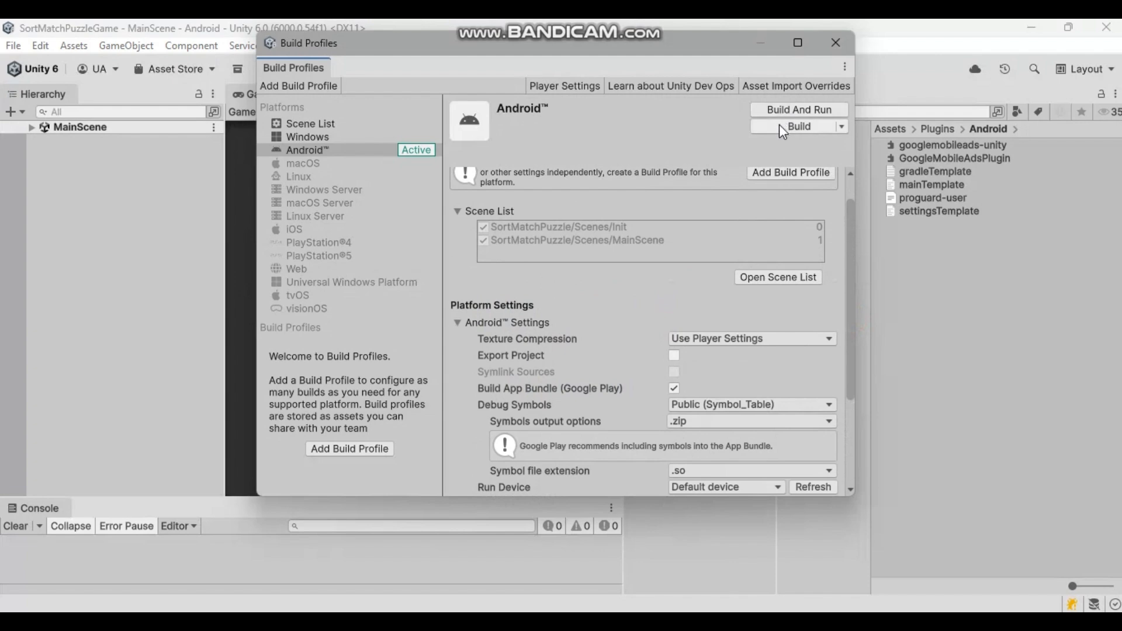
click(796, 126)
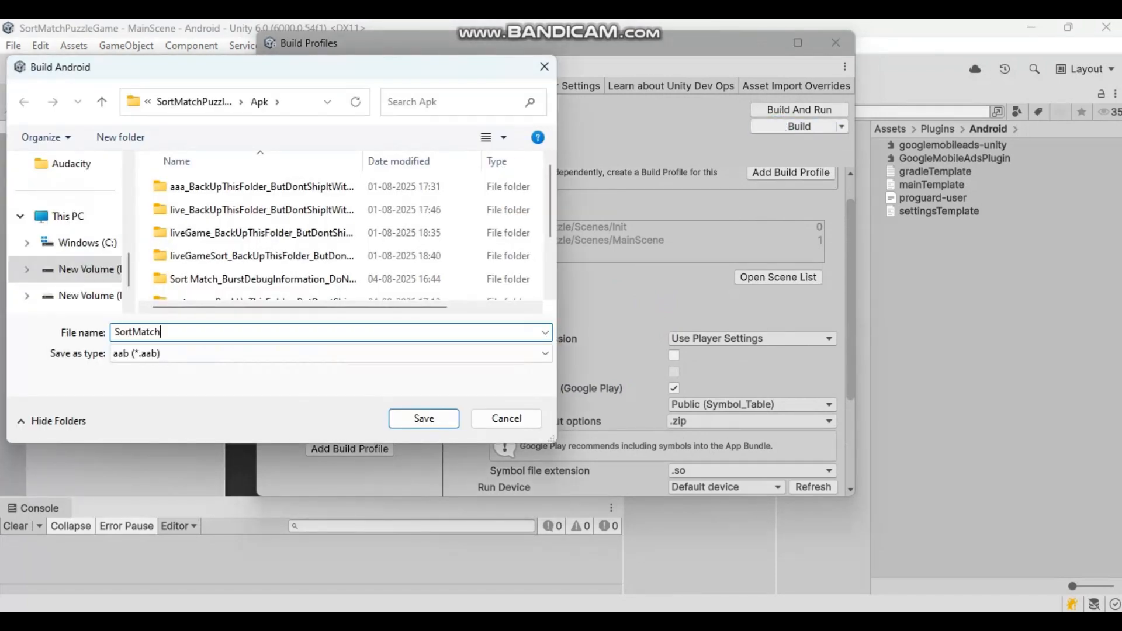
text(Game)
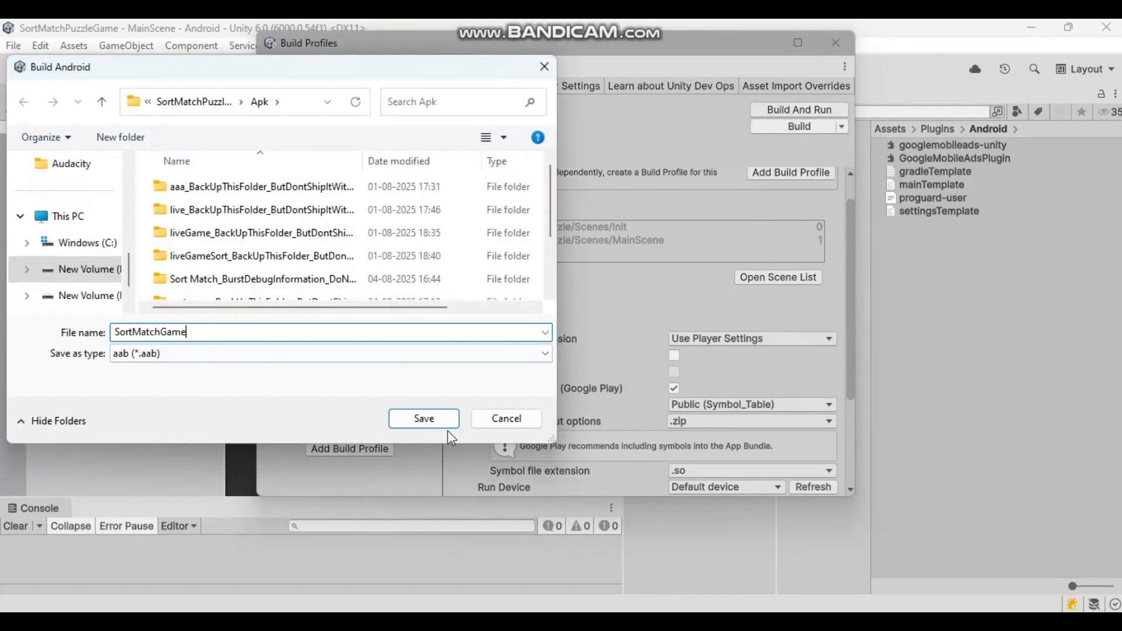
click(424, 419)
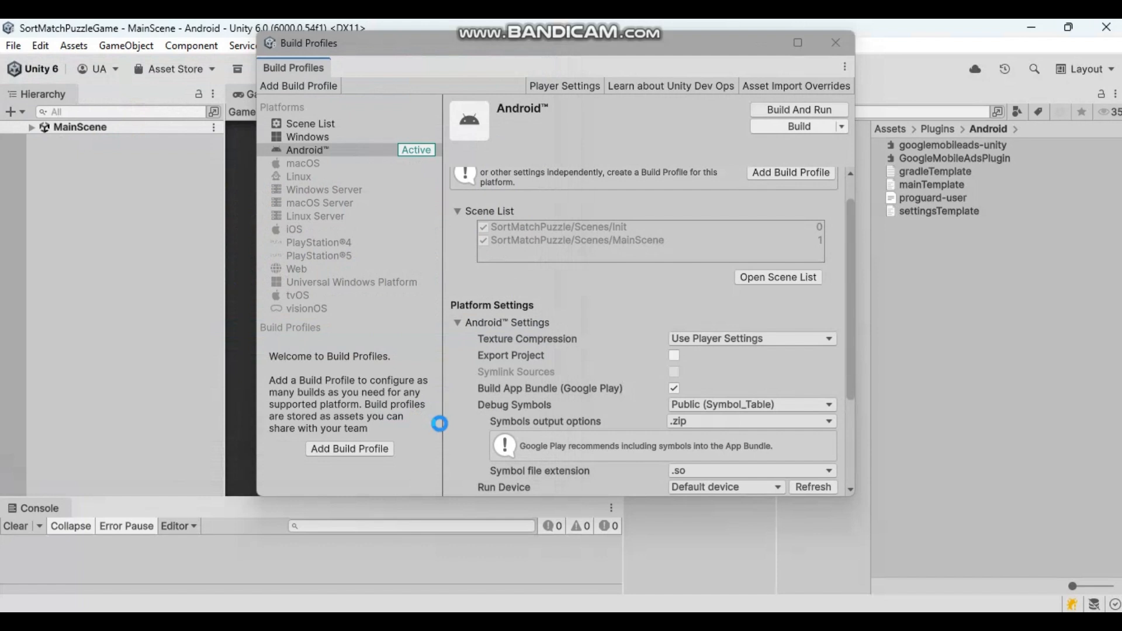
click(797, 126)
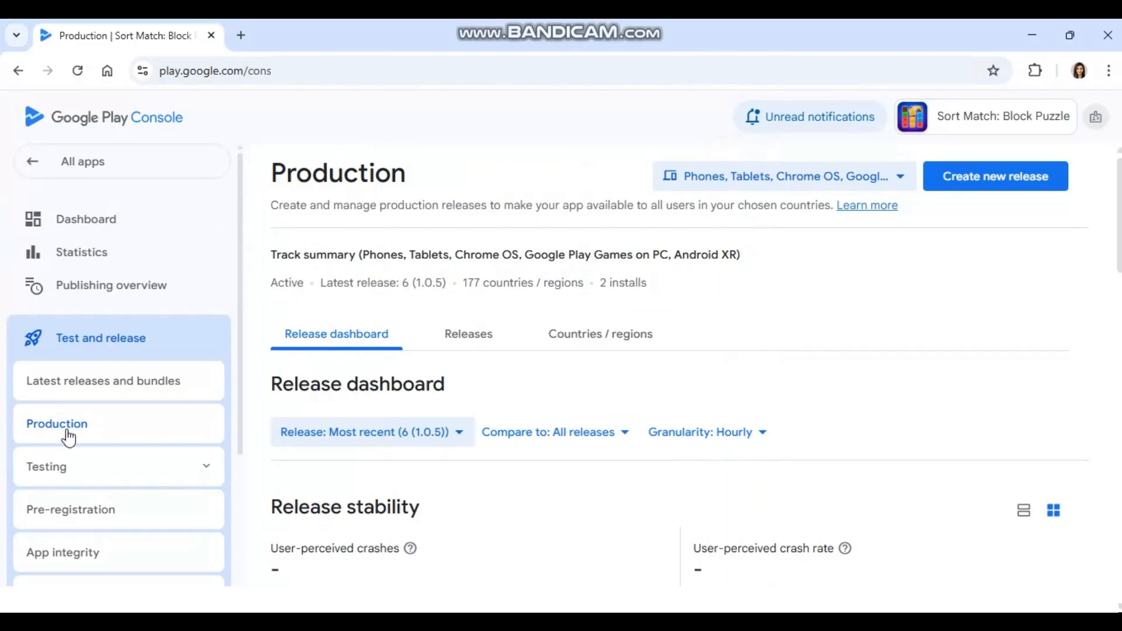
Step: Scroll the Play Console Production dashboard showing release 6 (1.0.5)
scroll(down, 3)
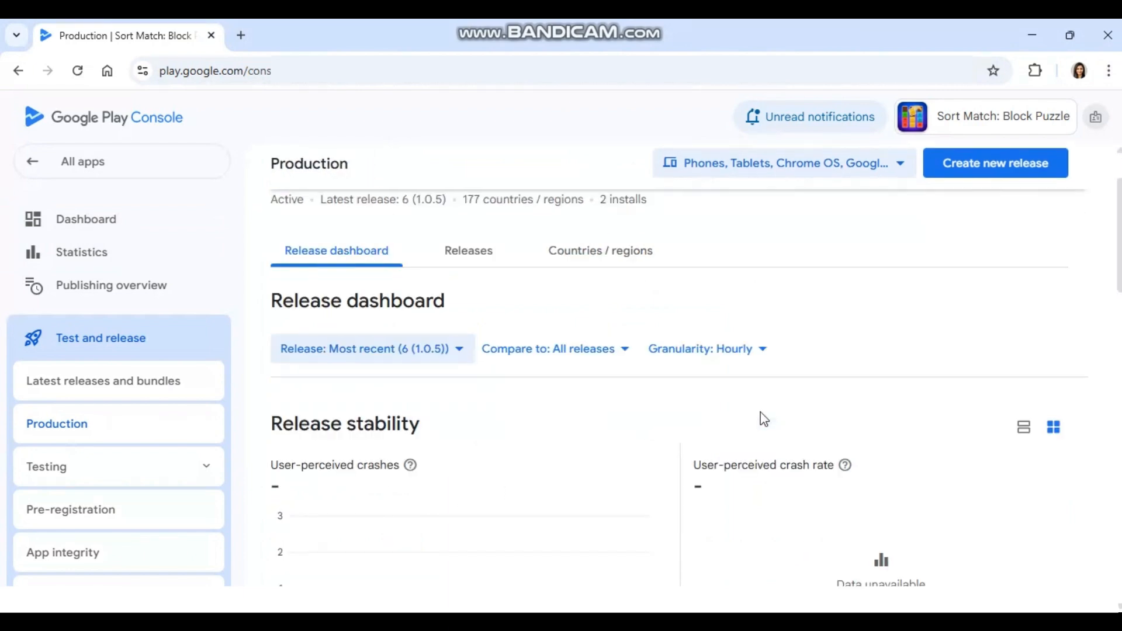
scroll(up, 3)
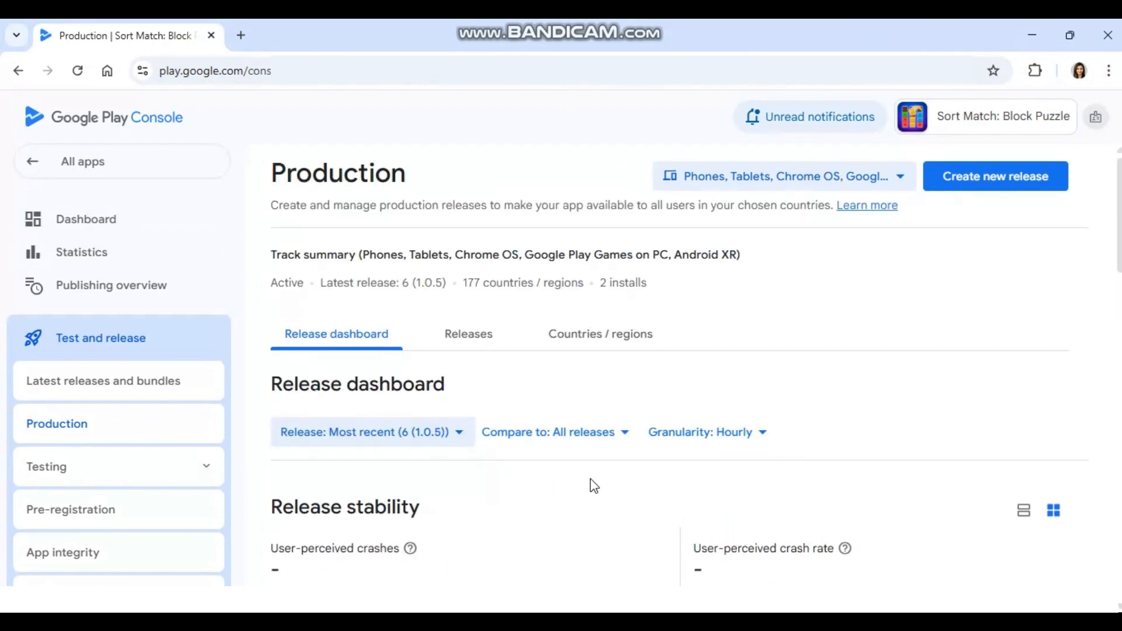